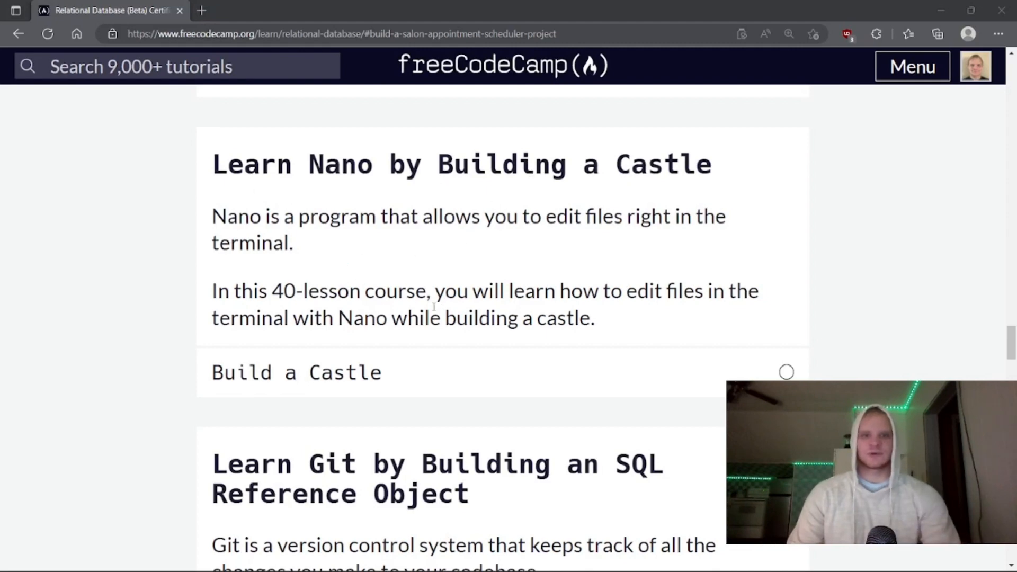
- Start the Learn Nano by Building a Castle course and launch its CodeAlly workspace
click(295, 372)
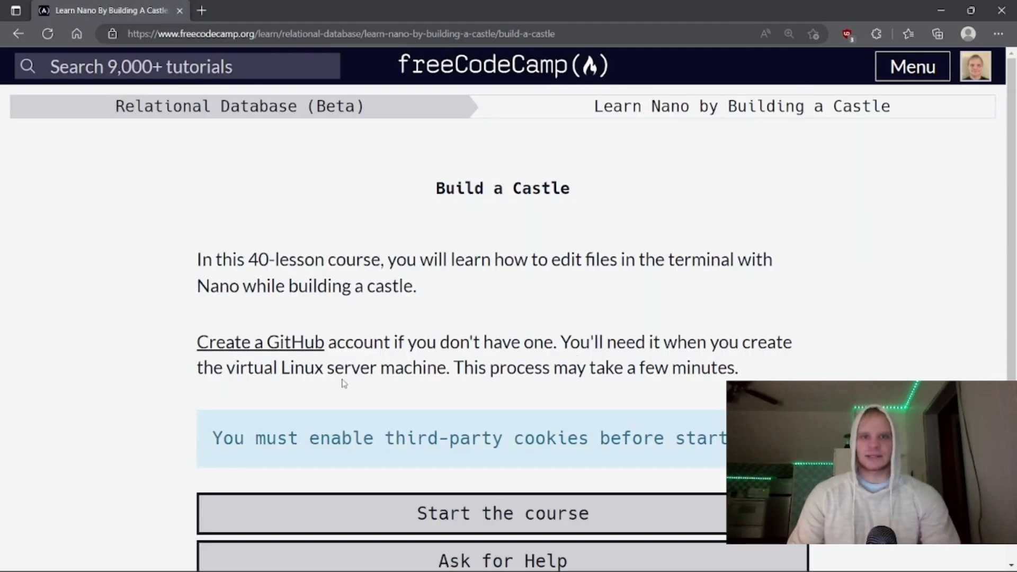
scroll(down, 3)
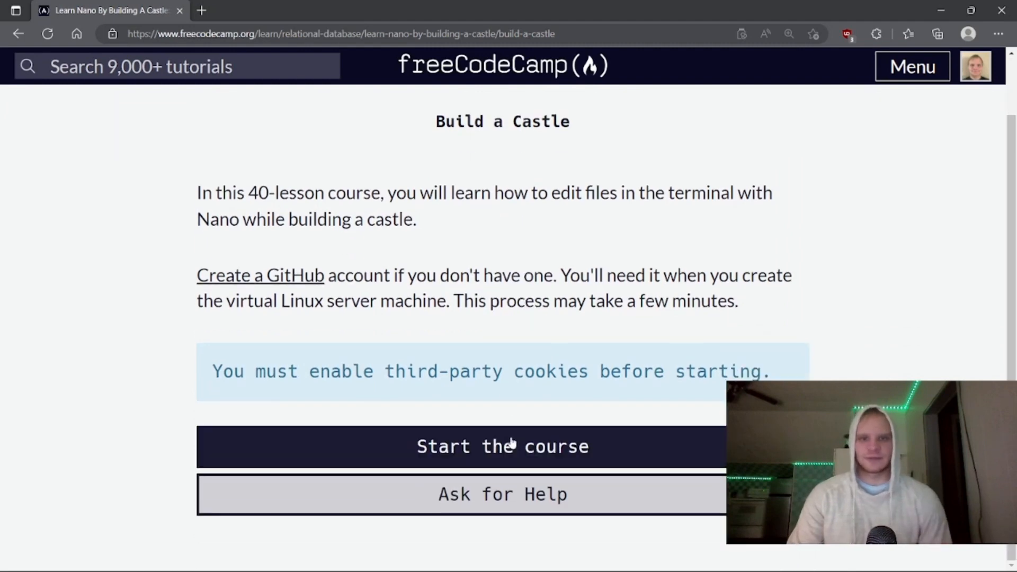
click(510, 446)
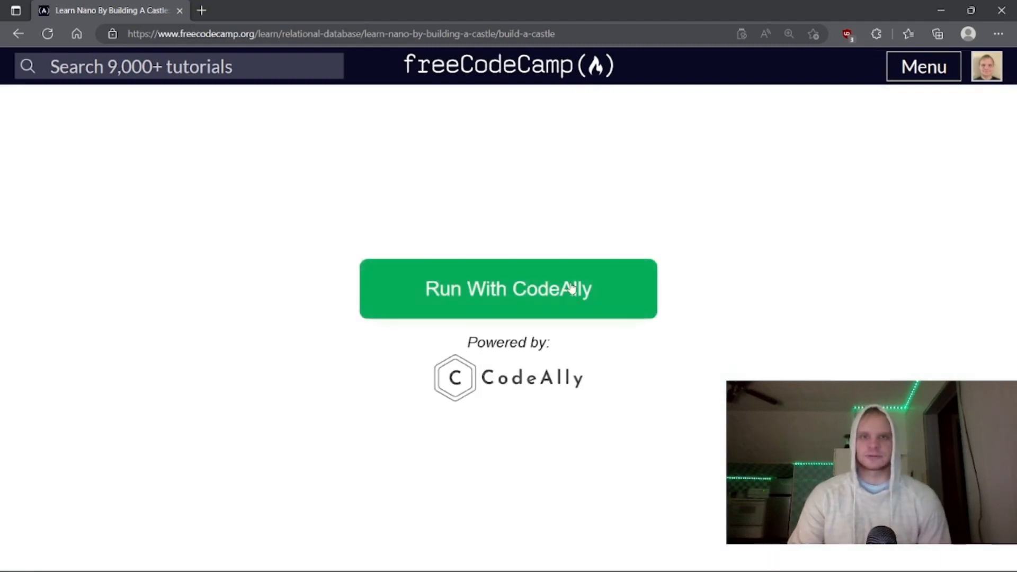
click(509, 288)
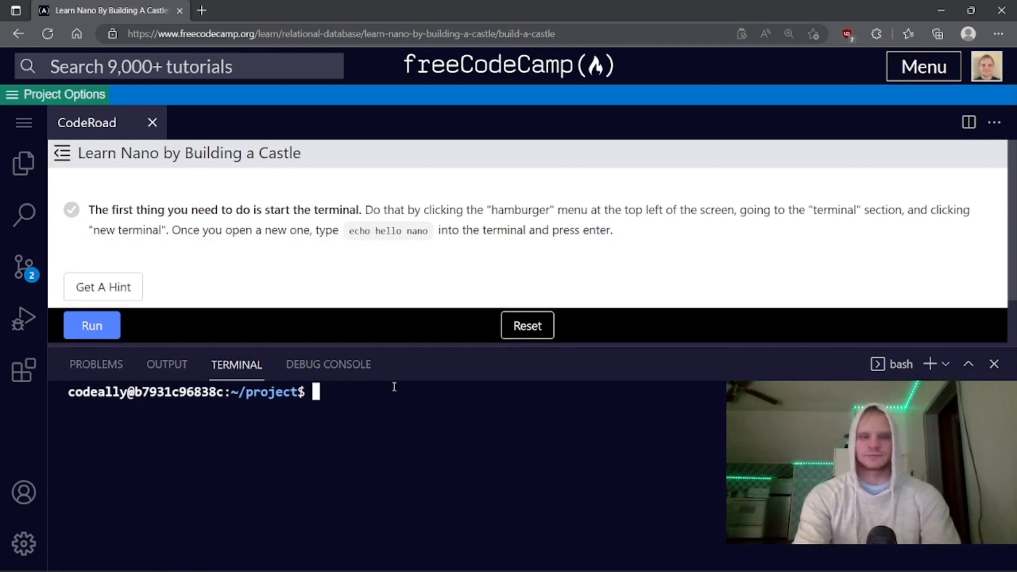
- Print 'hello nano' with echo, then create an empty castle.sh with touch
text(echo hello nano)
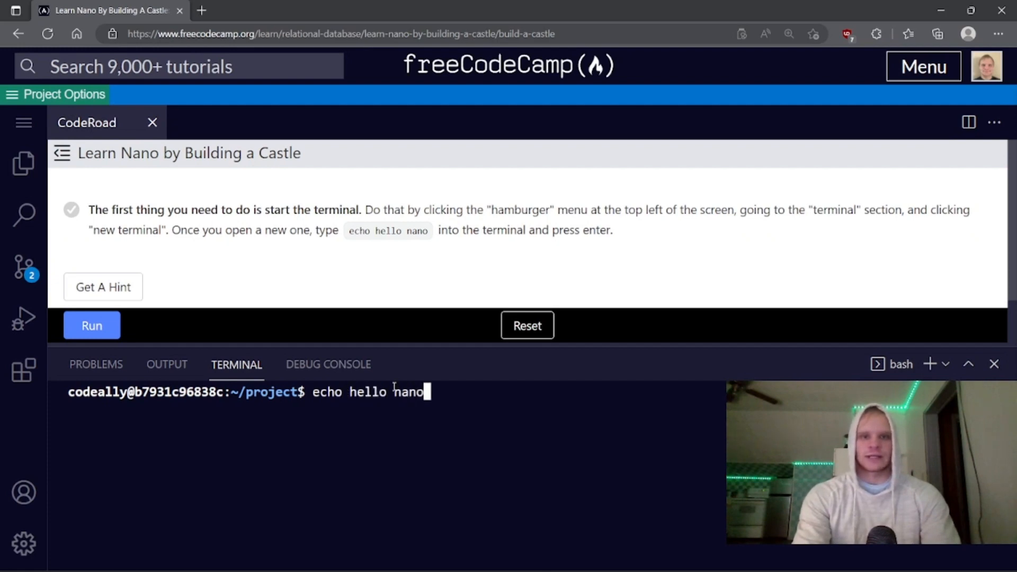
key(Enter)
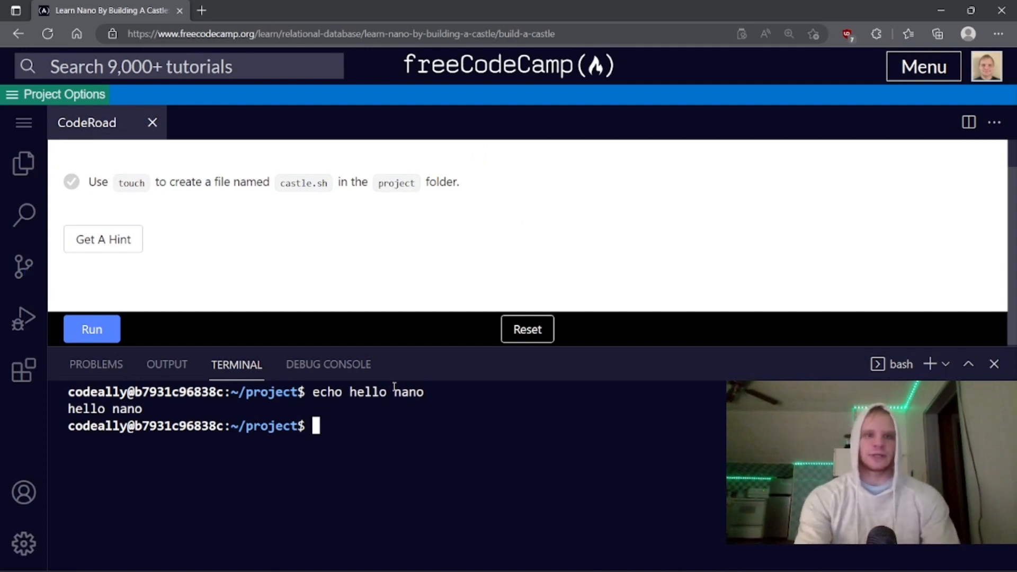
text(touc)
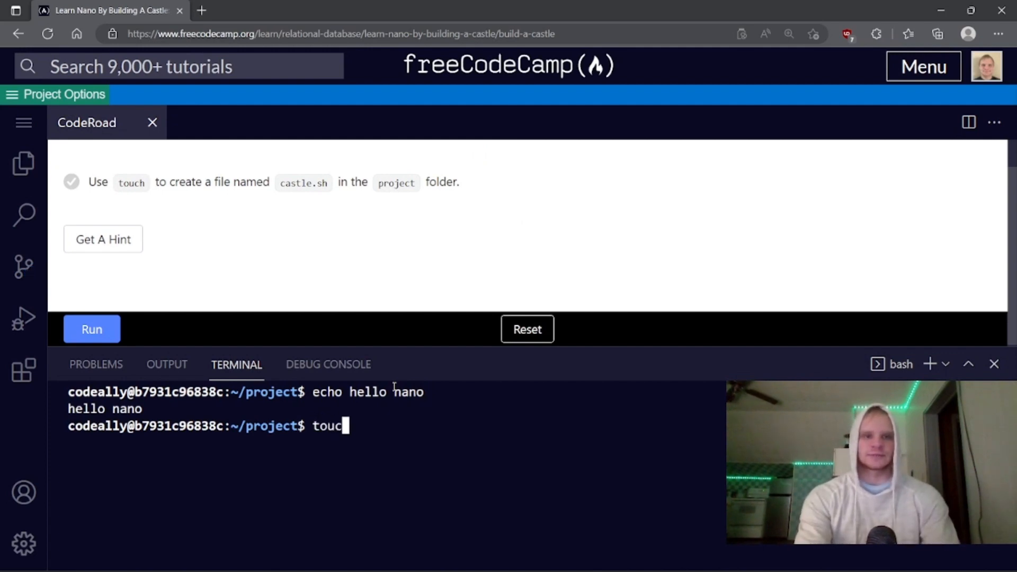
text(h ca)
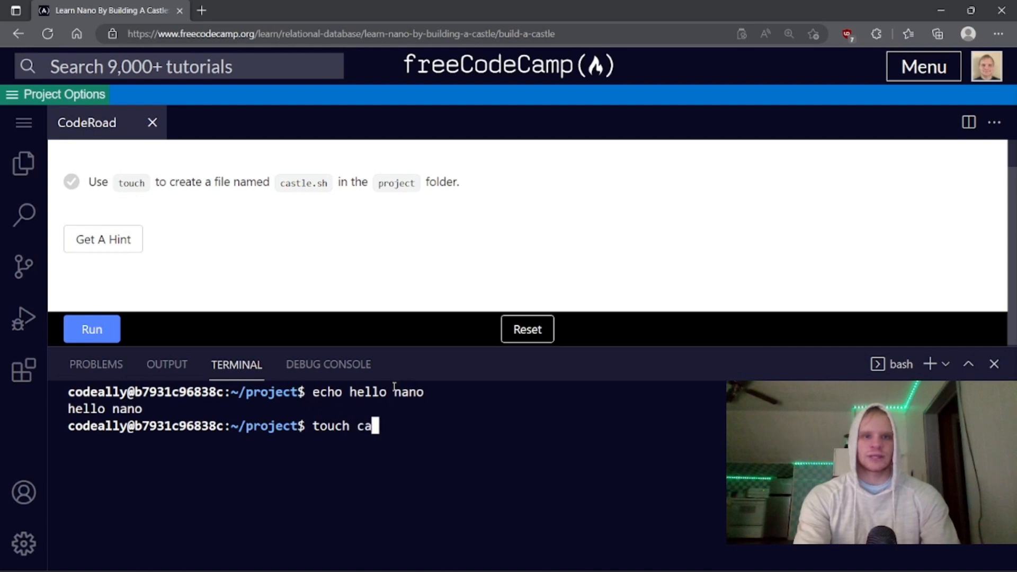
text(stle.)
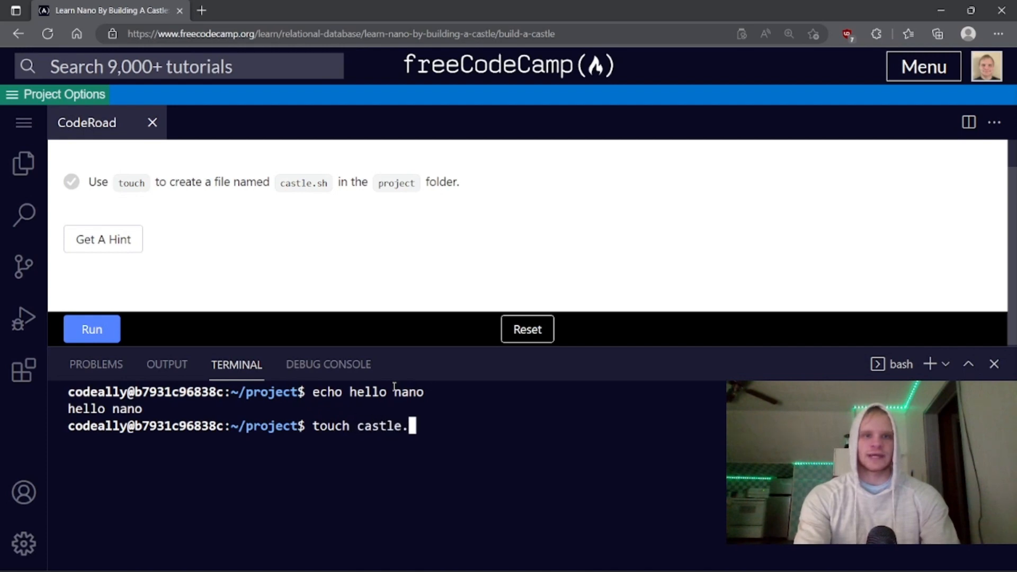
key(Enter)
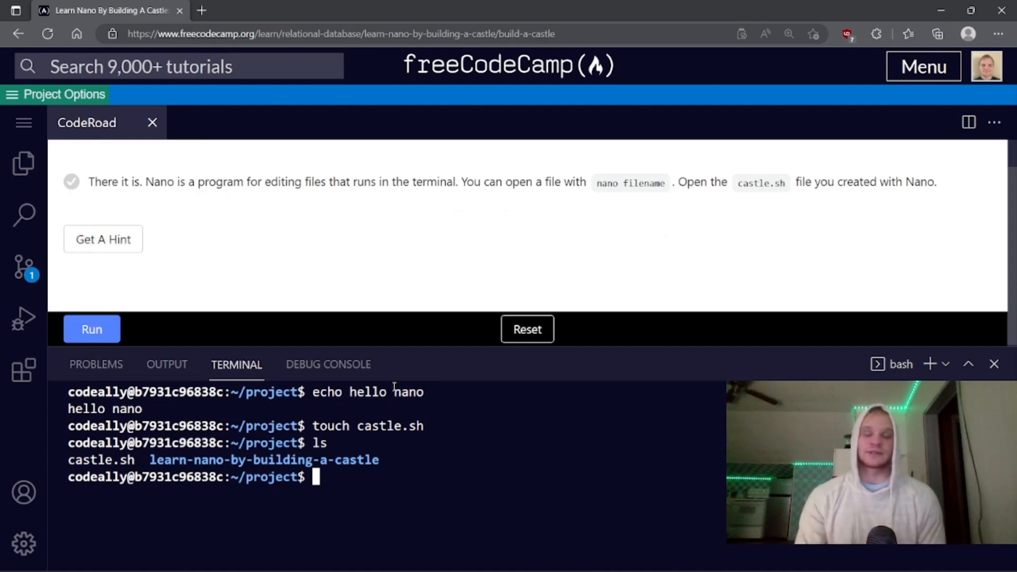
mouse_move(569, 310)
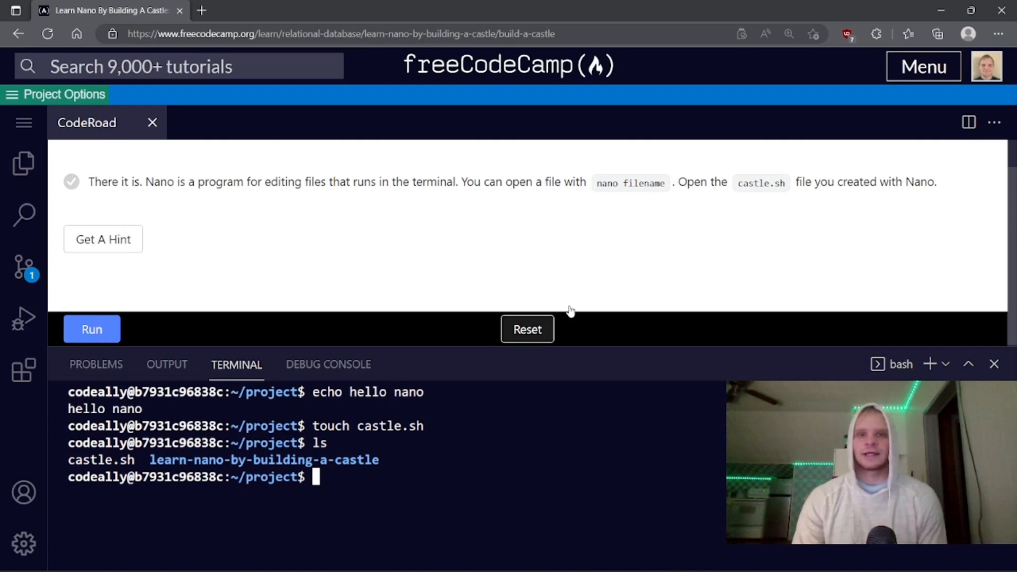
mouse_move(630, 347)
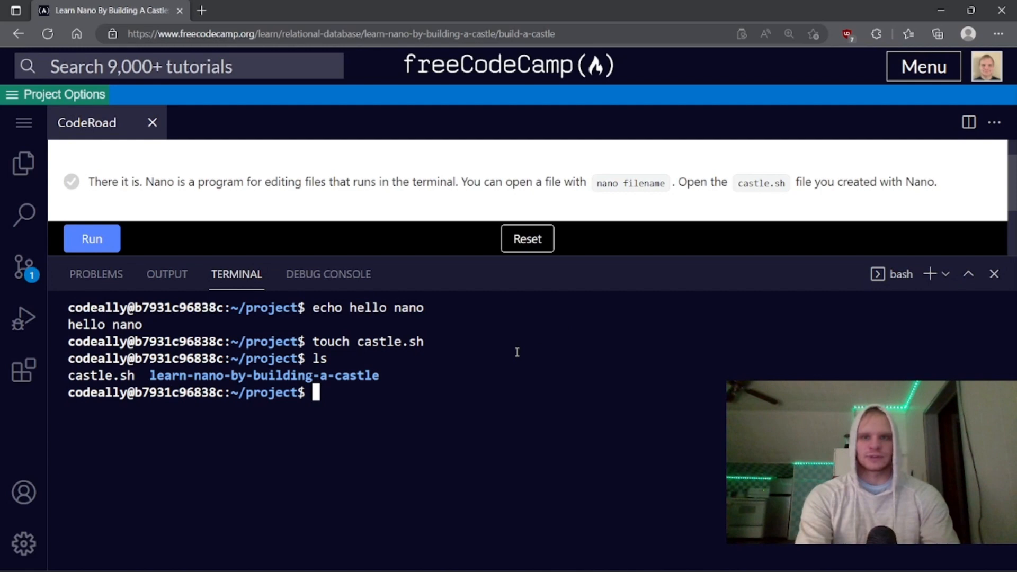
- Open castle.sh in nano and dismiss the level complete message
text(nano)
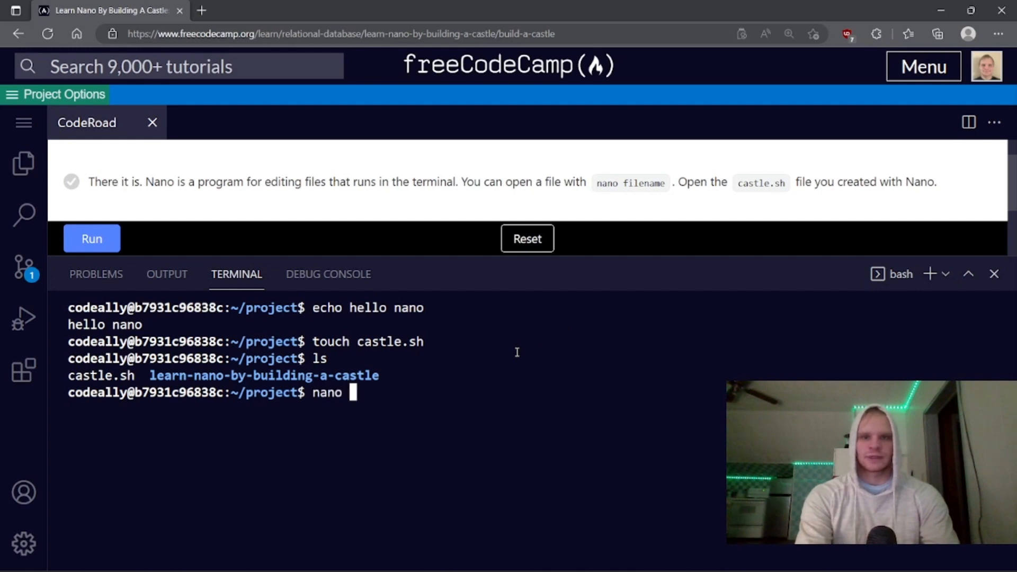
text(cat)
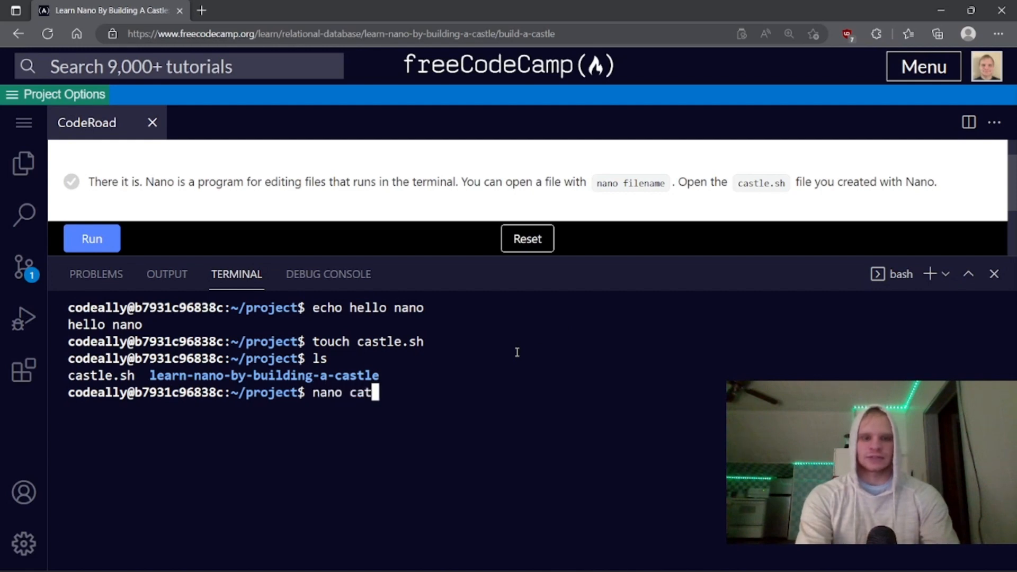
key(Enter)
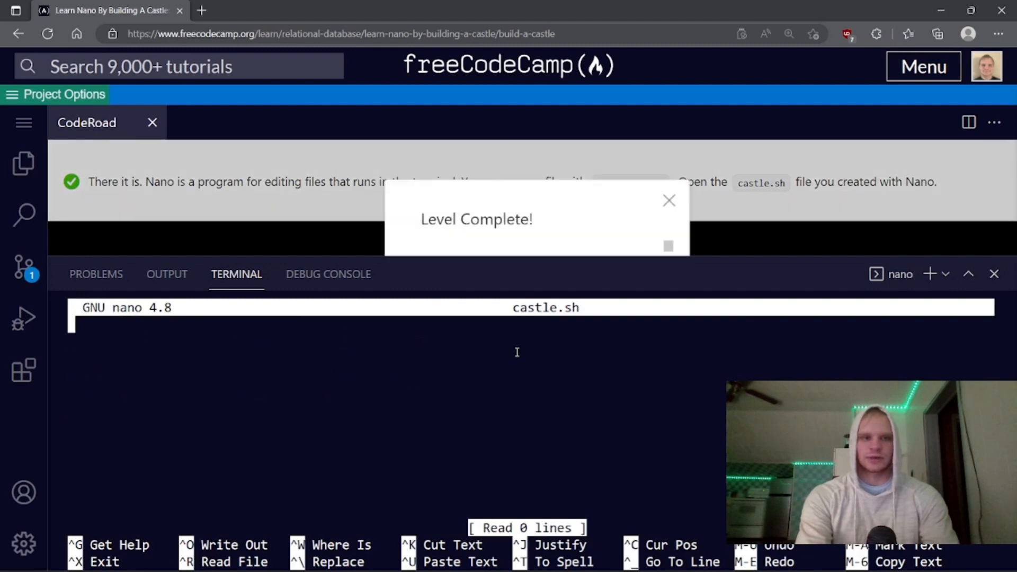
click(669, 200)
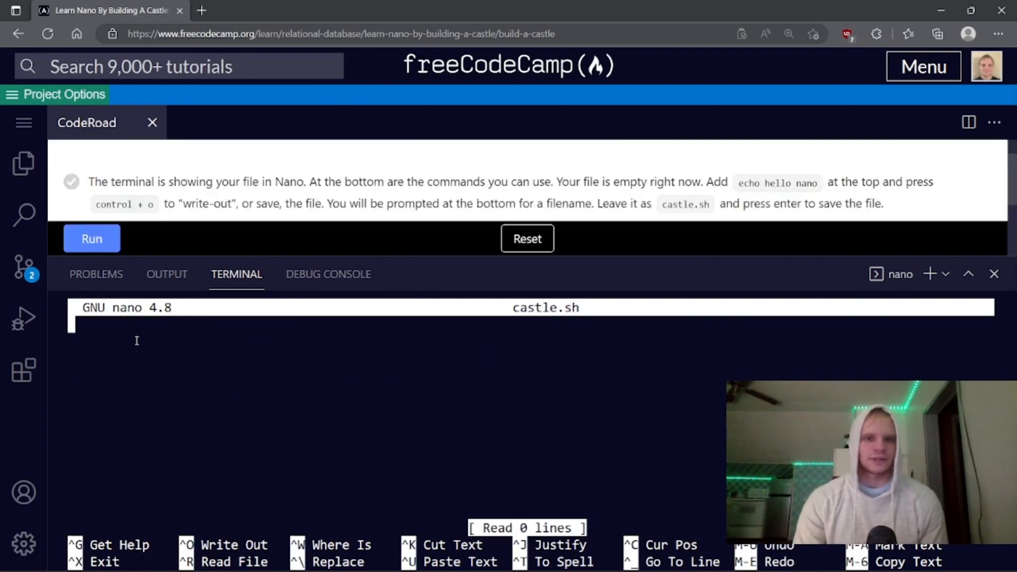
mouse_move(163, 200)
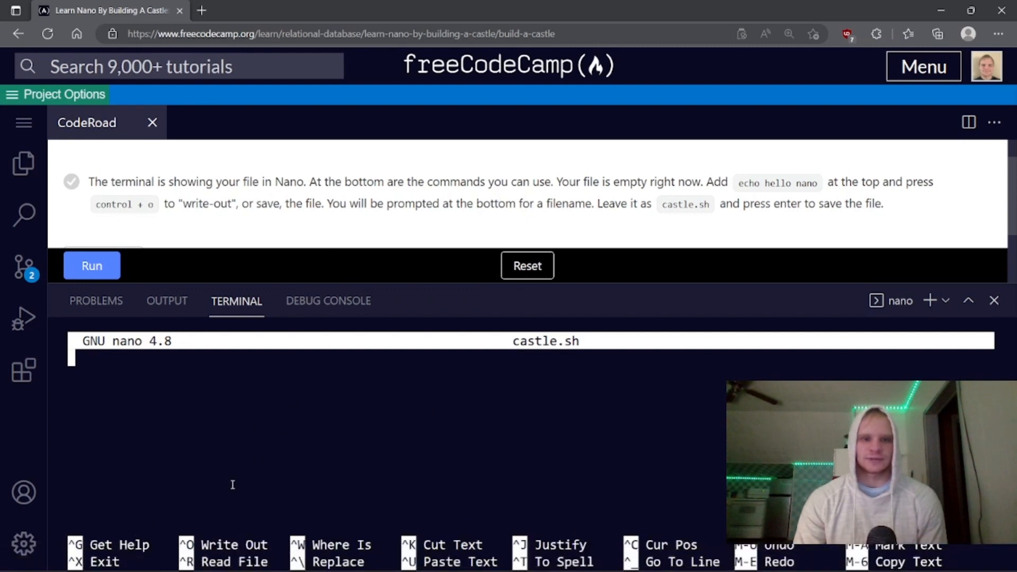
mouse_move(697, 398)
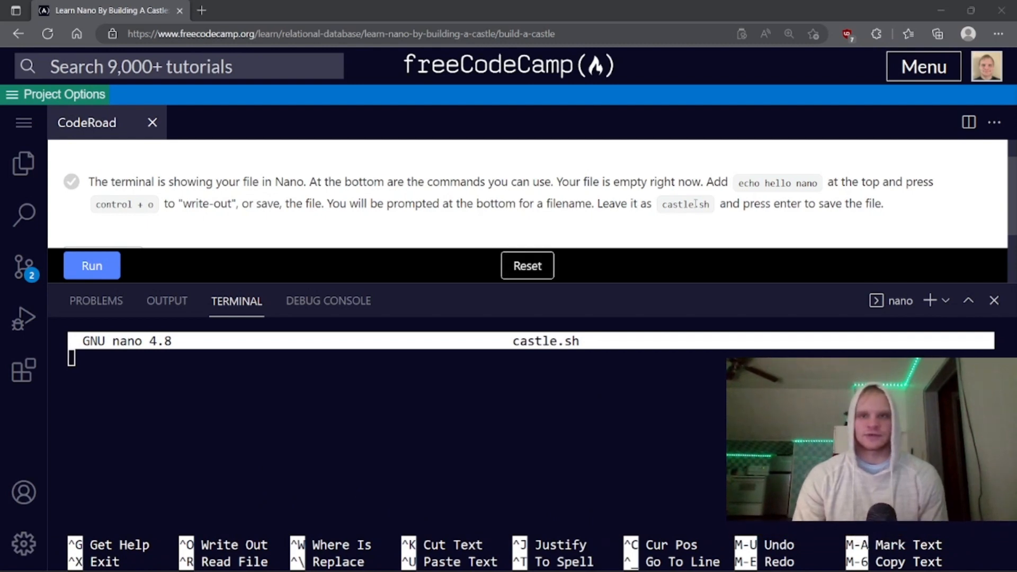
mouse_move(700, 198)
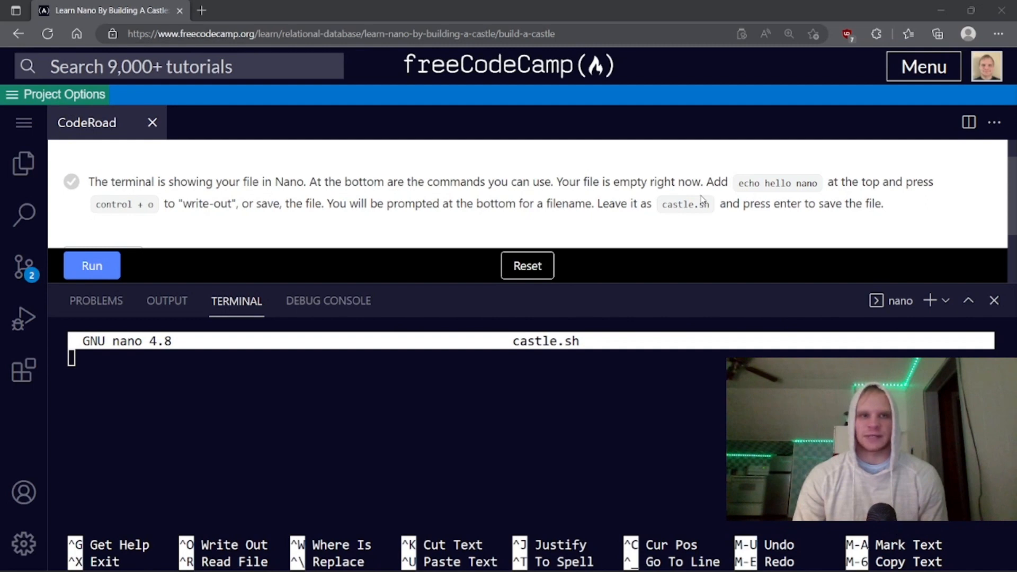
mouse_move(204, 221)
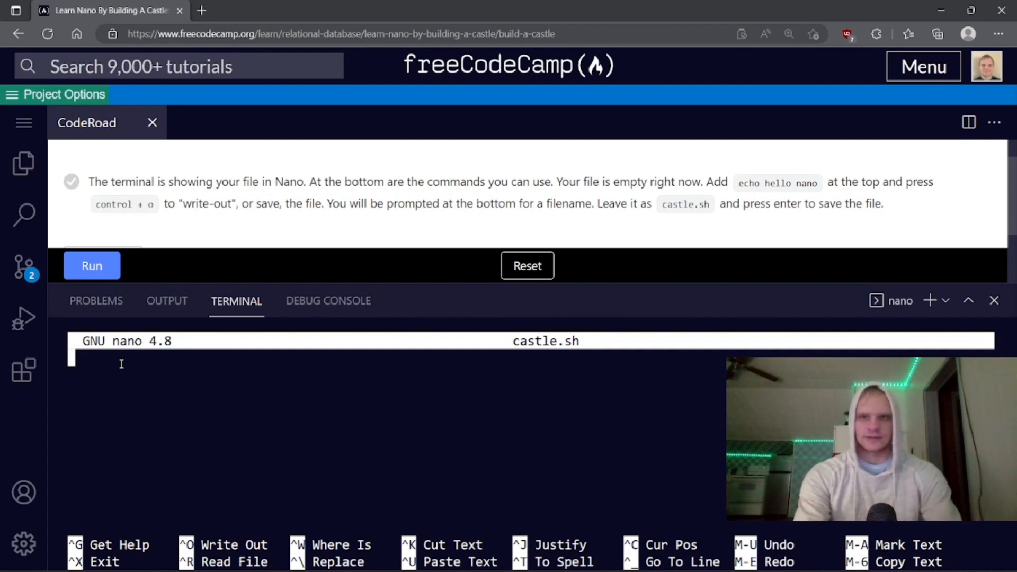
- Write the line 'echo hello nano' and save it as castle.sh
text(echo hello nan)
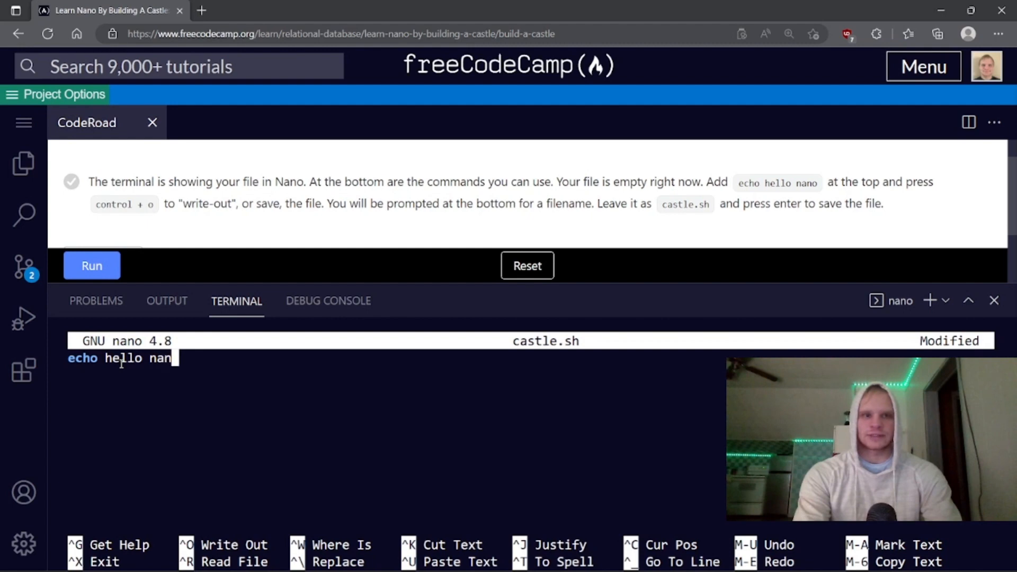
text(o)
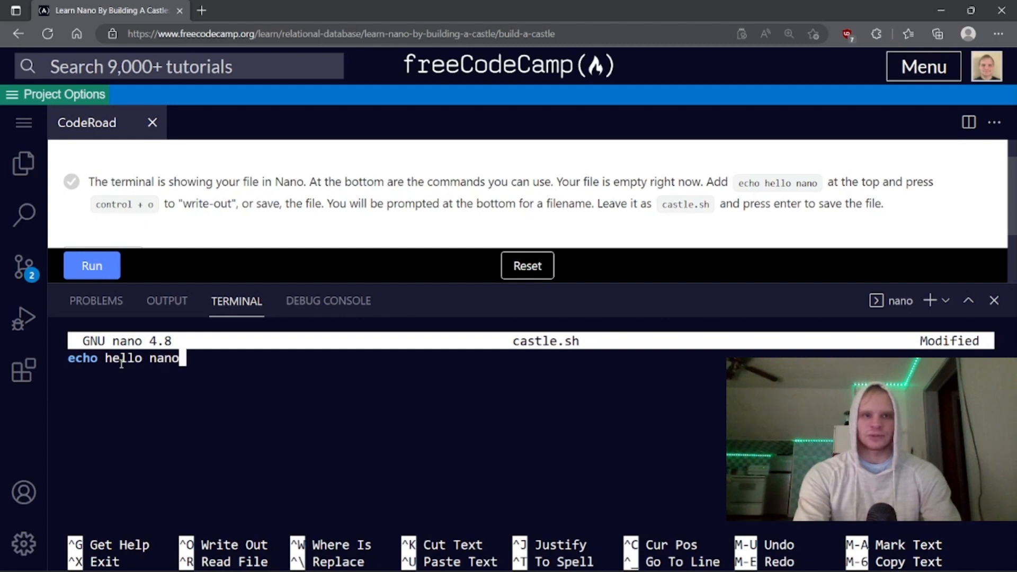
key(Ctrl+o)
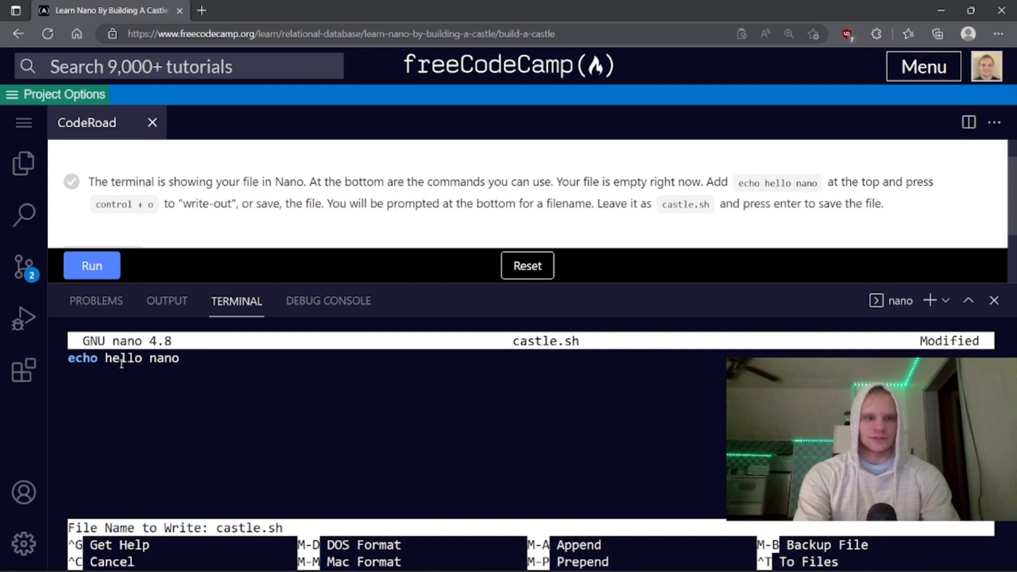
key(Enter)
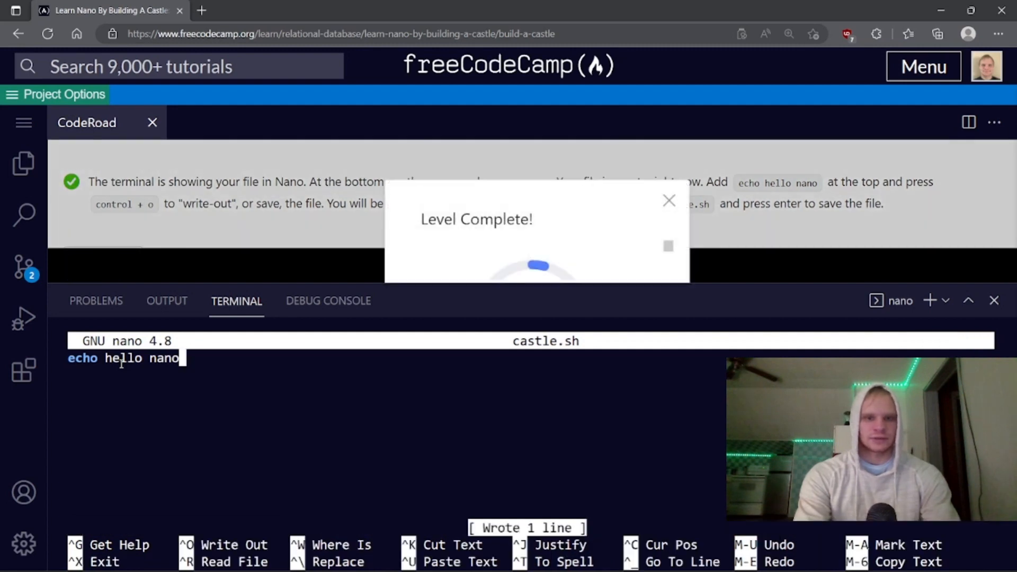
click(669, 200)
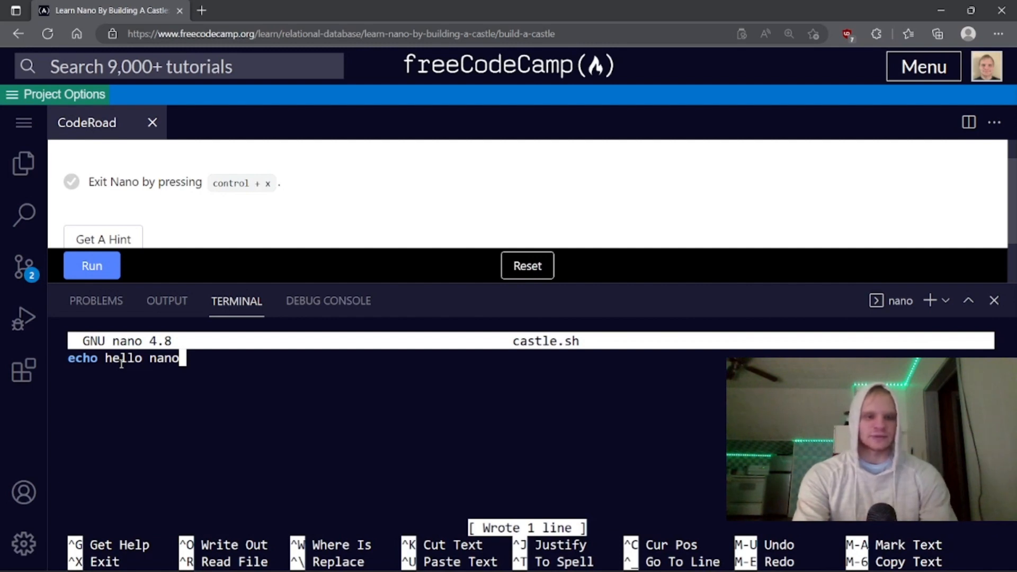
- Exit nano, run castle.sh with bash to print hello nano, then reopen it in nano
key(Ctrl+x)
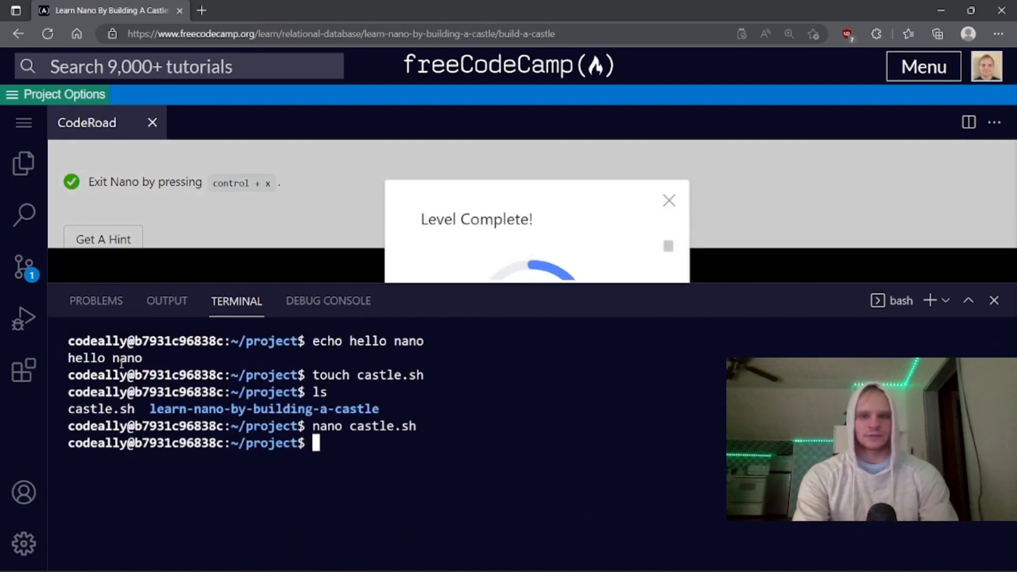
click(669, 200)
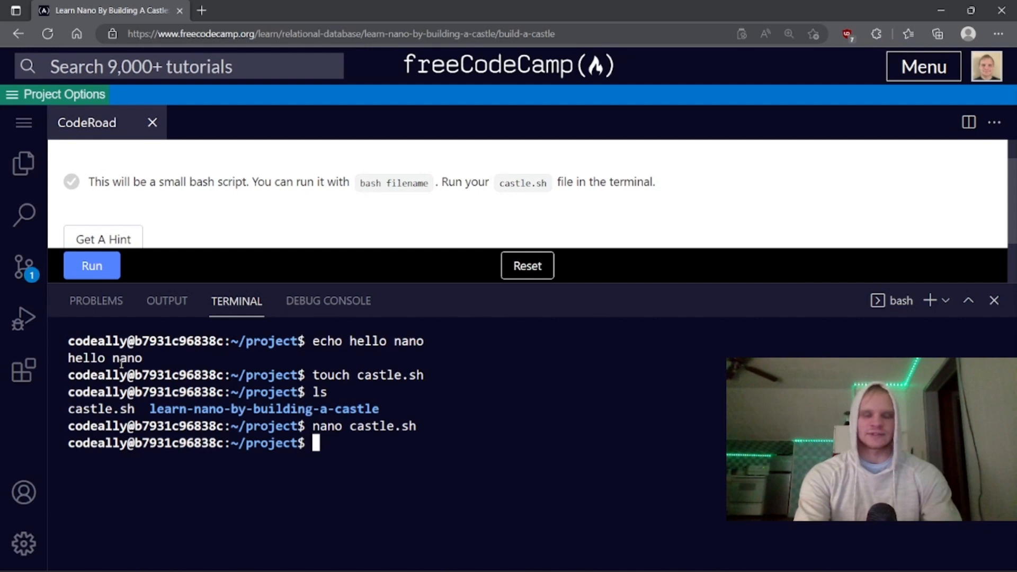
text(bash castle.sh)
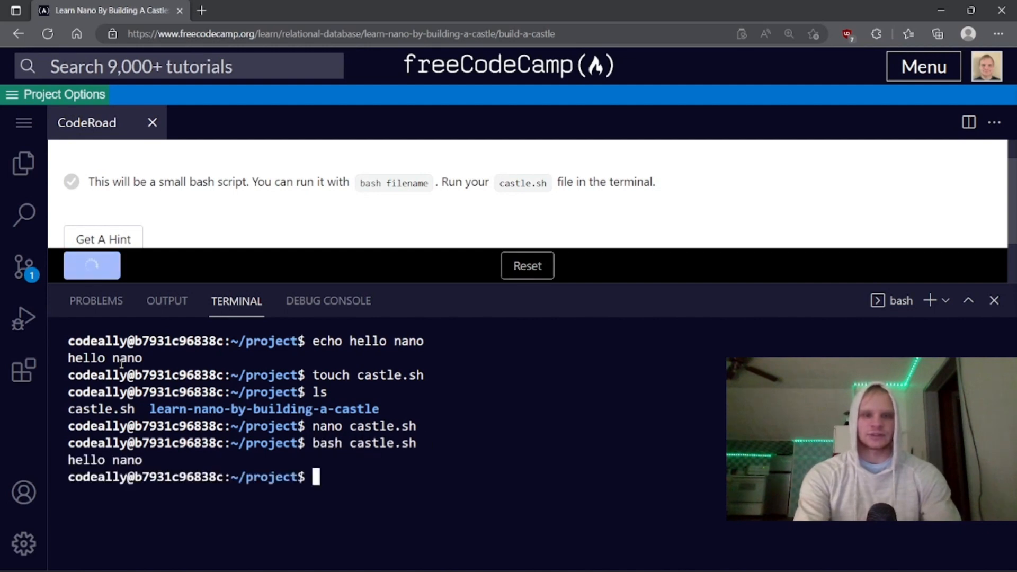
click(91, 265)
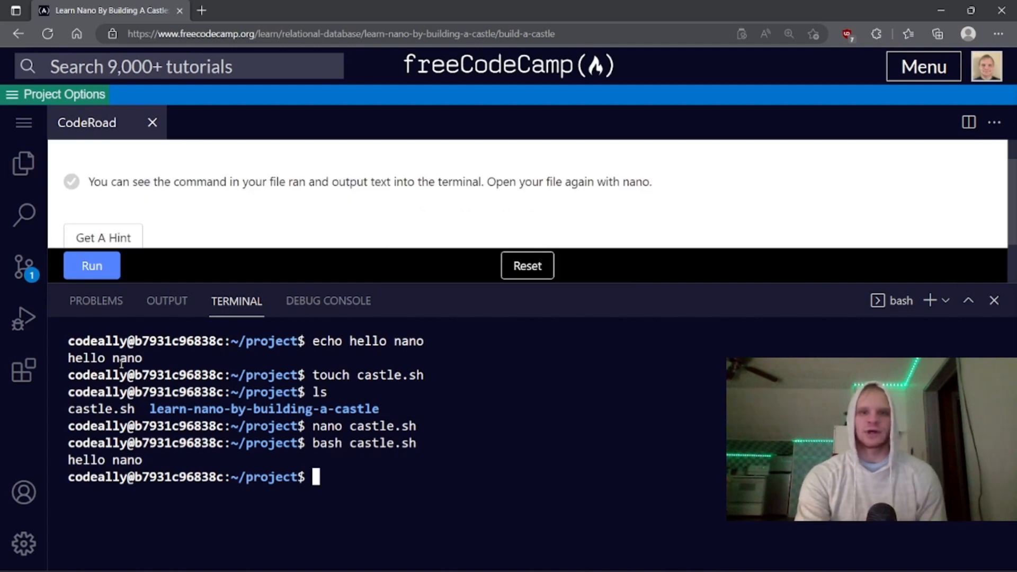
text(nano)
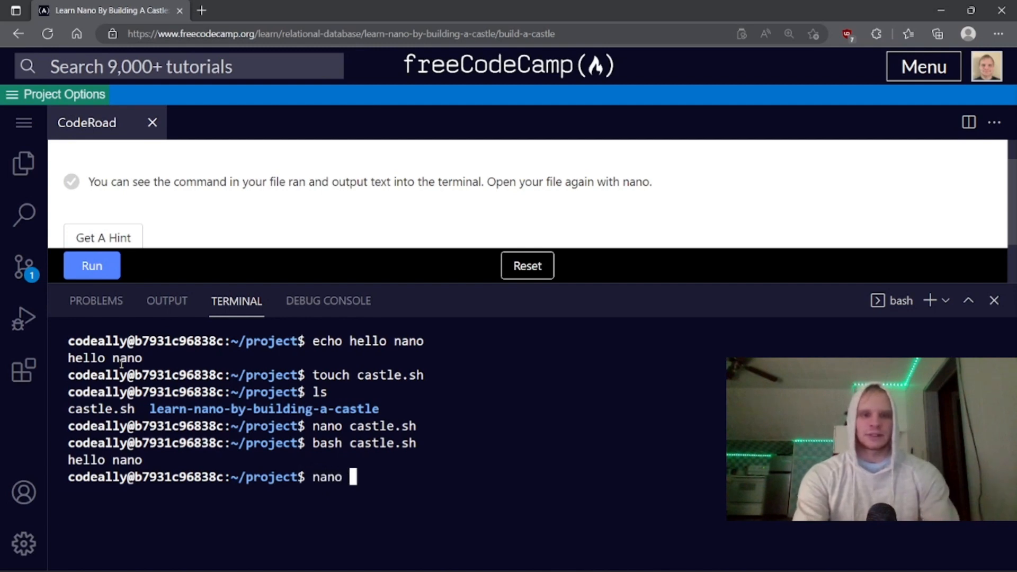
key(Enter)
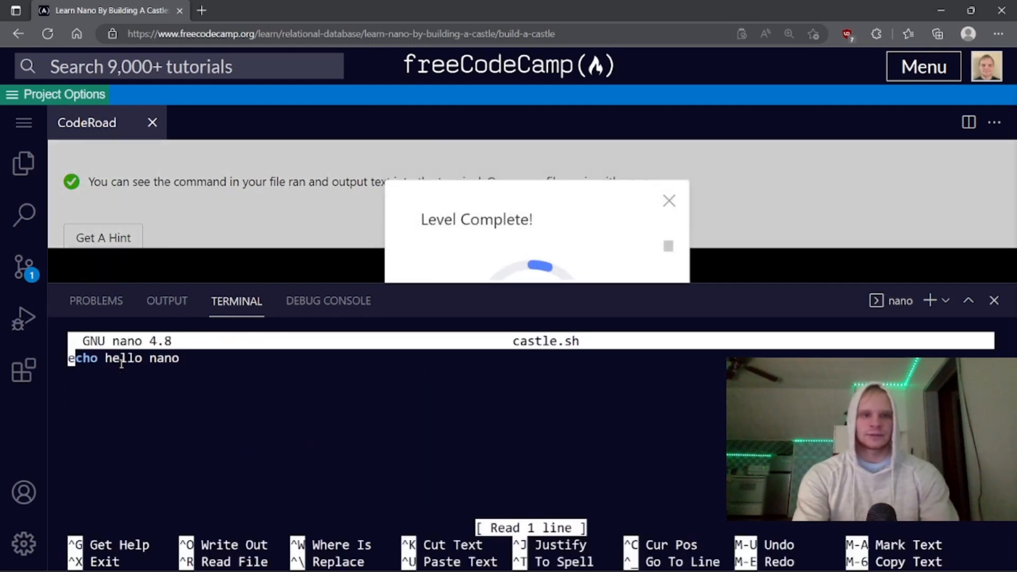
- Cut the 'echo hello nano' line from castle.sh and save the empty file
click(668, 200)
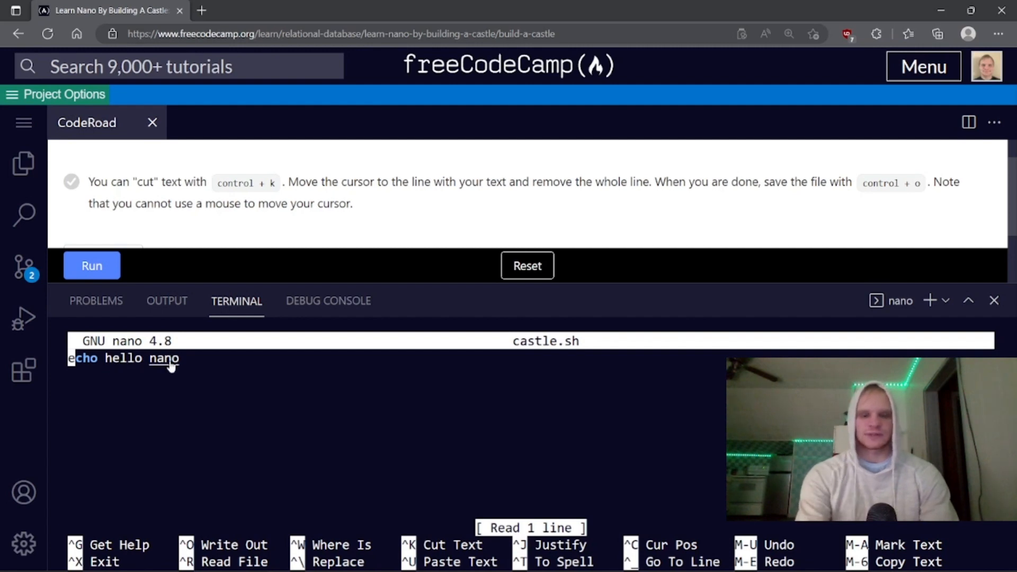
key(ctrl+k)
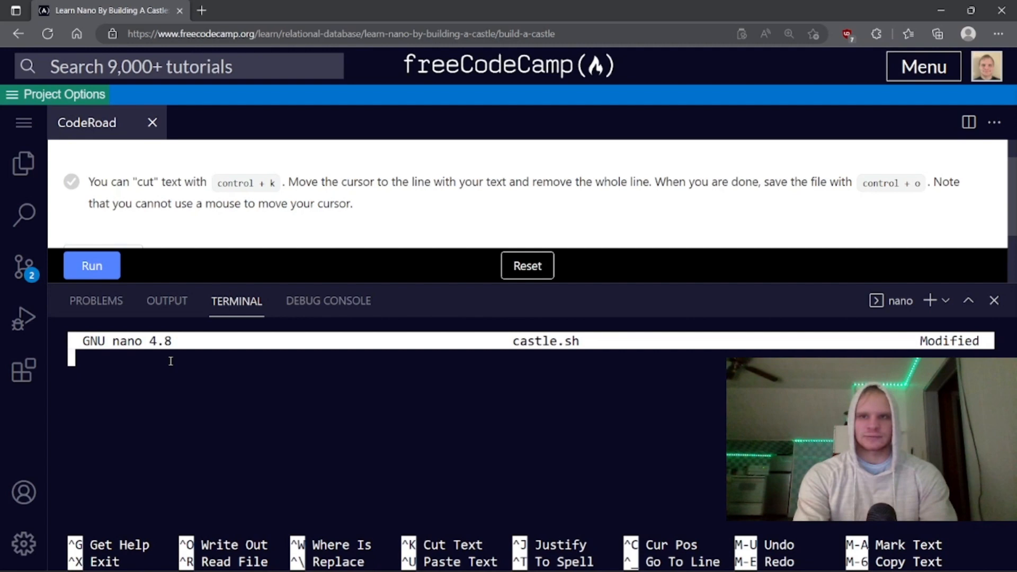
key(ctrl+o)
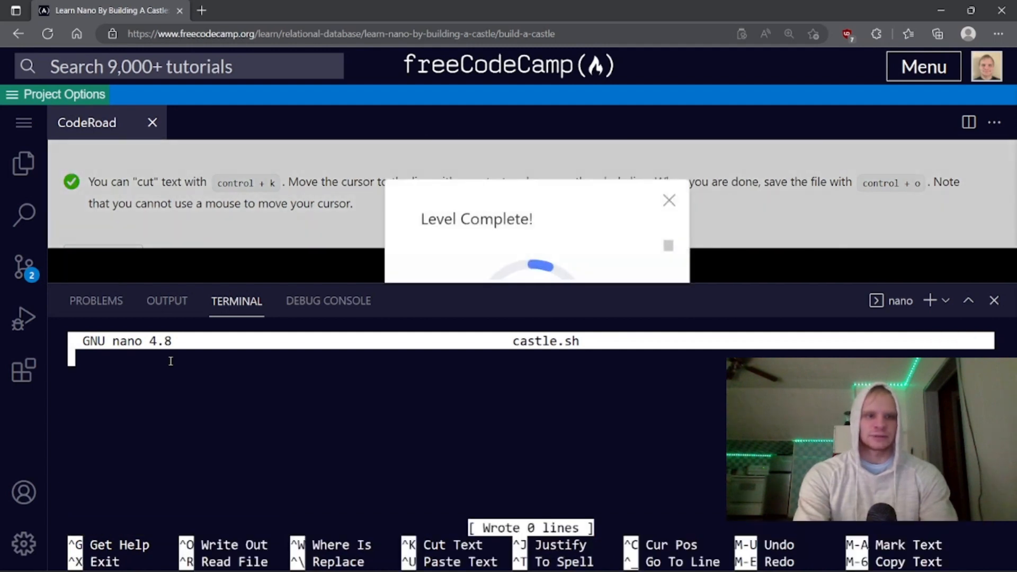
click(669, 200)
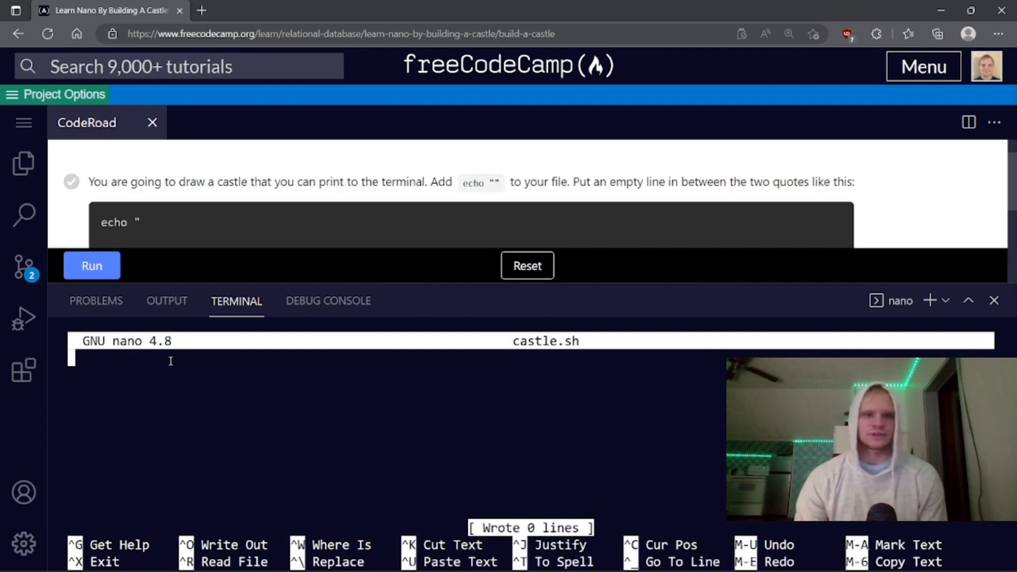
mouse_move(419, 210)
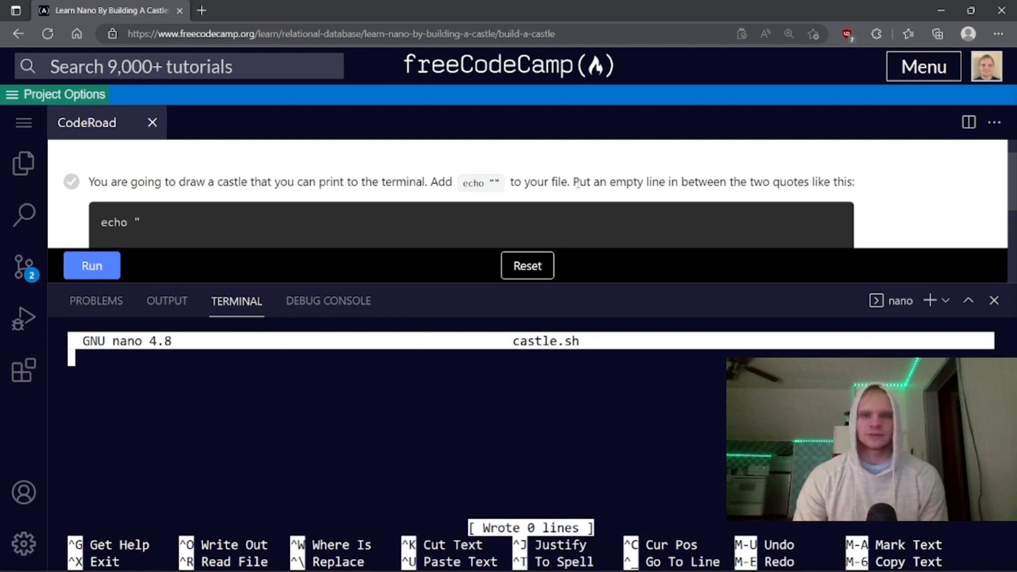
mouse_move(449, 212)
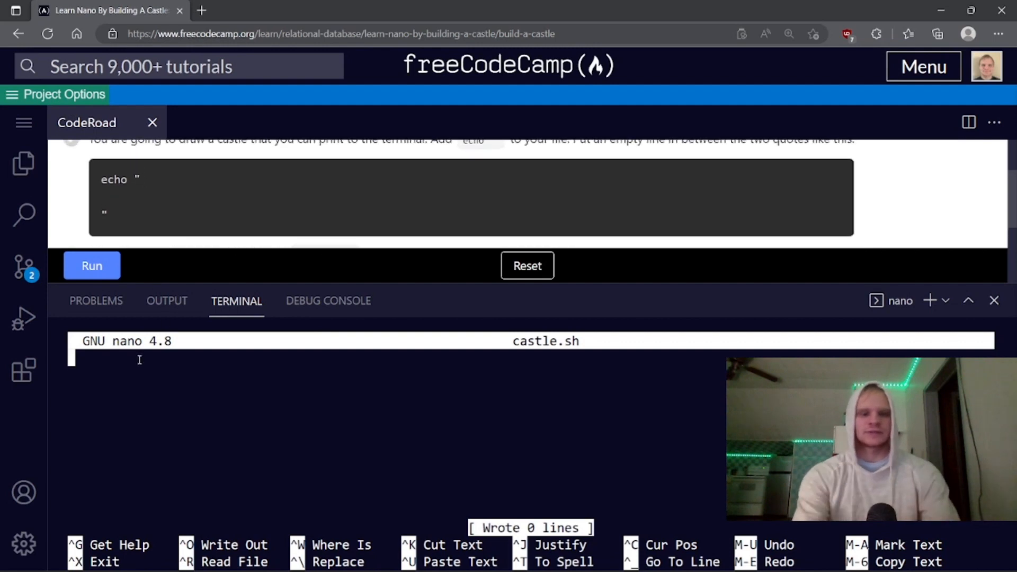
- Write echo " followed by a blank line and an underscore ground row, then save
text(echo ")
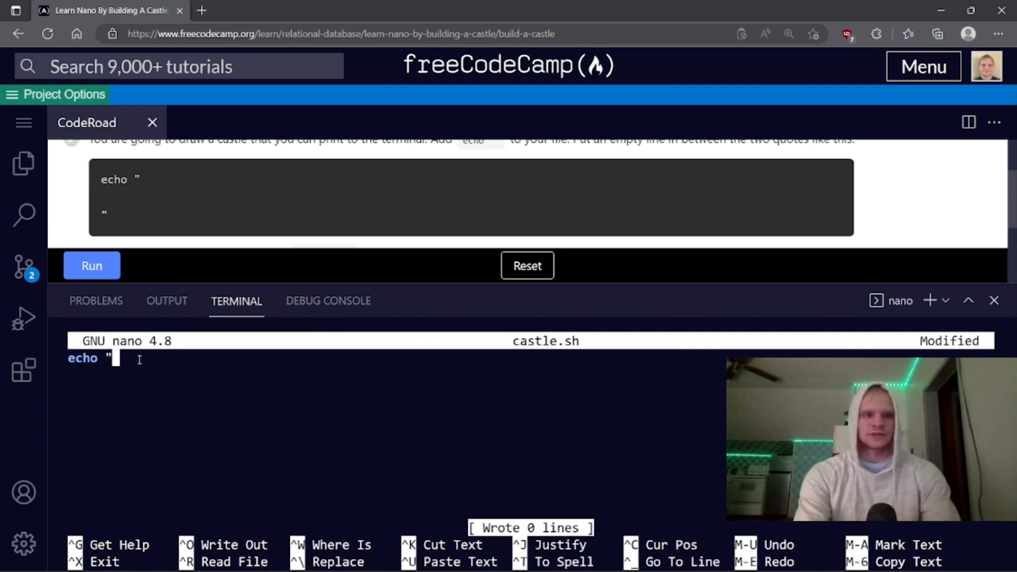
key(Enter)
text(")
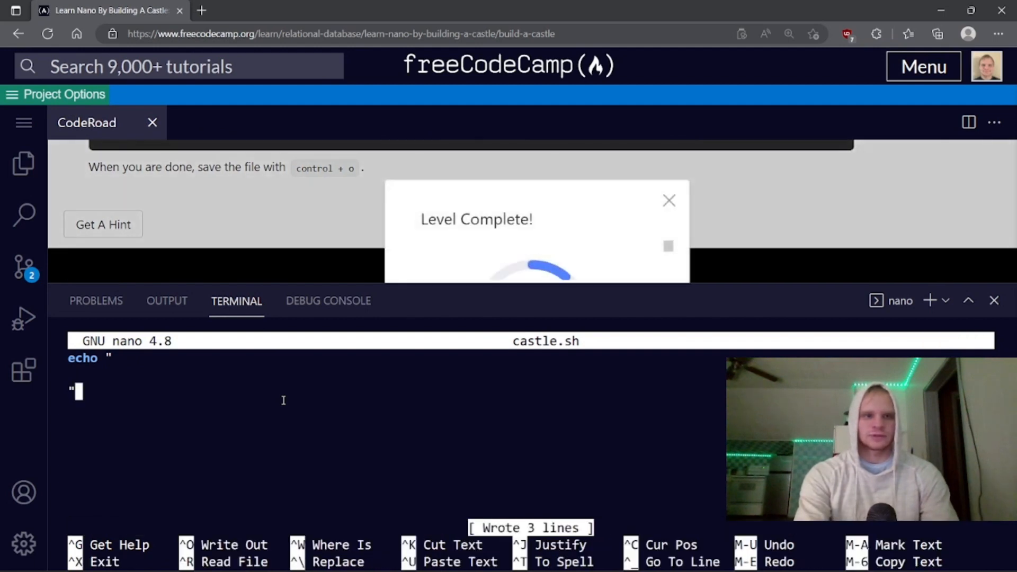
click(668, 200)
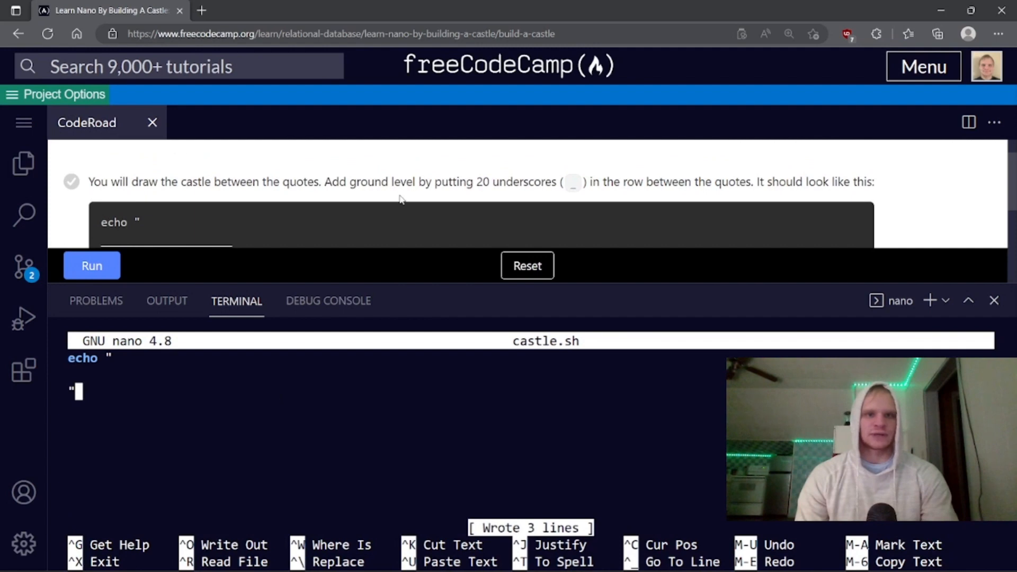
mouse_move(420, 204)
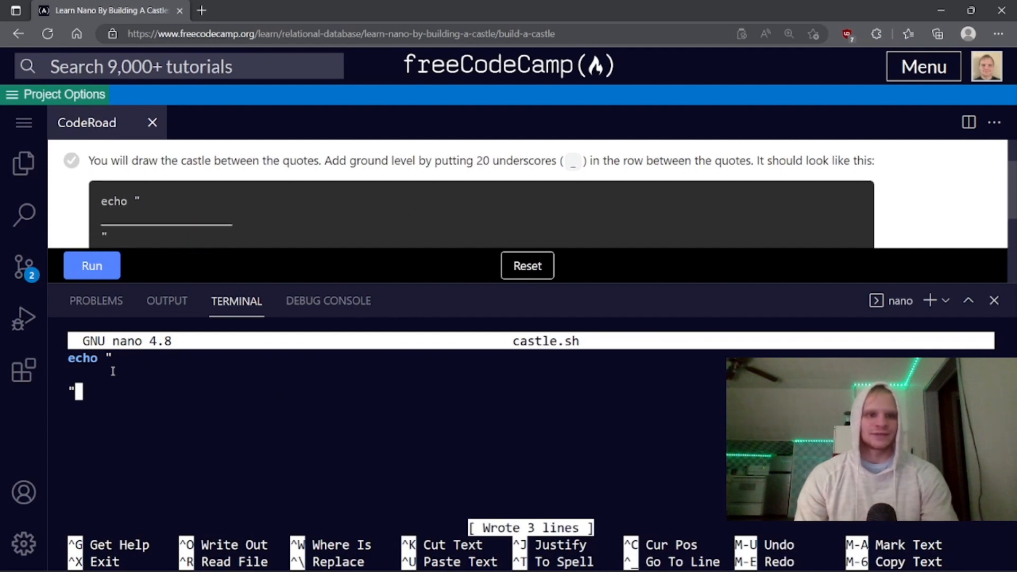
scroll(down, 3)
text(____________________)
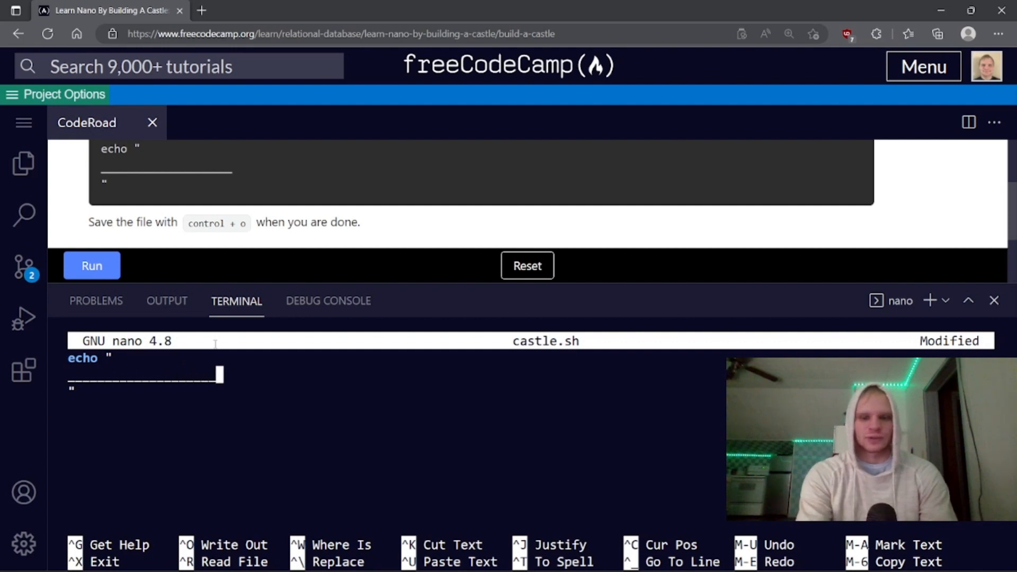
key(ctrl+o)
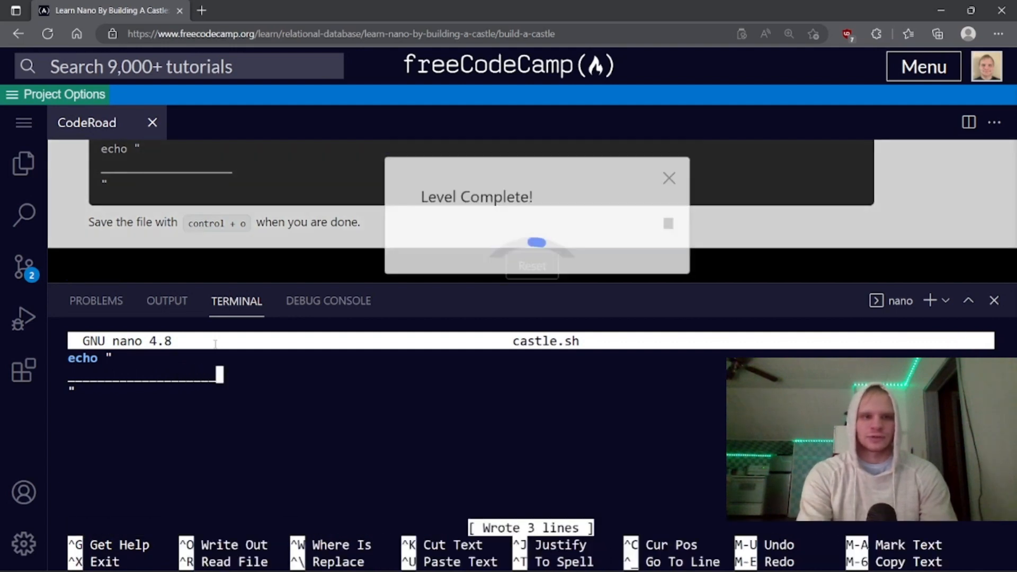
click(668, 178)
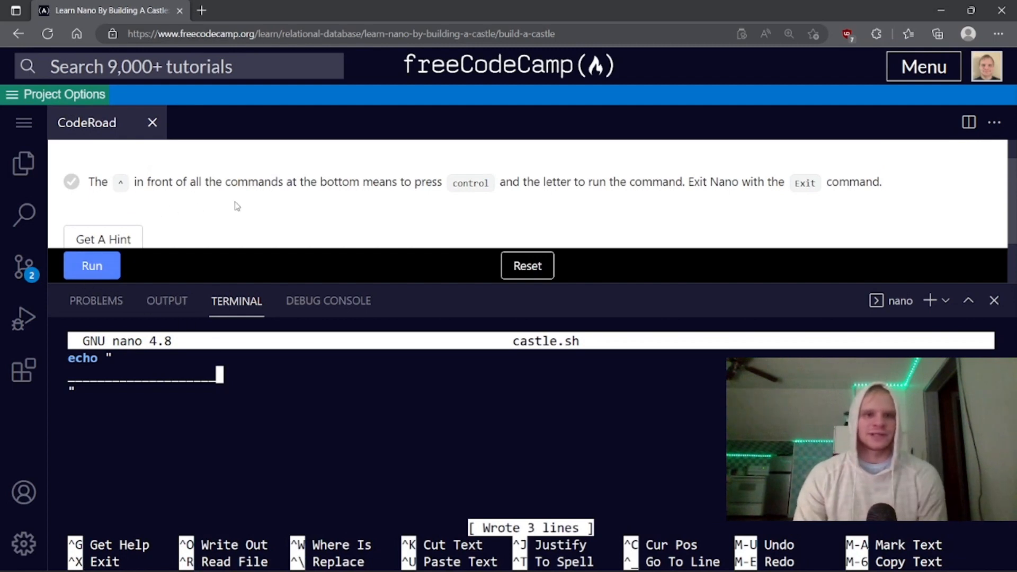
mouse_move(332, 238)
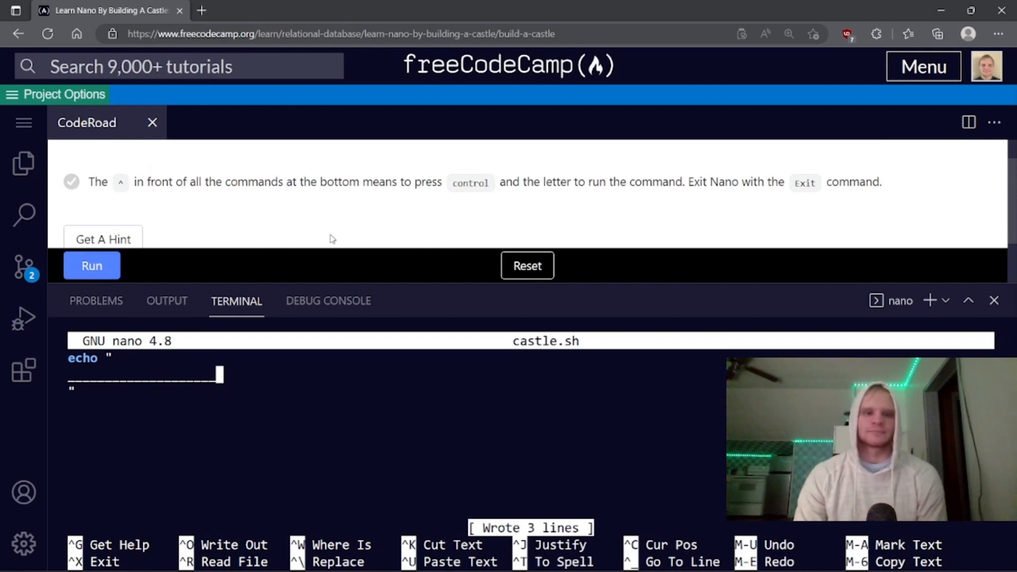
mouse_move(406, 223)
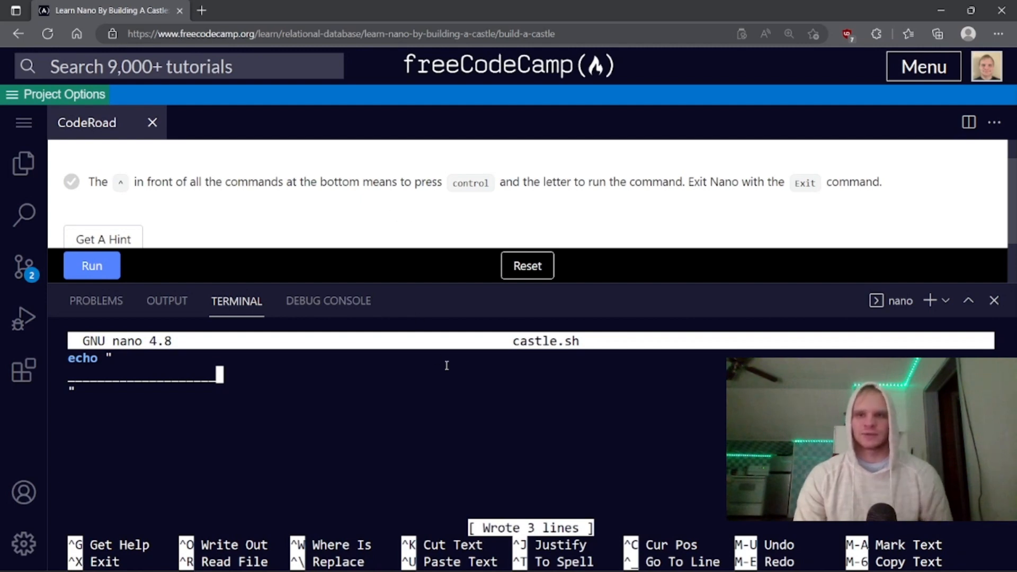
mouse_move(453, 375)
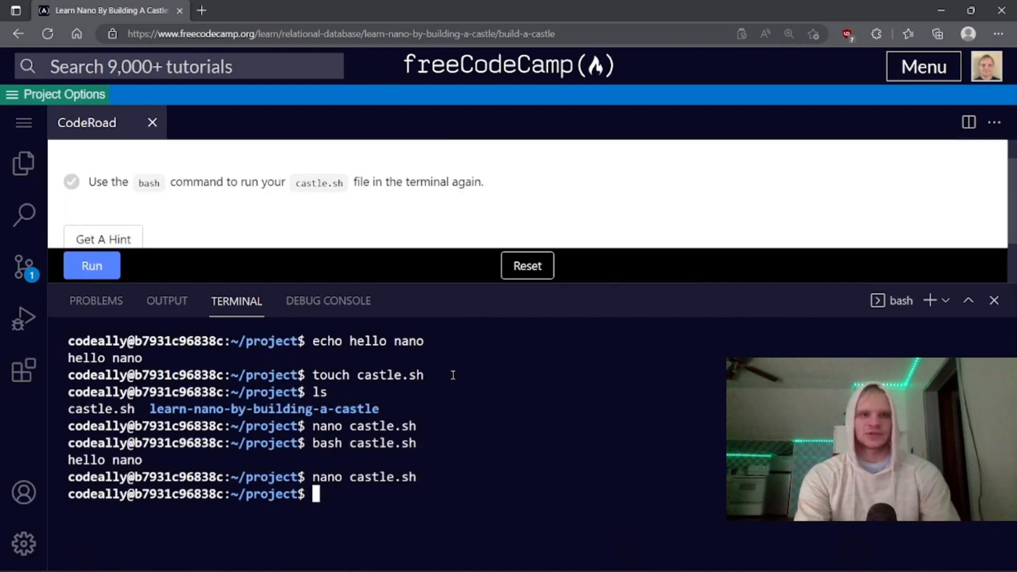
- Run castle.sh with bash to print the ground row, then reopen it in nano
text(cash)
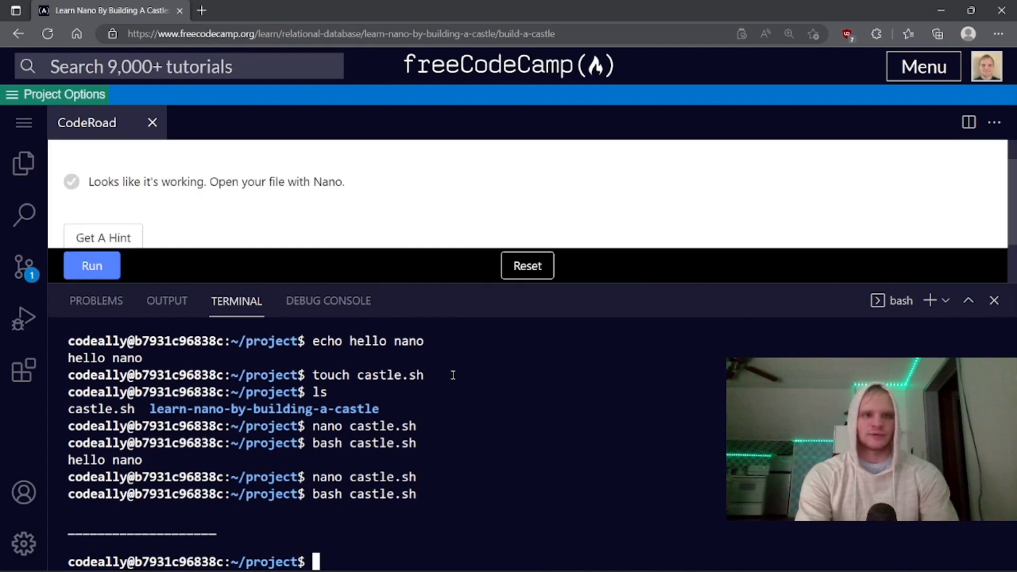
text(na)
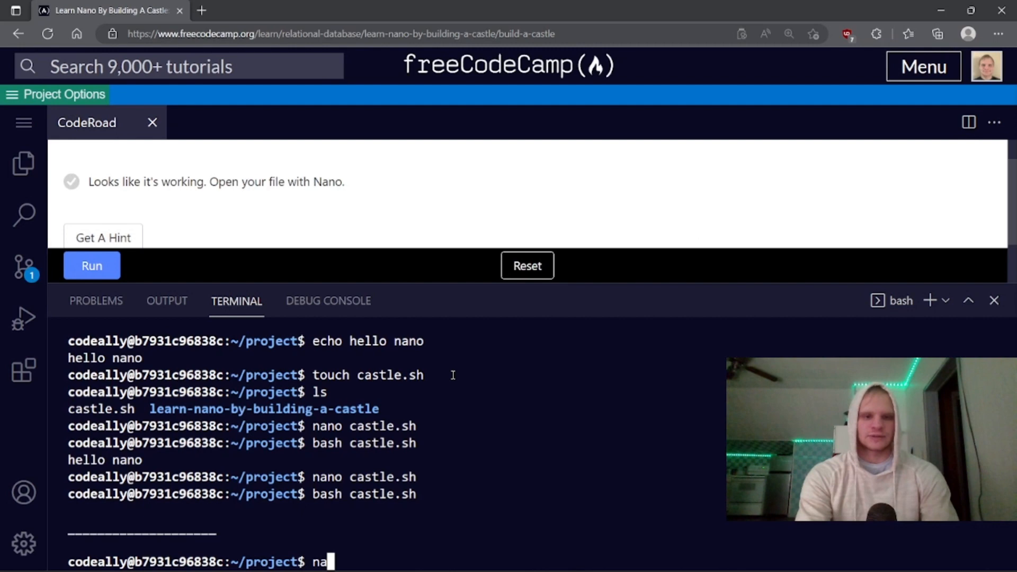
key(Enter)
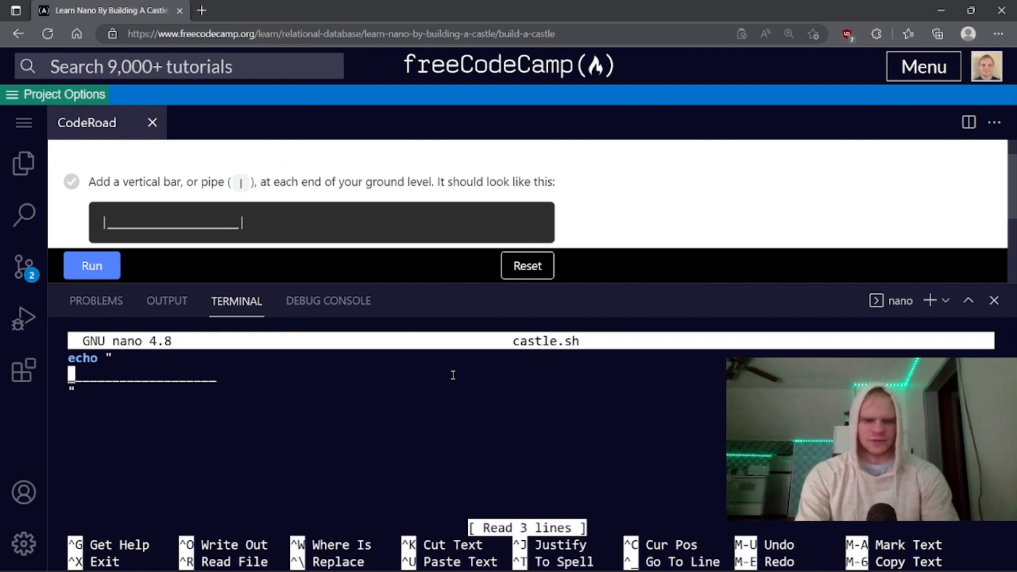
- Add a pipe at each end of the underscore ground row and save castle.sh
text(|)
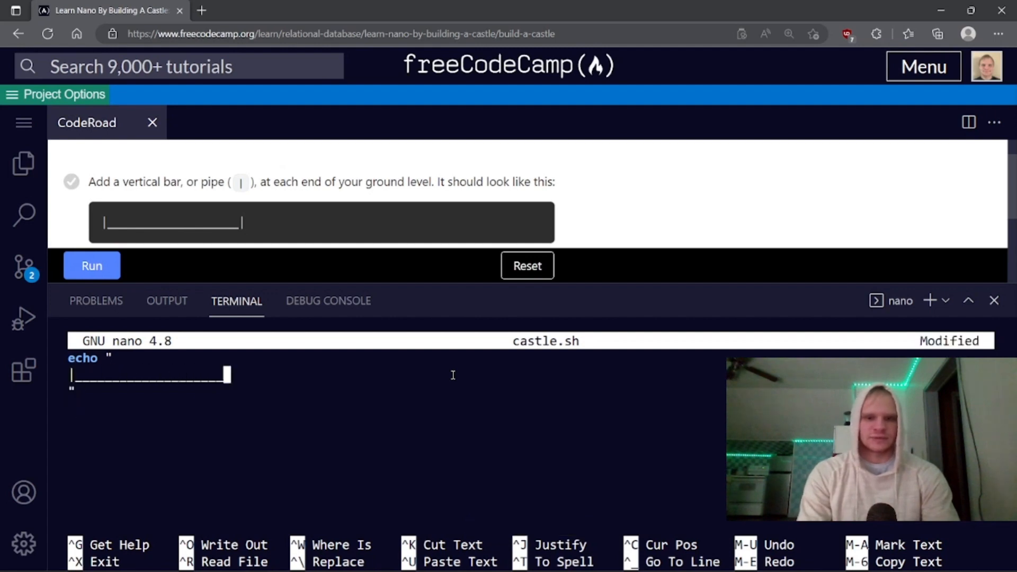
text(|)
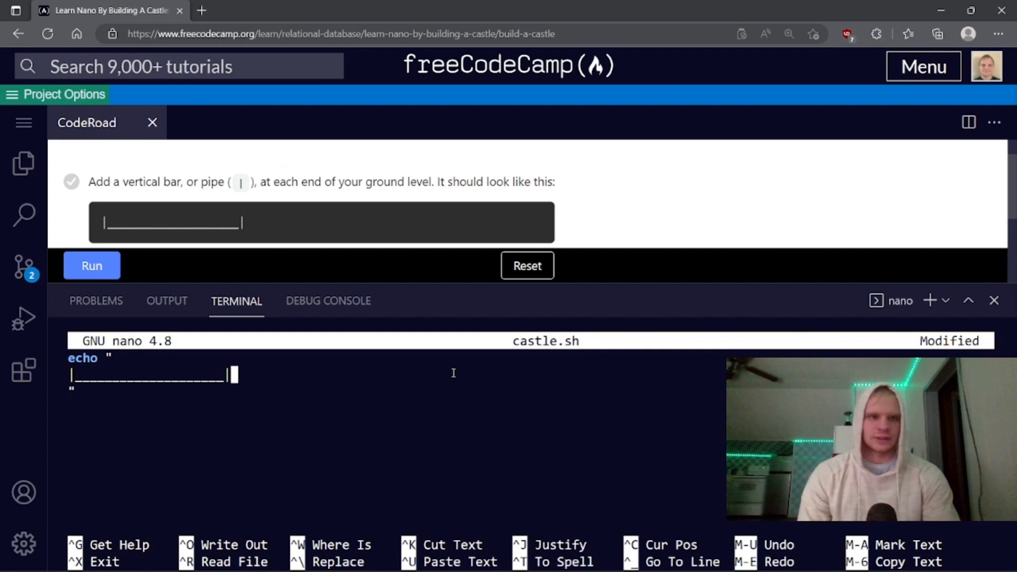
scroll(down, 3)
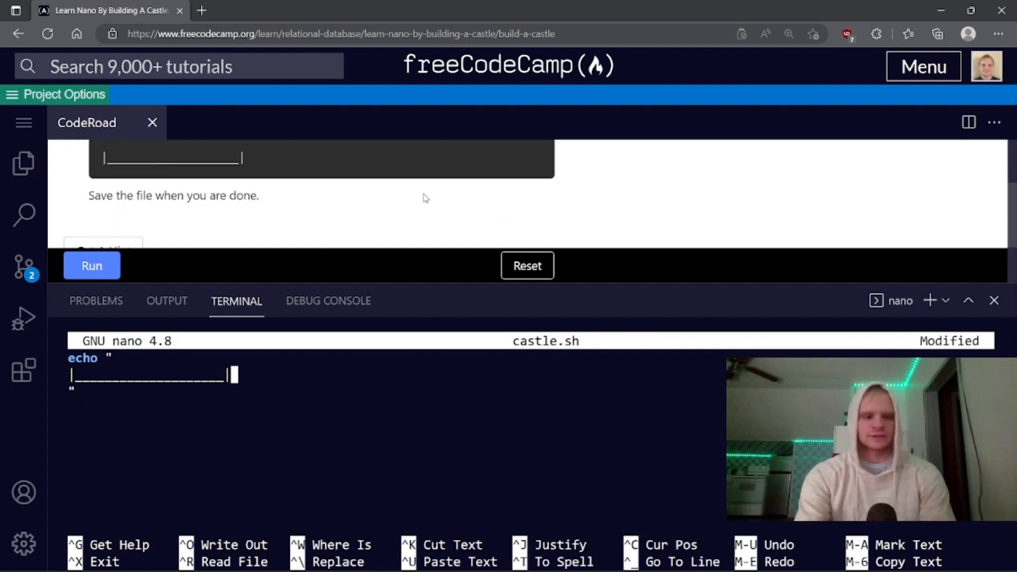
key(ctrl+o)
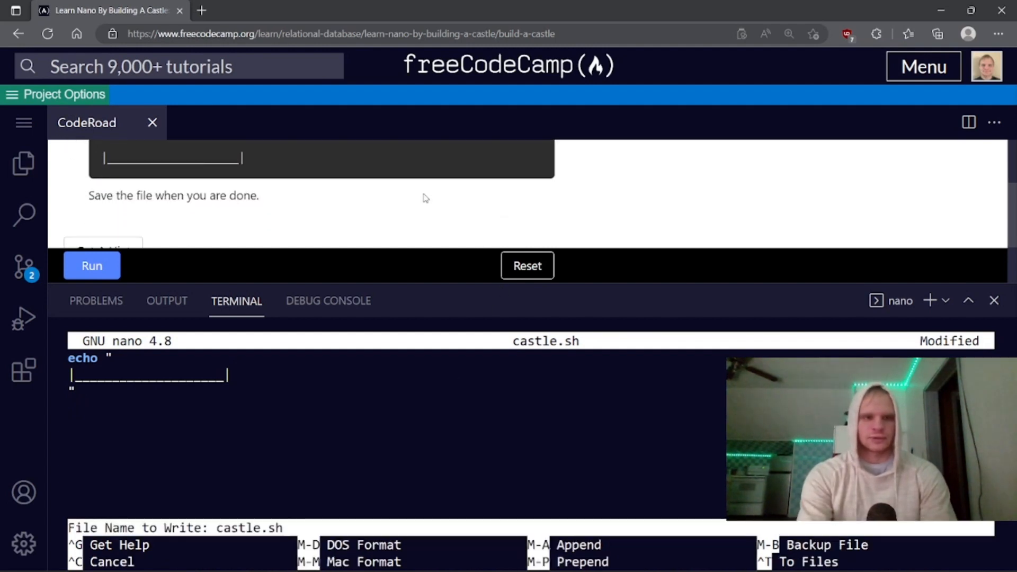
key(Enter)
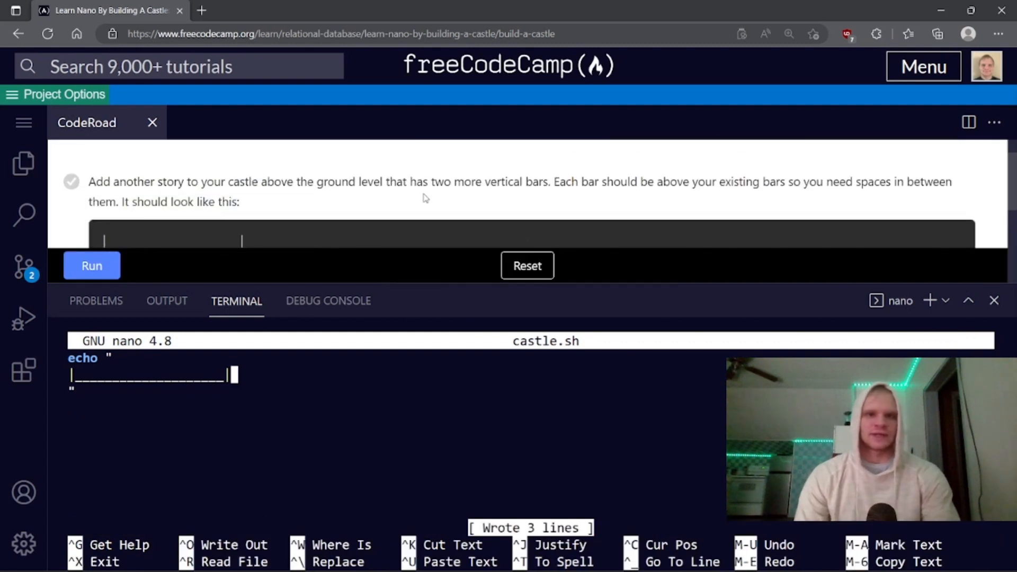
- Save castle.sh with a new story of two aligned pipes above the ground row
scroll(down, 3)
text(|                   |)
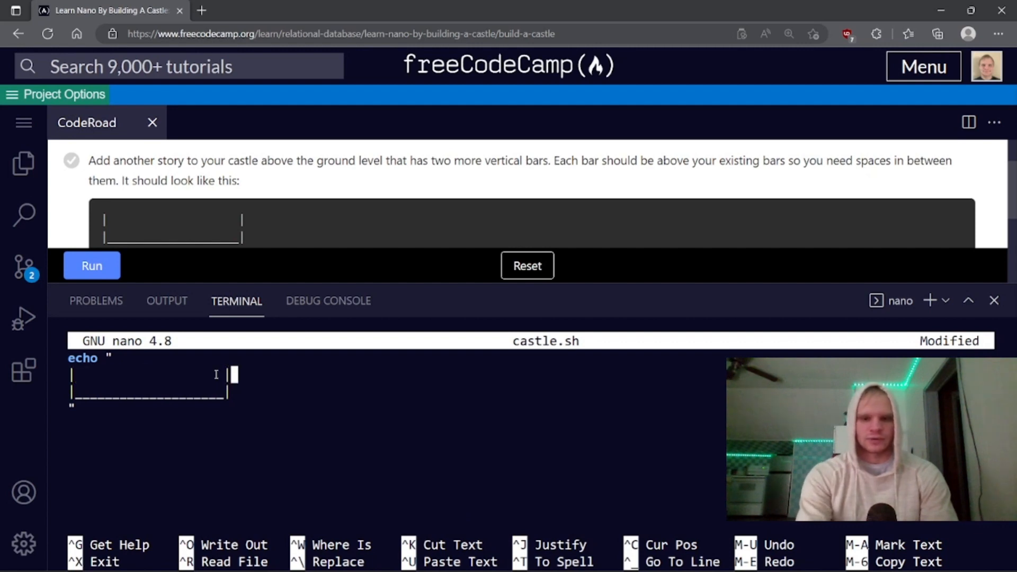
key(ctrl+o)
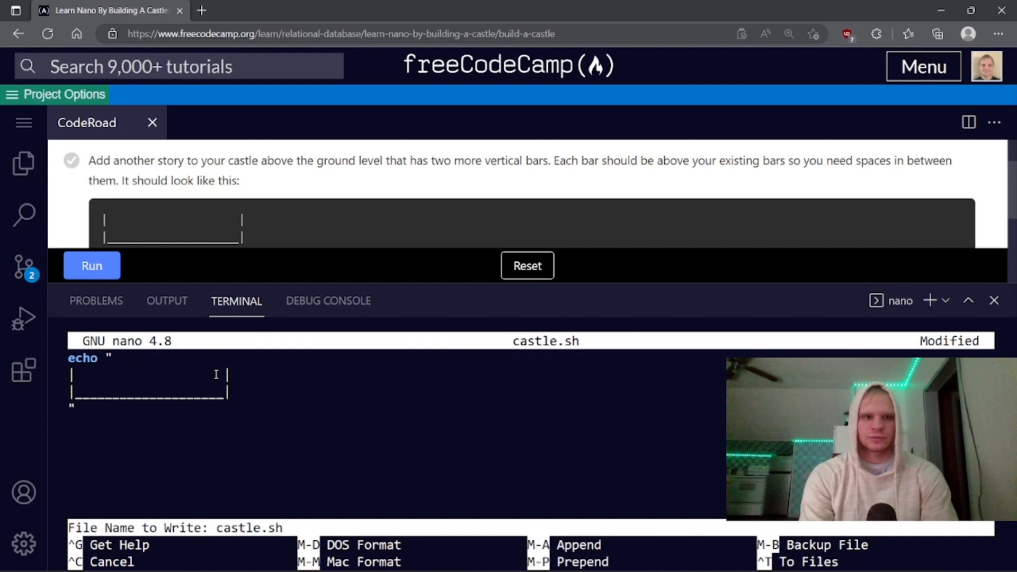
key(Enter)
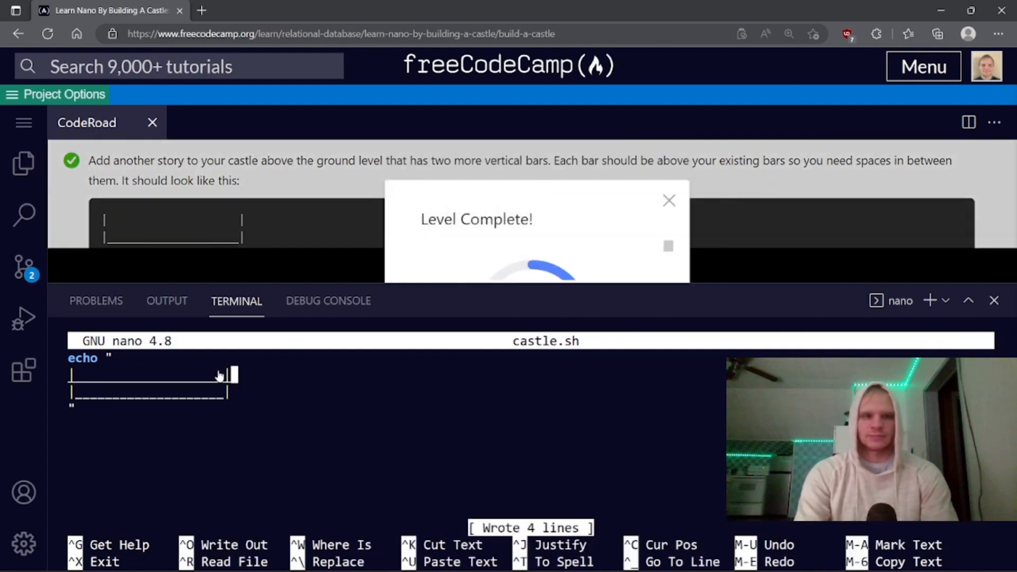
click(668, 200)
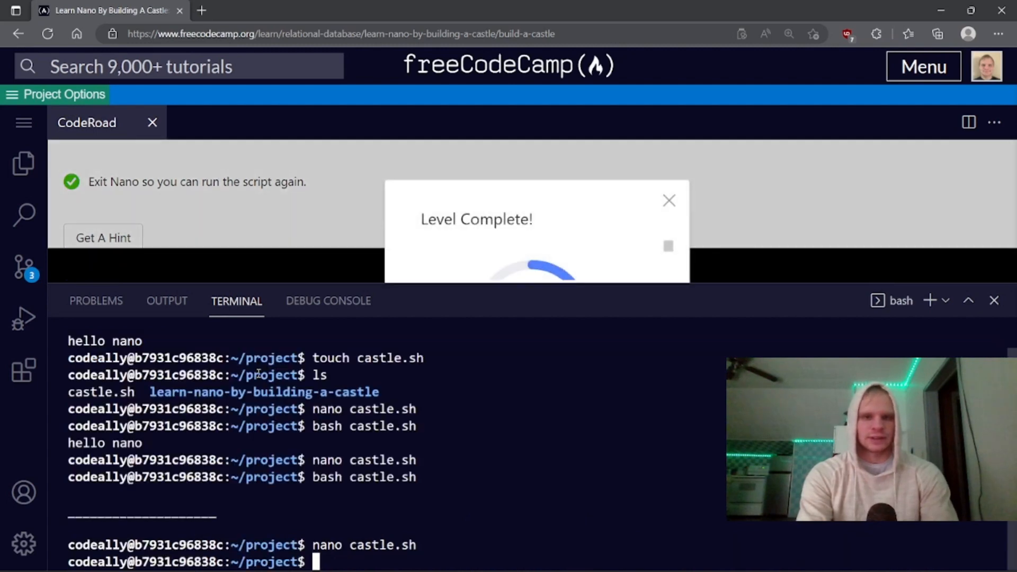
- Run bash castle.sh to view the two-story castle, then reopen the file in nano
click(668, 200)
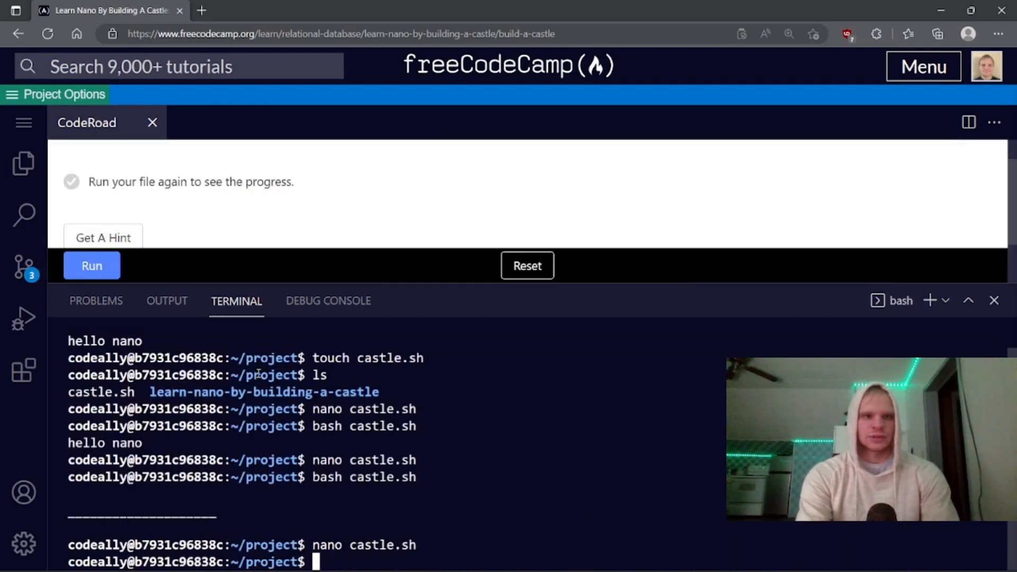
text(bash castle.sh)
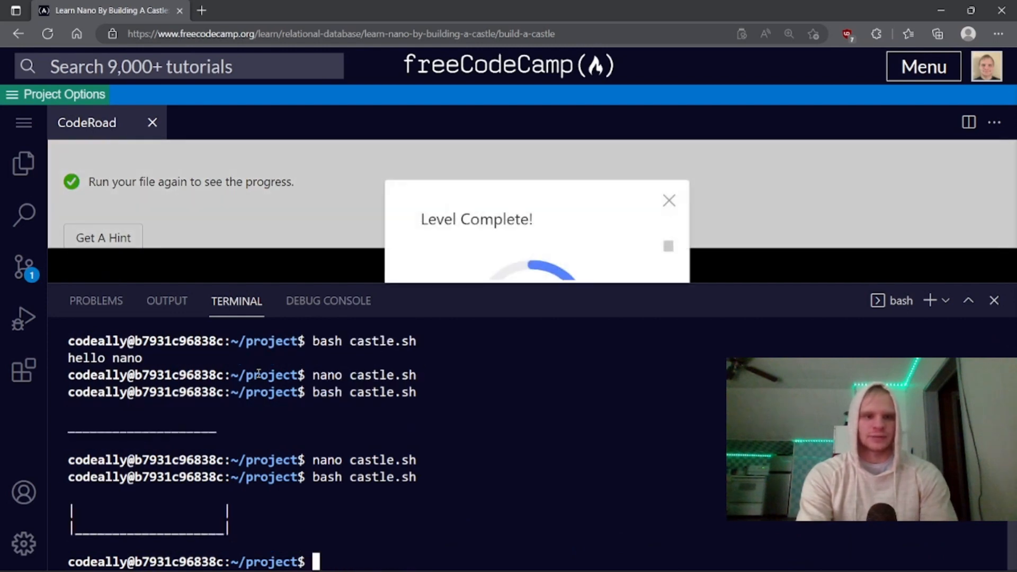
click(669, 200)
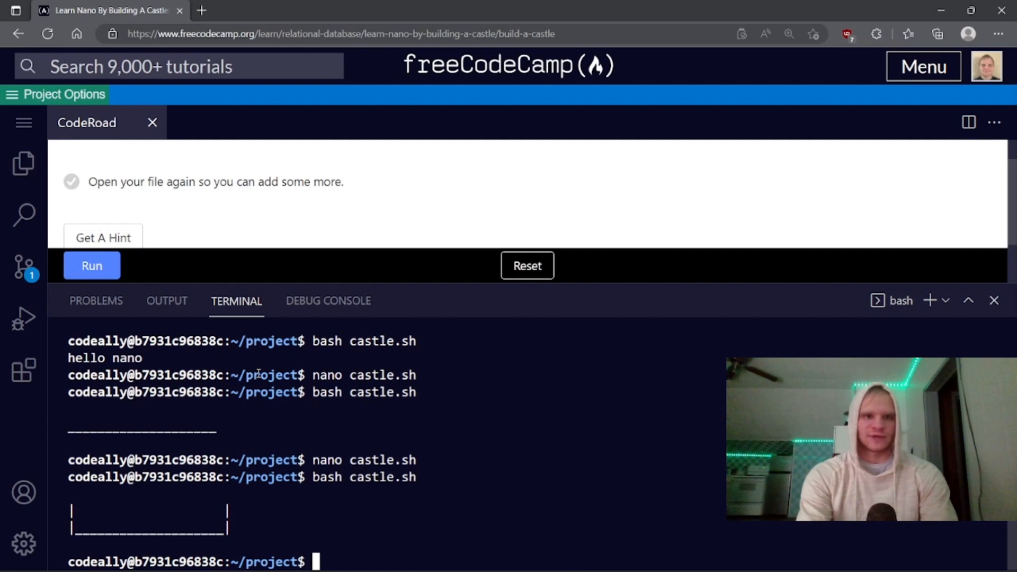
text(nano castle.sh)
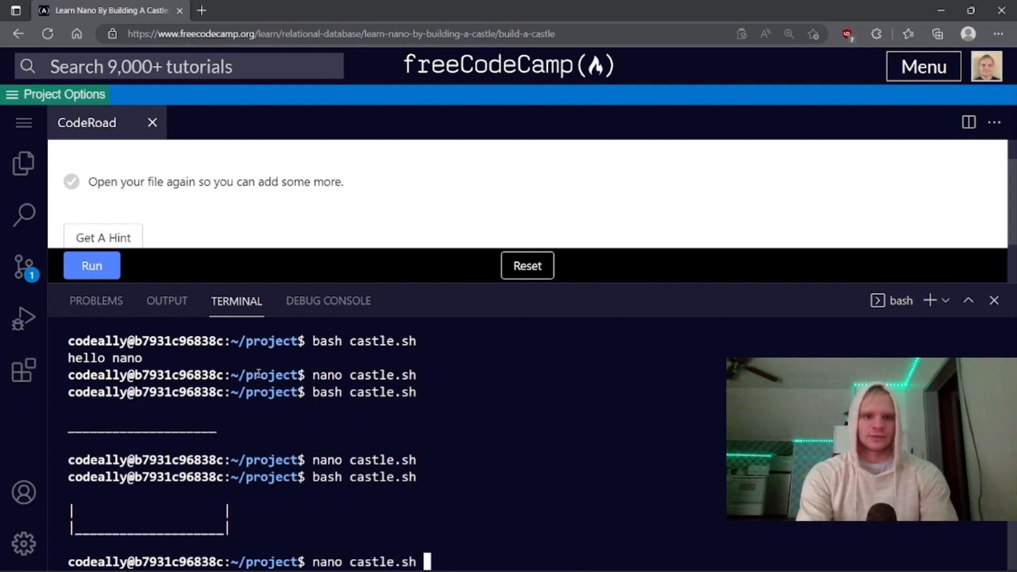
key(Enter)
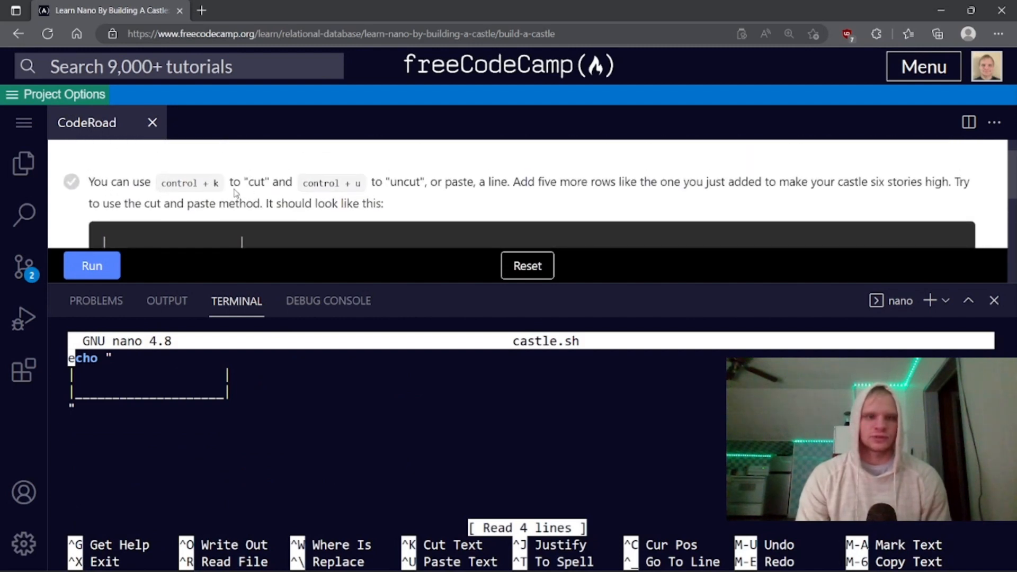
mouse_move(427, 197)
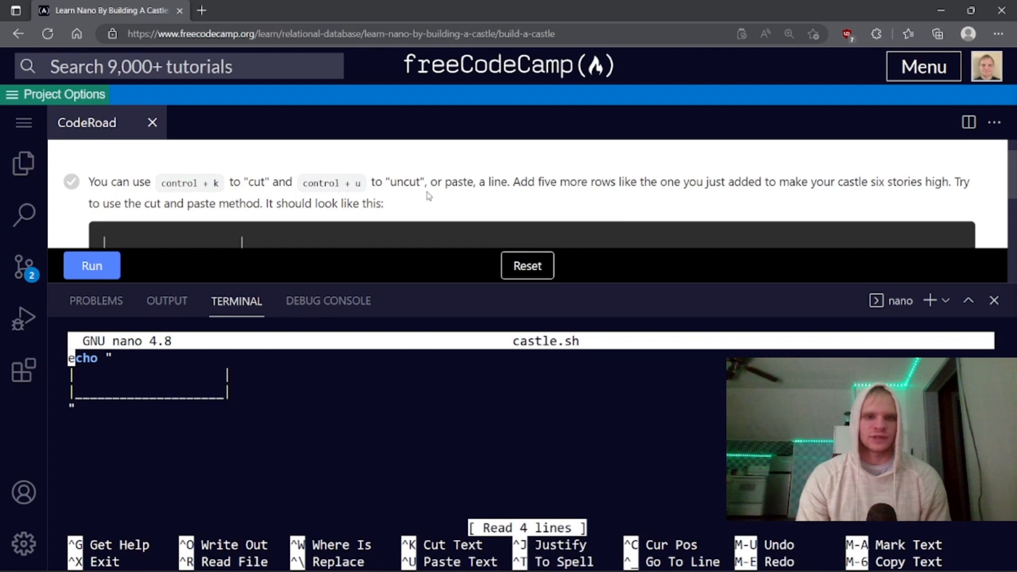
mouse_move(433, 189)
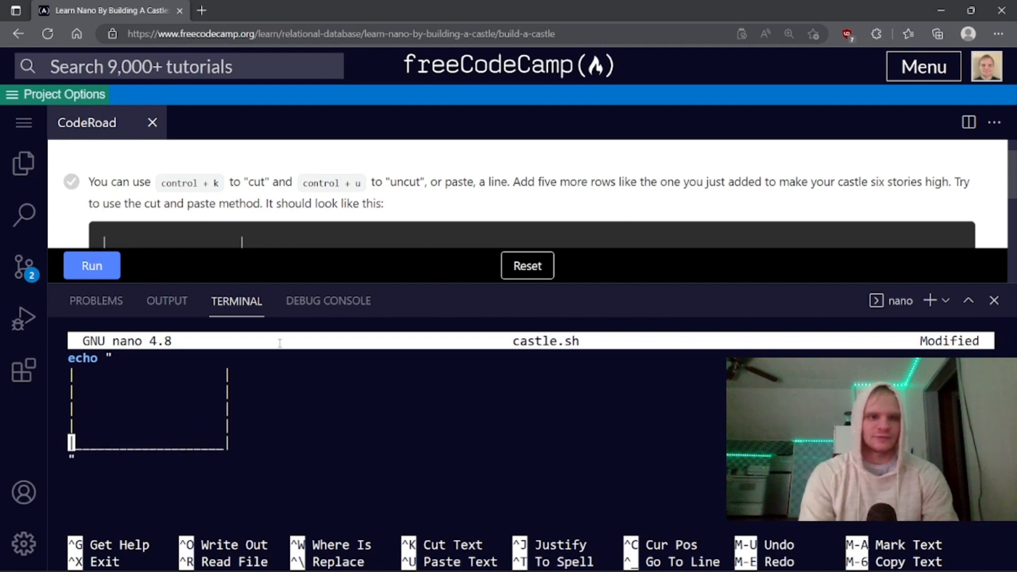
- Save castle.sh with its six stacked wall rows as an 8-line file
scroll(down, 3)
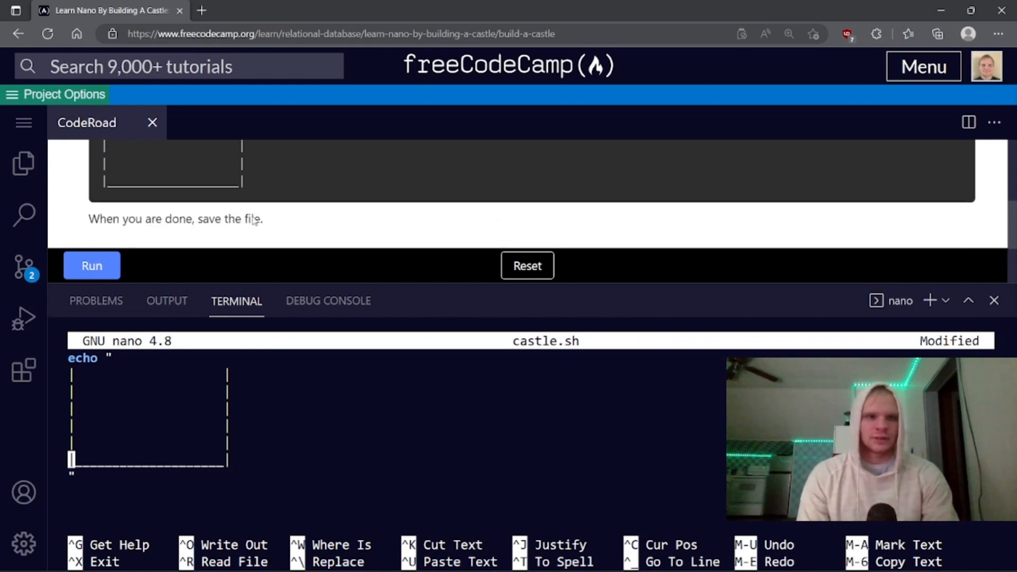
key(ctrl+o)
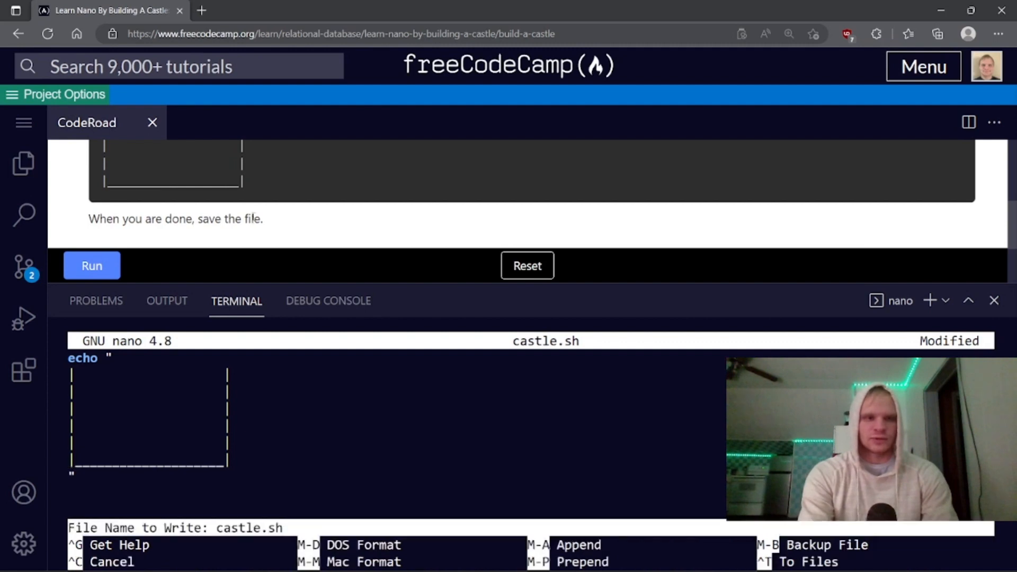
key(Enter)
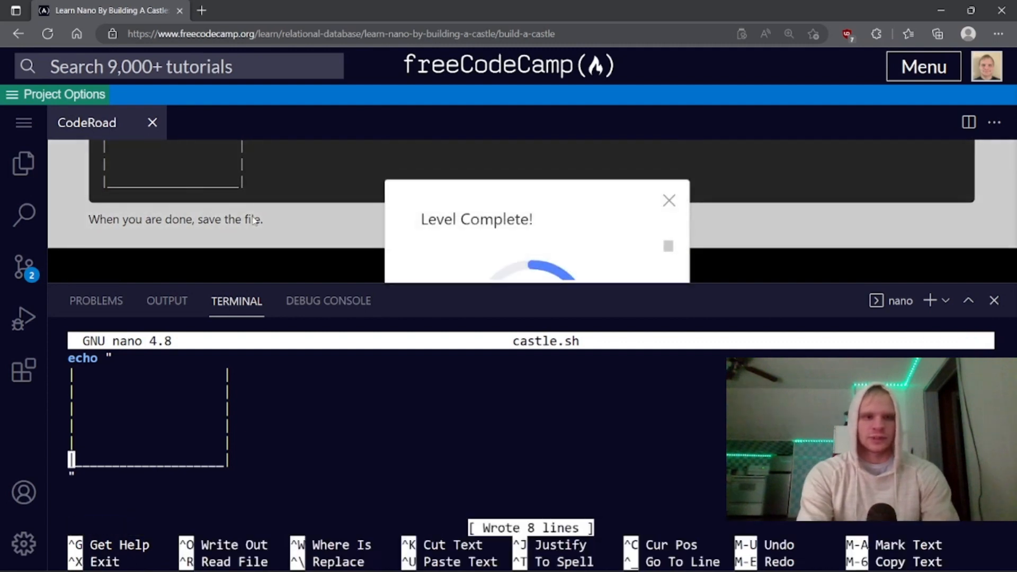
click(668, 201)
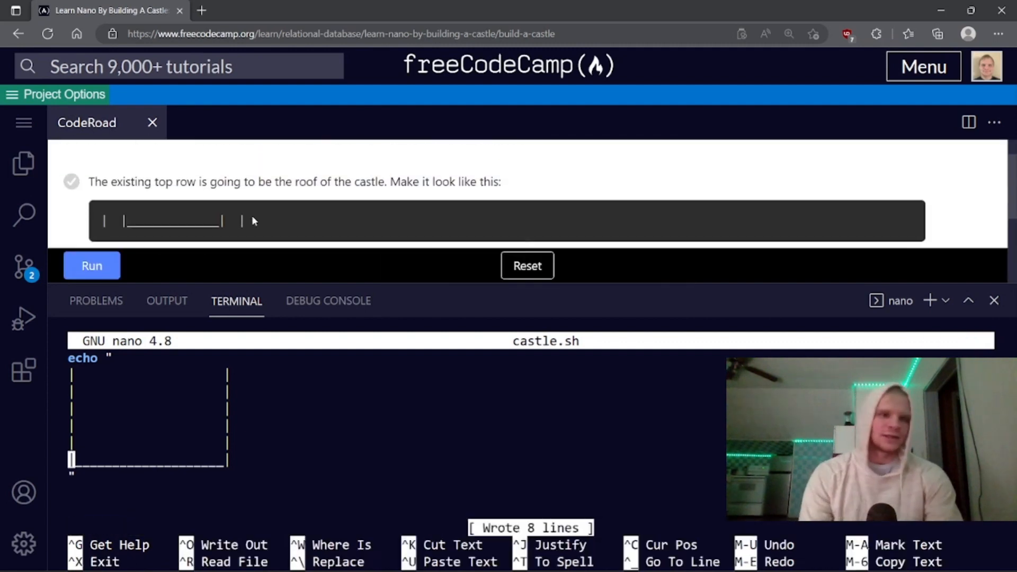
mouse_move(293, 208)
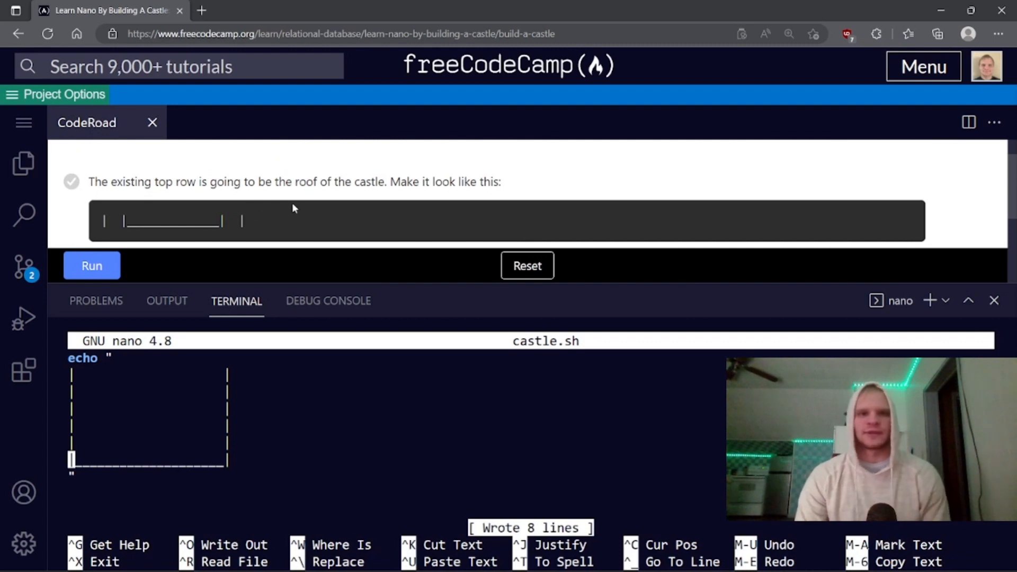
mouse_move(187, 367)
text(|  |)
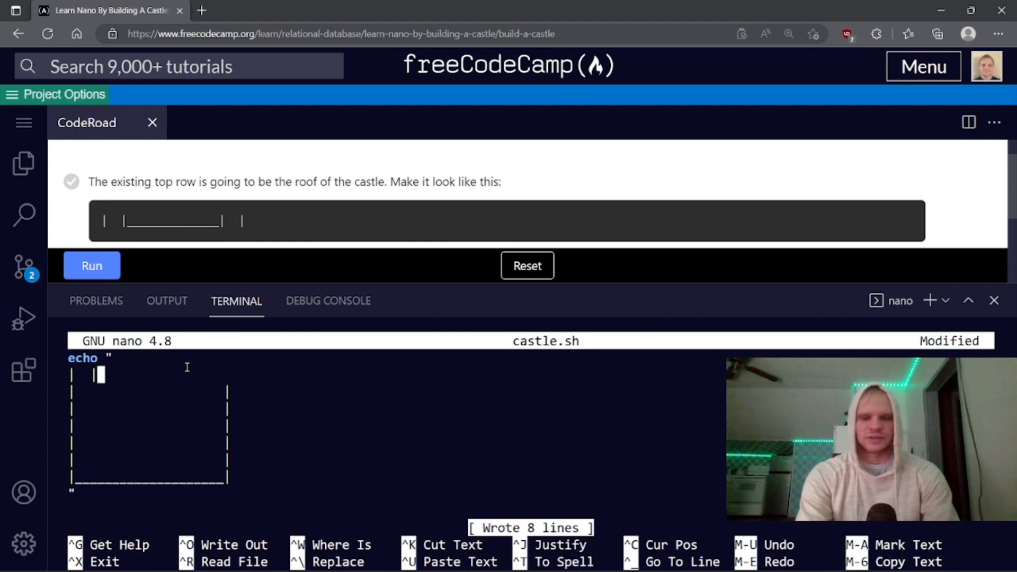
- Type the '______' underscore ledge into the roof row between the towers
text(______________|  |)
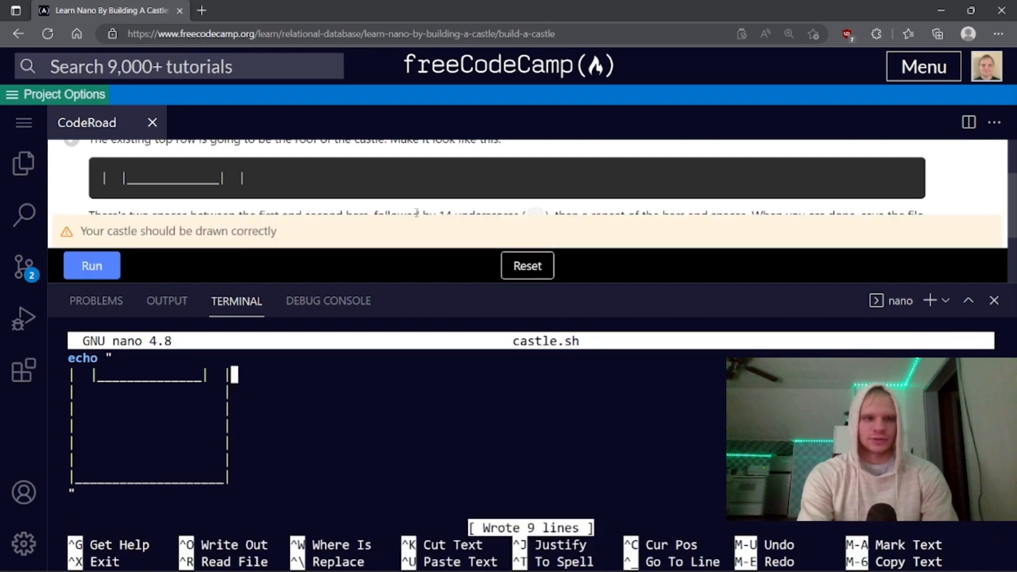
mouse_move(386, 180)
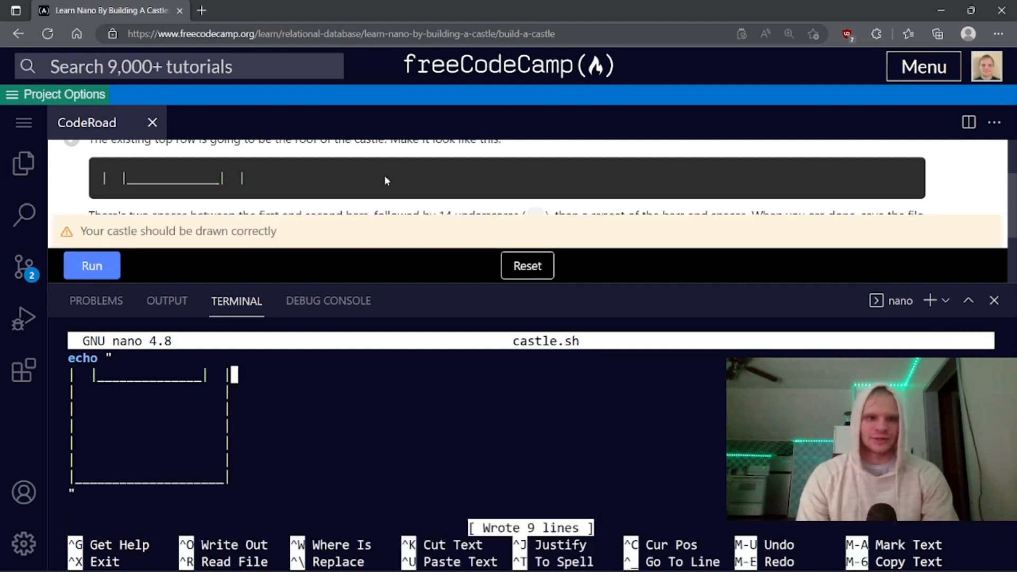
- Run bash castle.sh to check the roofed castle, then reopen it with nano
scroll(down, 3)
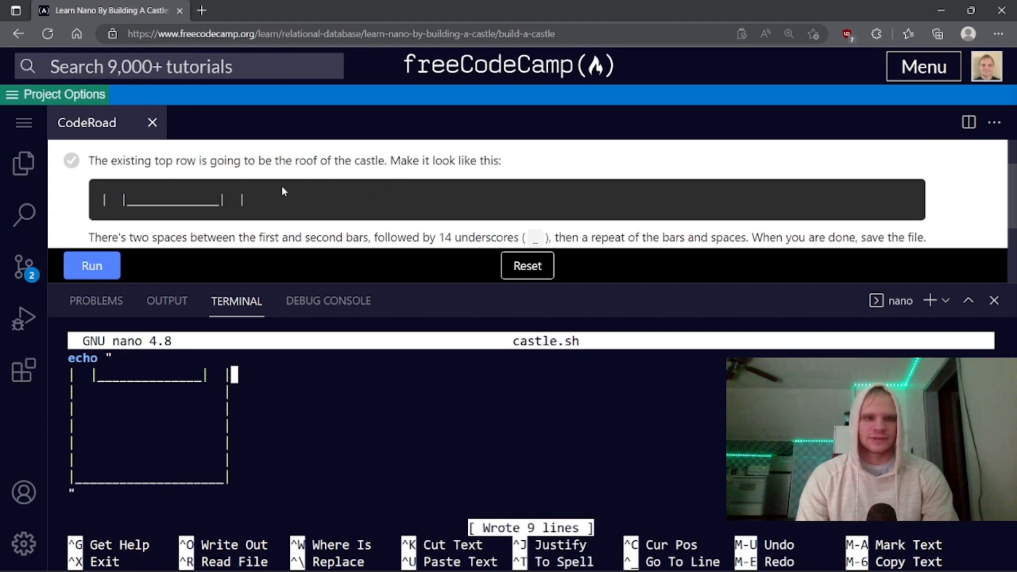
mouse_move(256, 319)
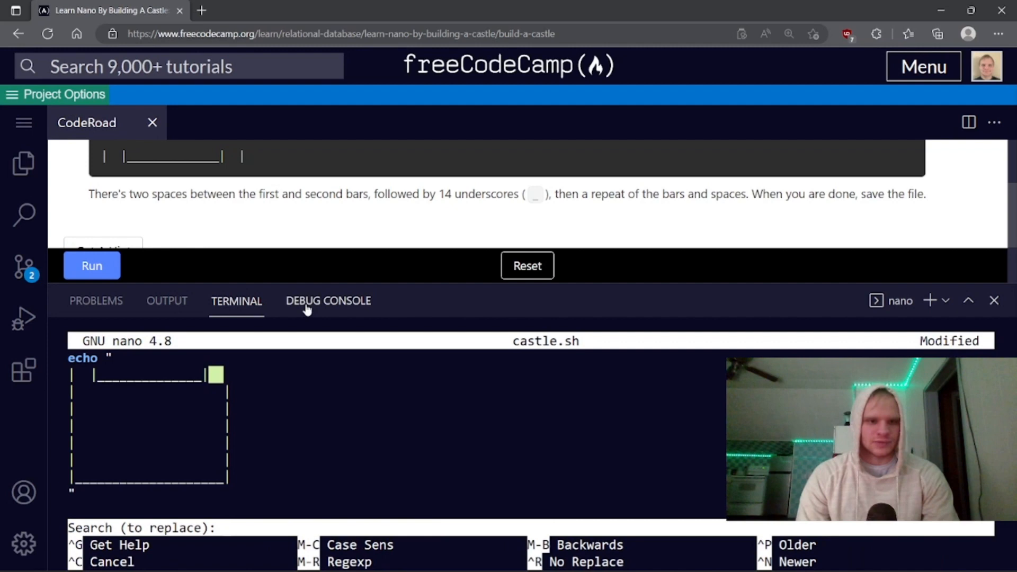
mouse_move(327, 326)
text(  |)
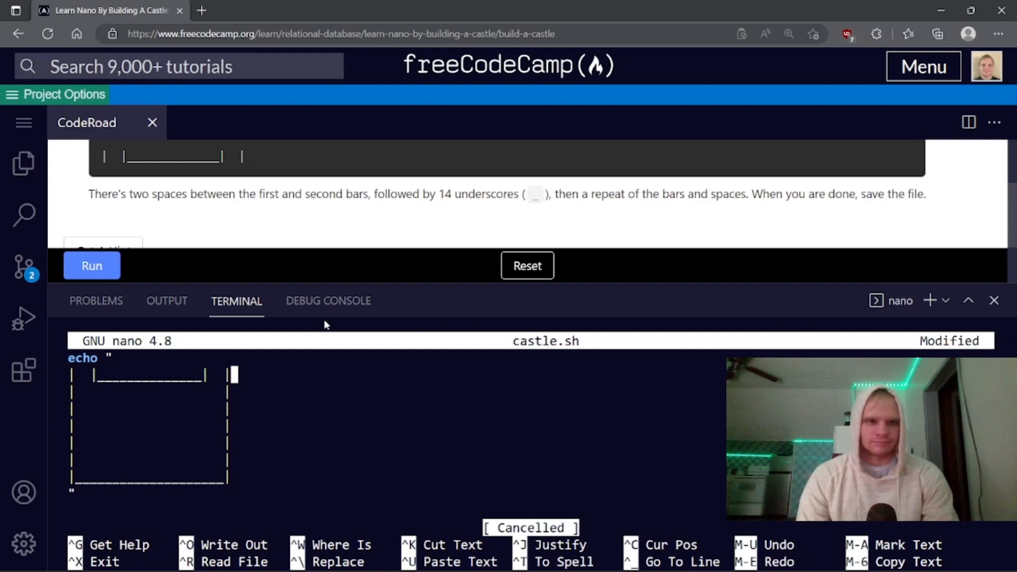
mouse_move(335, 298)
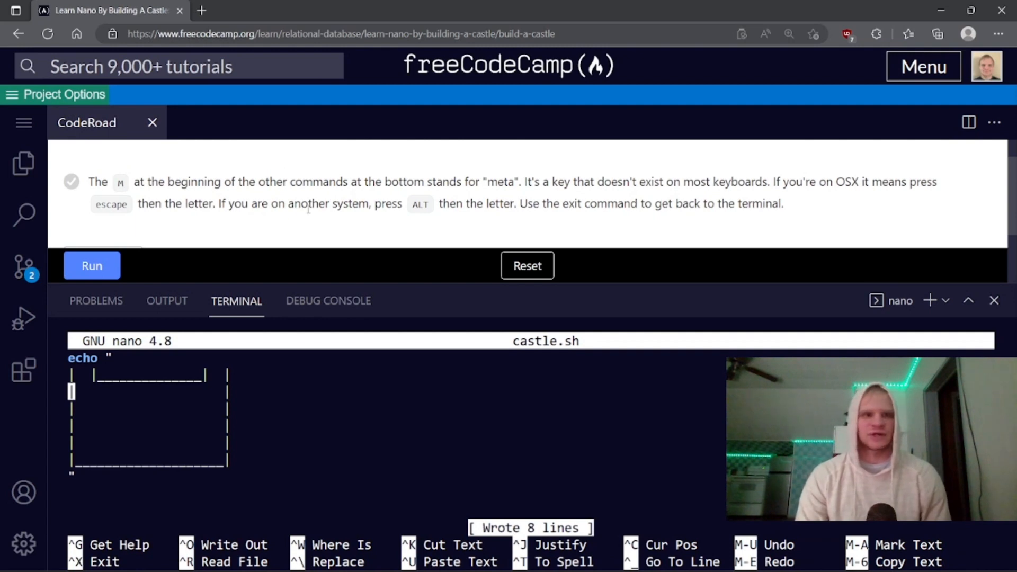
mouse_move(301, 223)
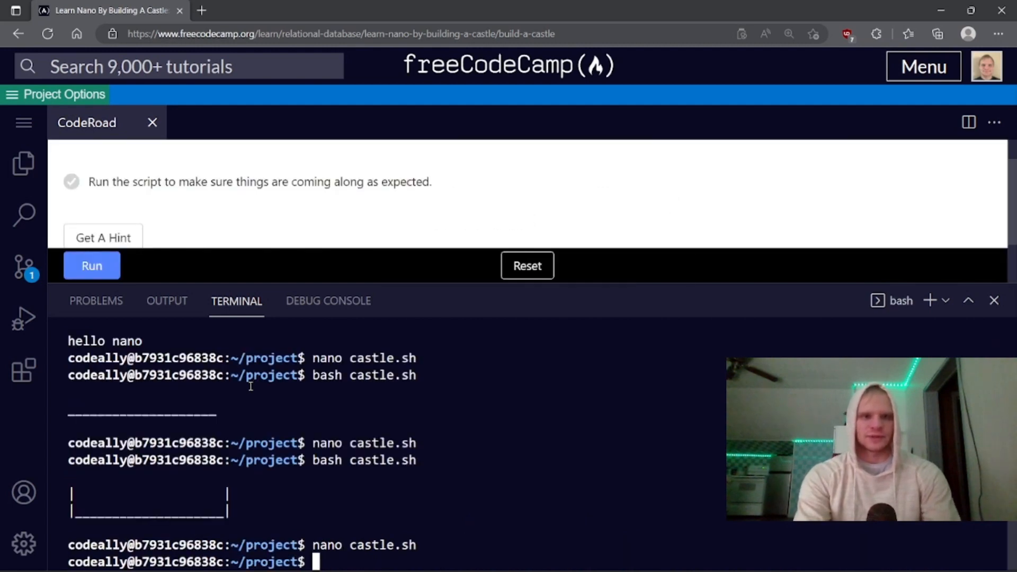
text(bash castle.sh)
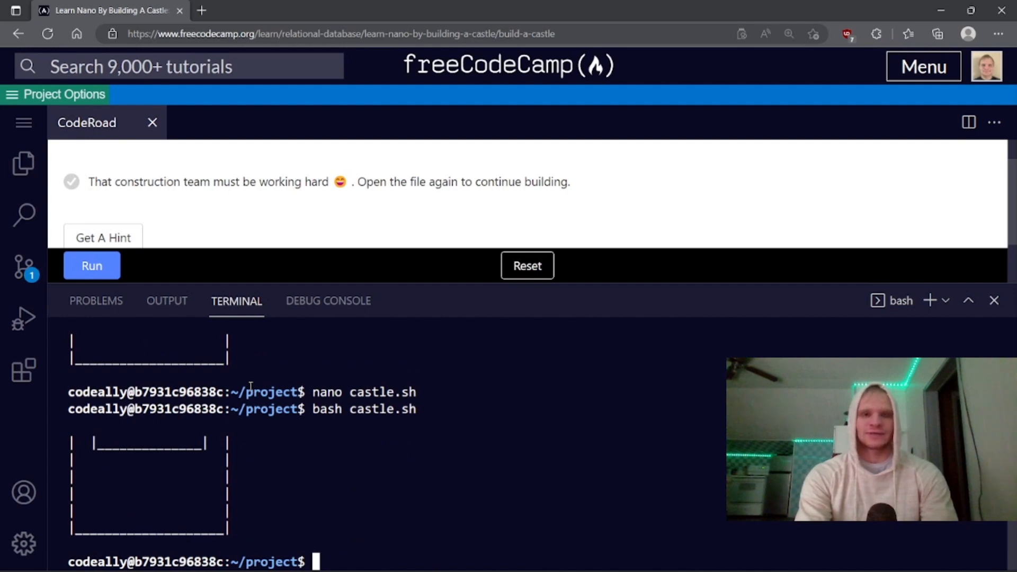
text(nano)
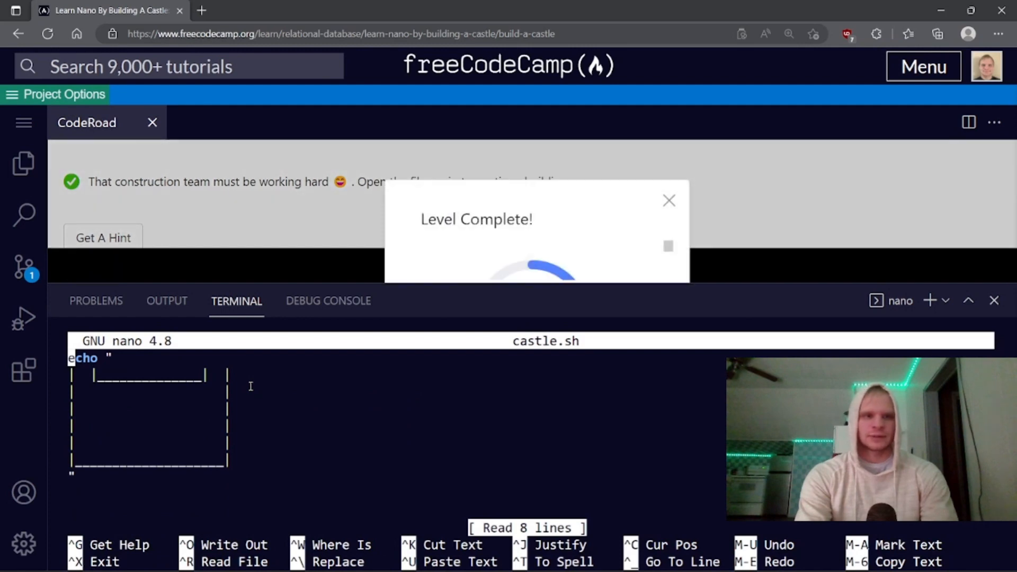
- Type / \ lookout tower slopes on a new top row and save castle.sh
click(668, 200)
text(|)
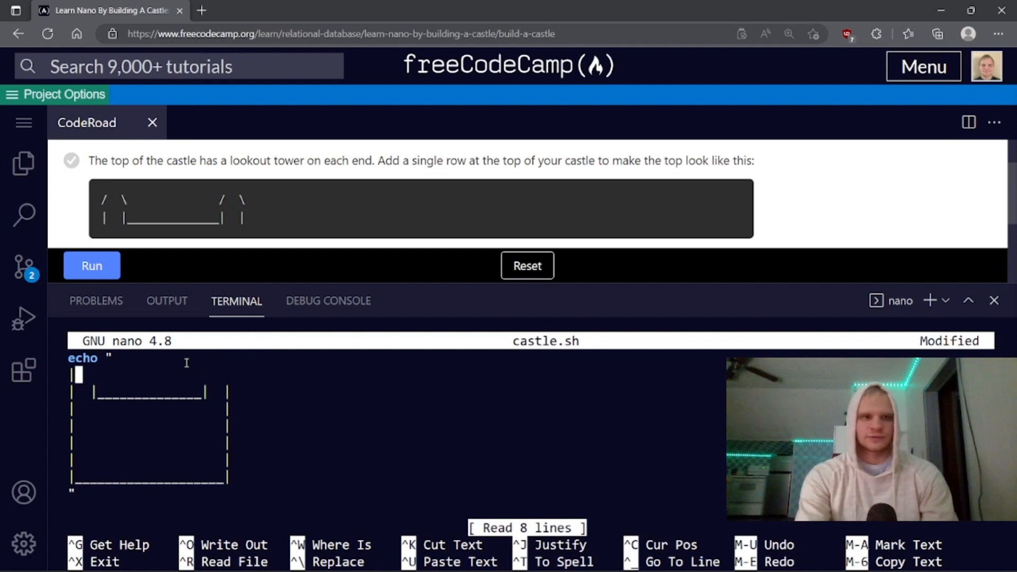
text(/)
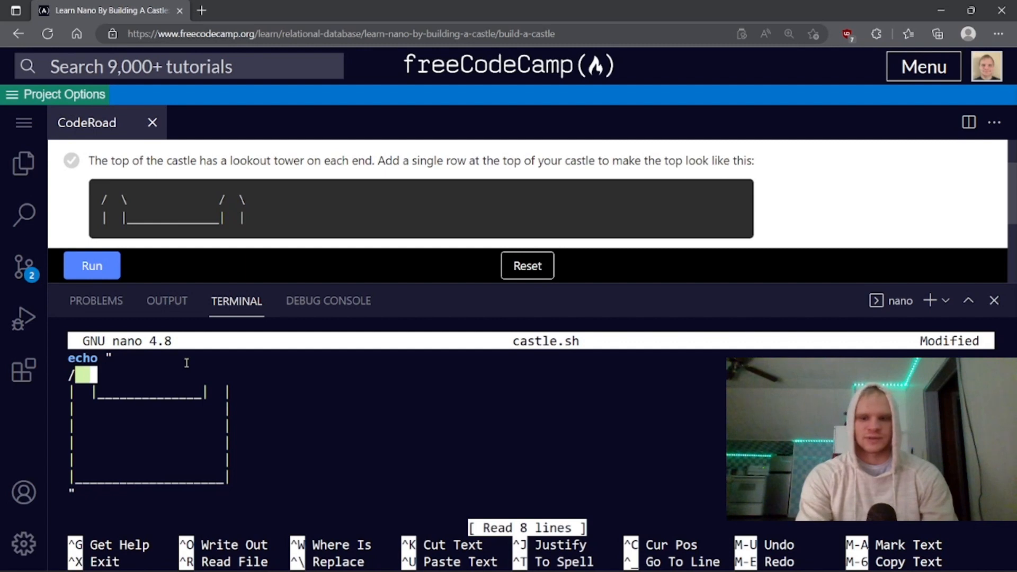
text(\)
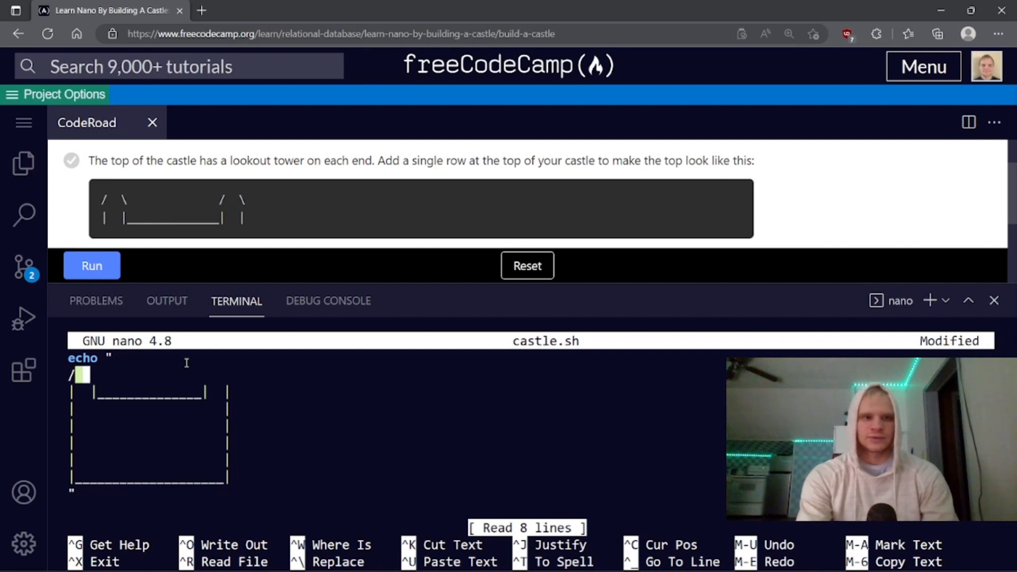
text(\)
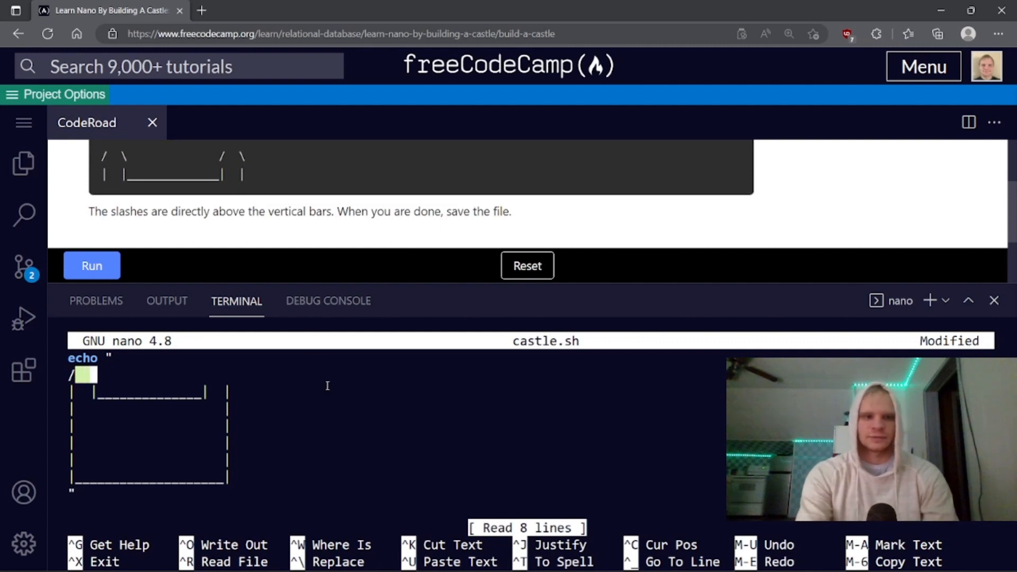
text(\             /)
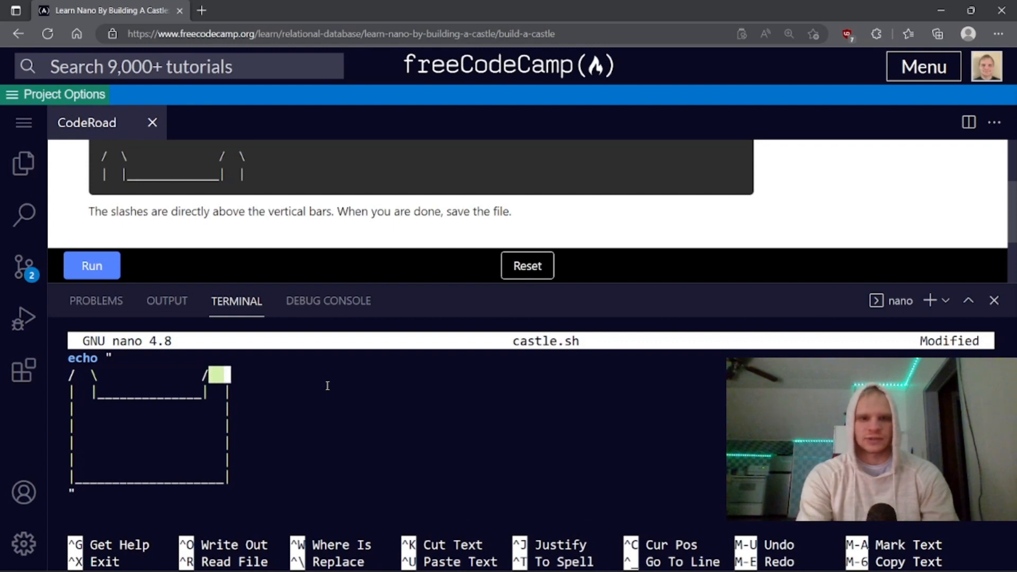
text(\)
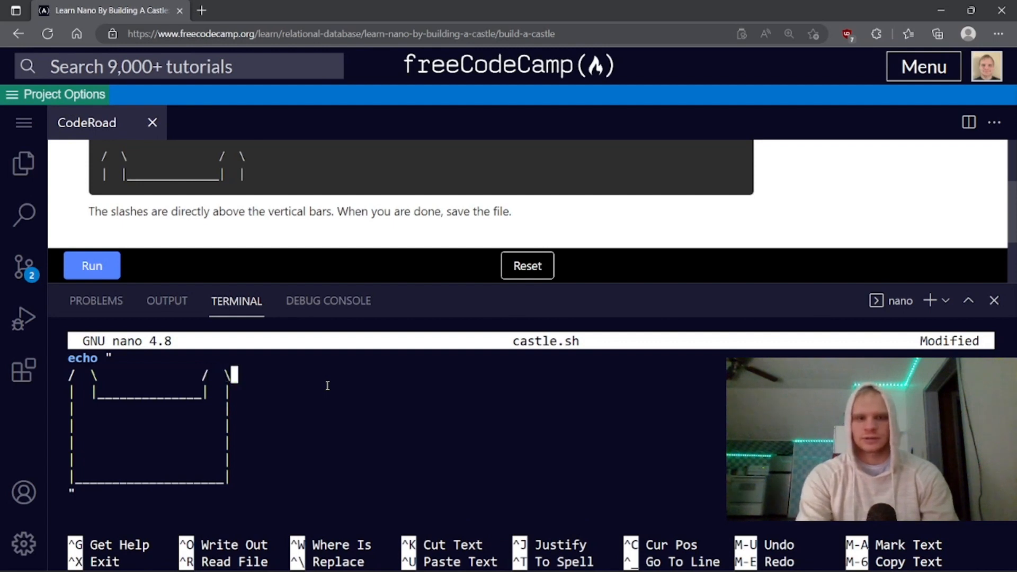
text(0)
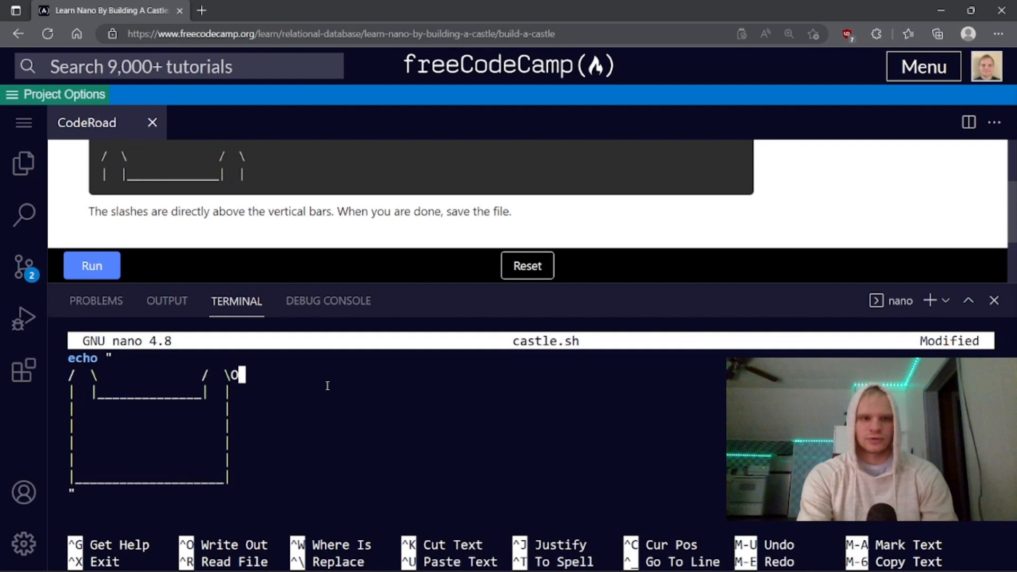
key(ctrl+o)
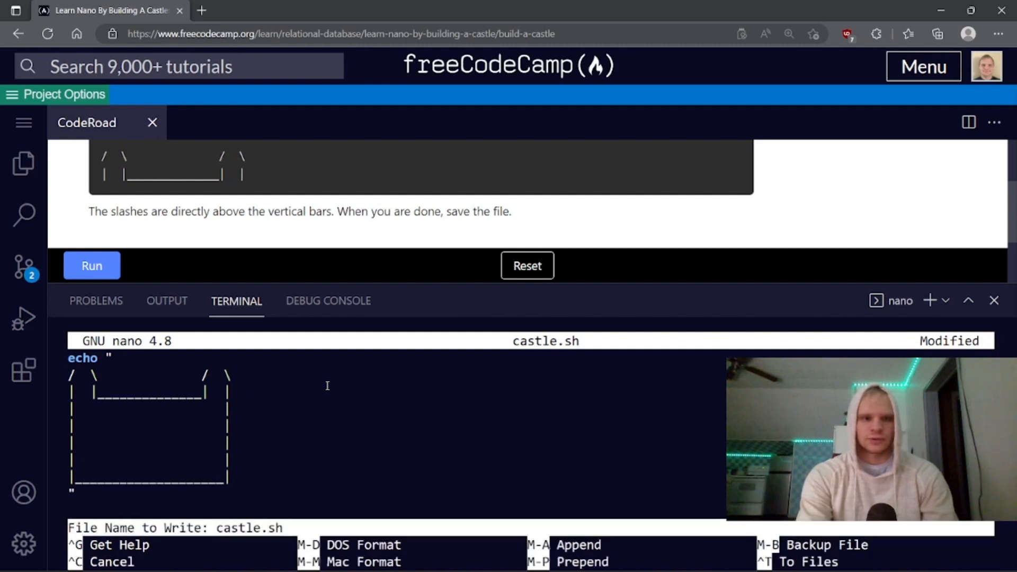
key(Enter)
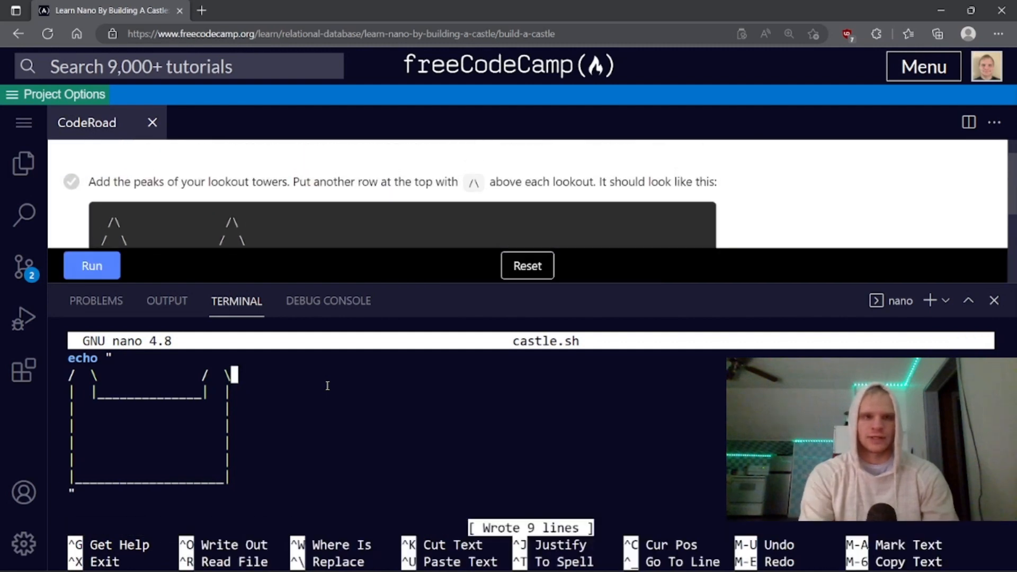
mouse_move(458, 285)
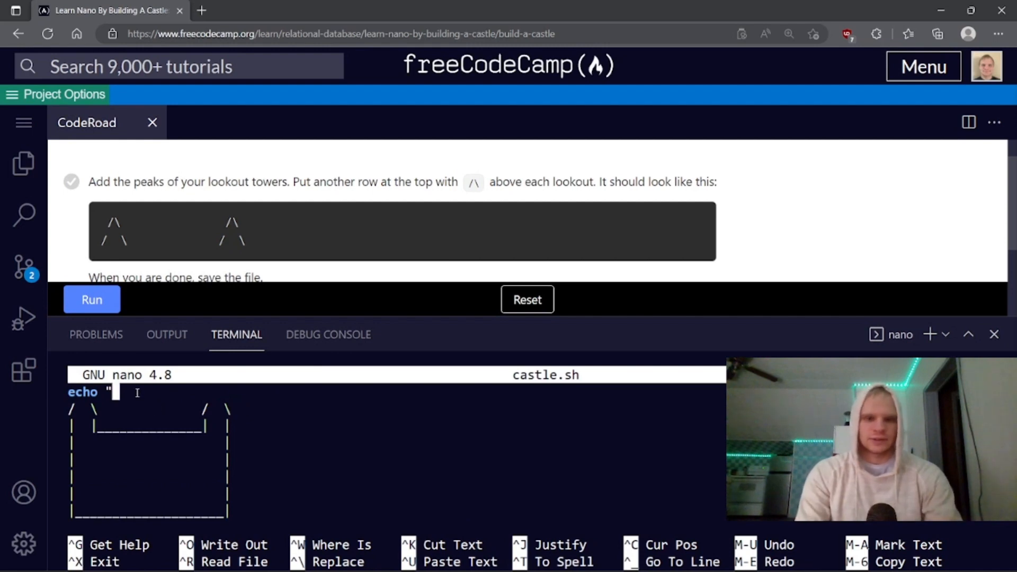
- Add a new line with /\ peaks above the lookout towers
key(Enter)
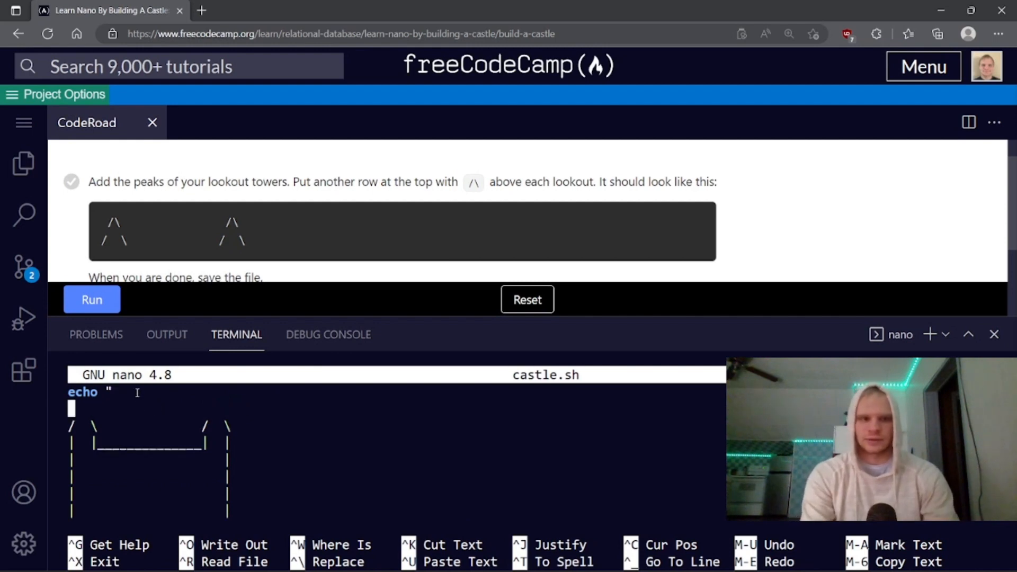
text(/\                /)
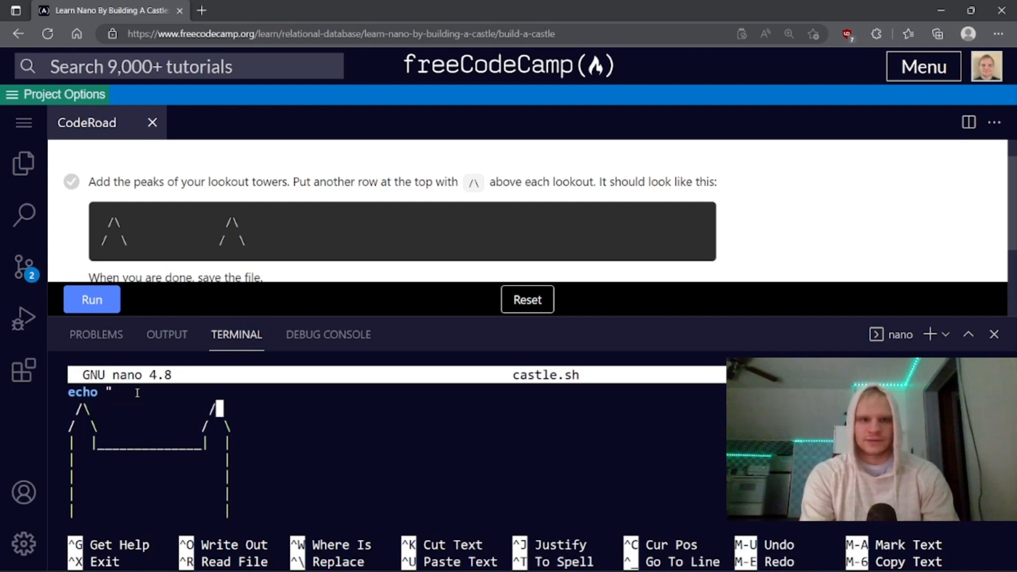
text(\)
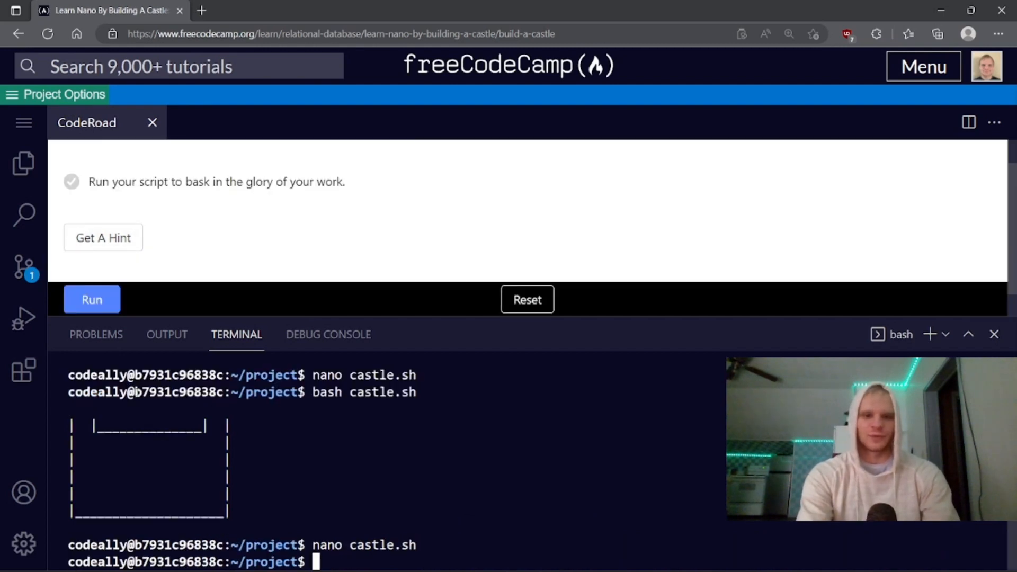
- Run bash castle.sh to see the broken roof, then reopen castle.sh in nano
text(bash castle.sh)
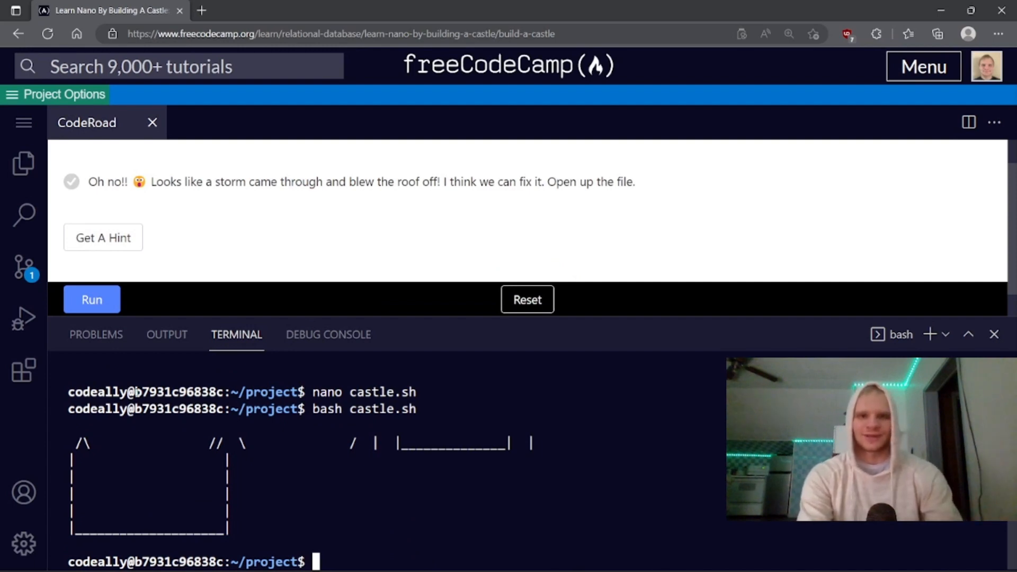
text(nan)
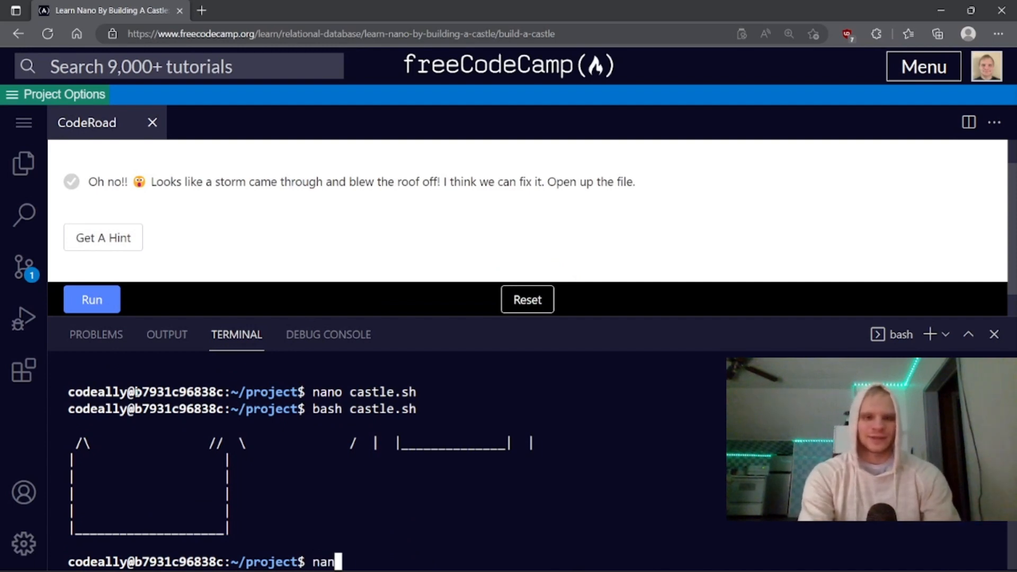
key(Enter)
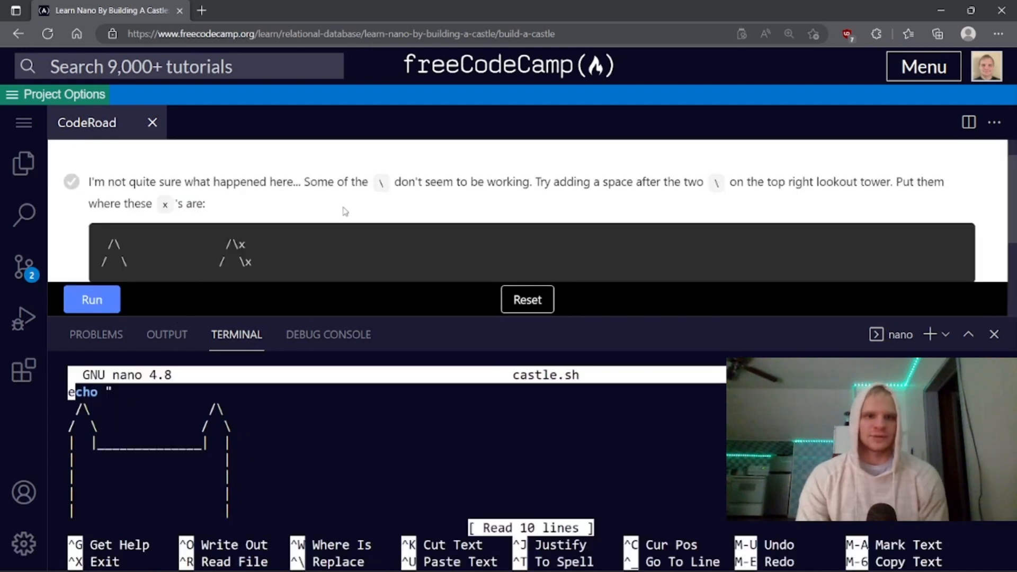
mouse_move(497, 206)
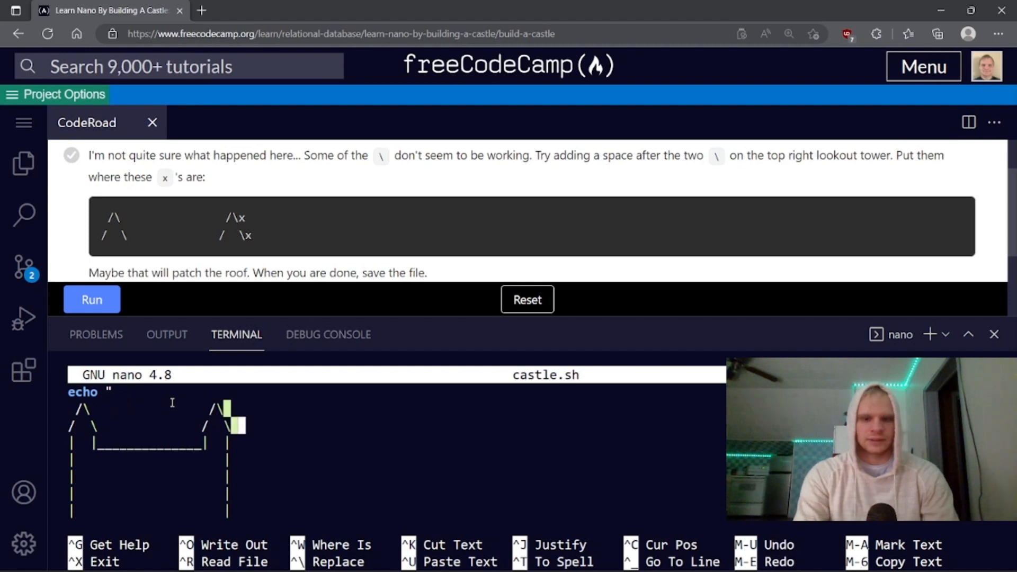
- Save the spaced-out right tower and run bash castle.sh to confirm the fixed roof
key(Ctrl+o)
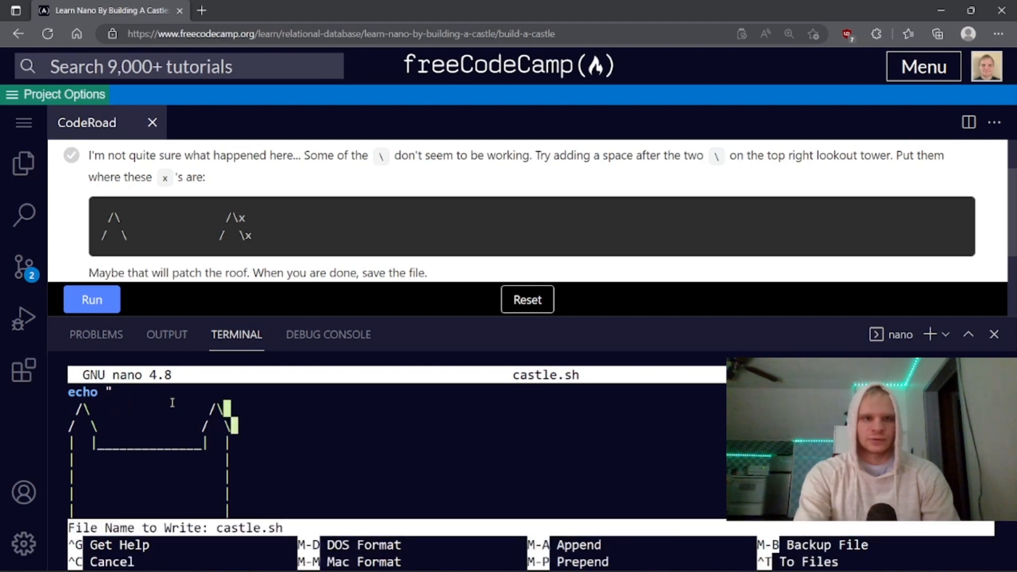
key(Enter)
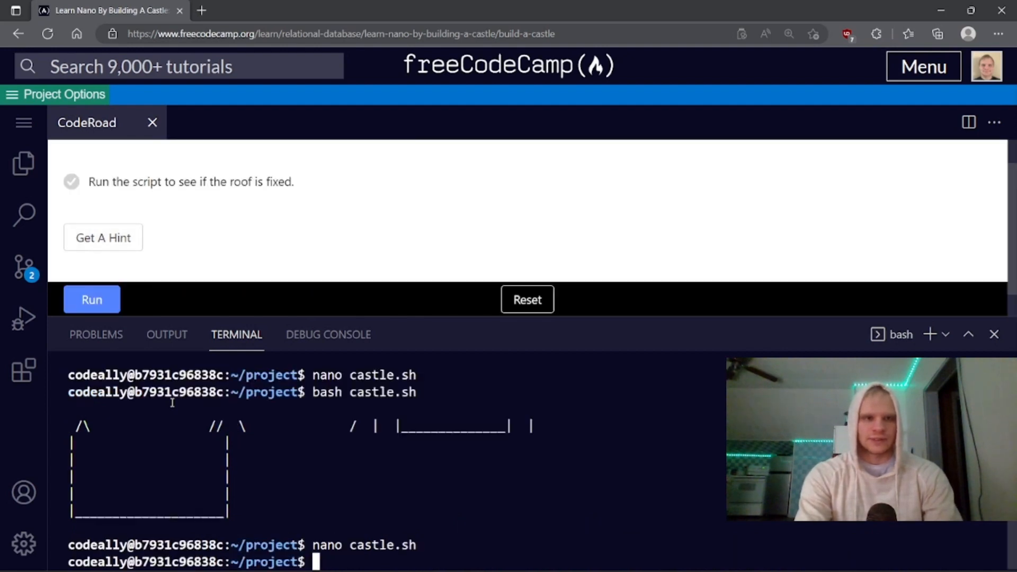
text(bash c)
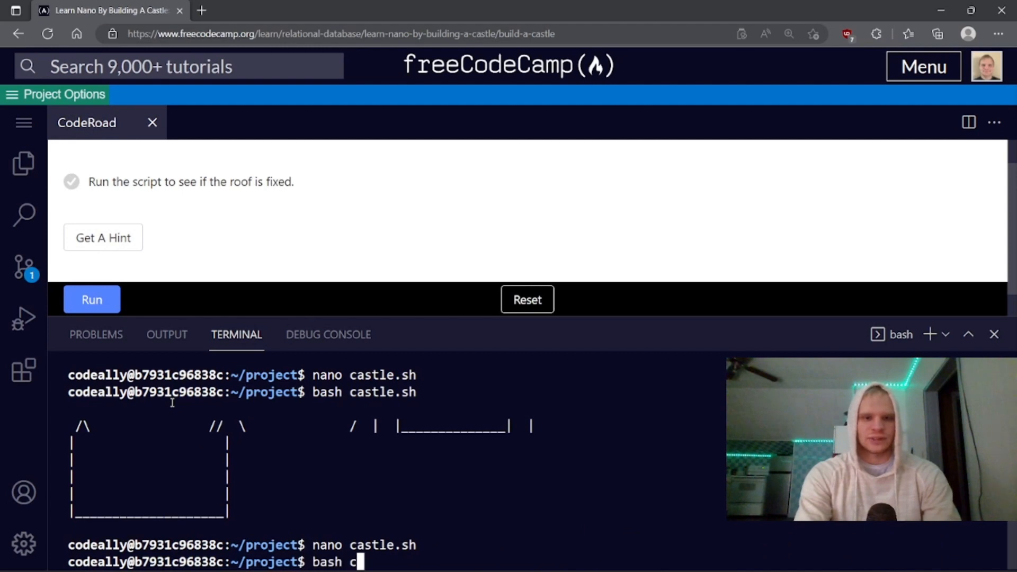
key(Enter)
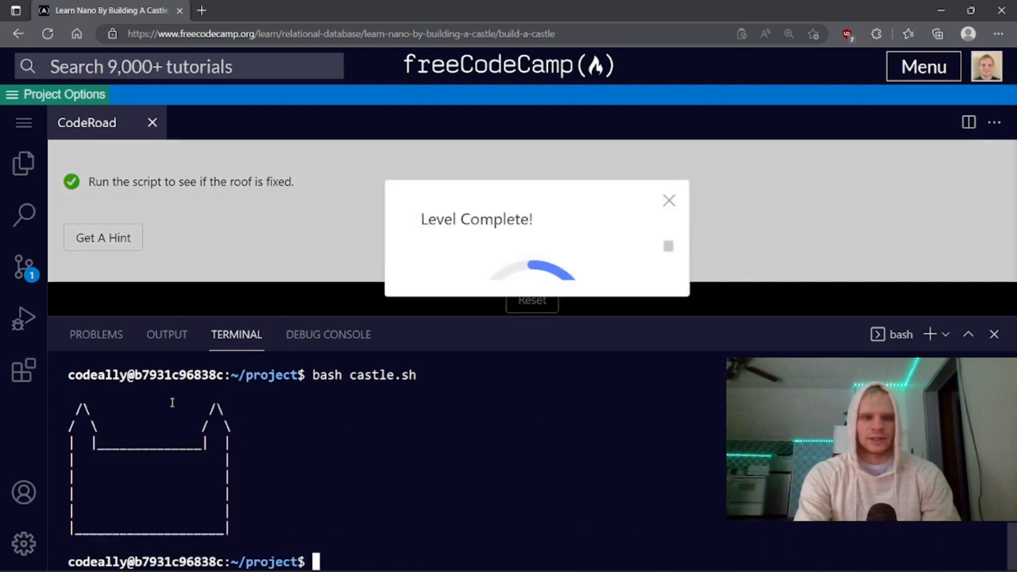
- Reopen castle.sh in nano to continue building
click(668, 200)
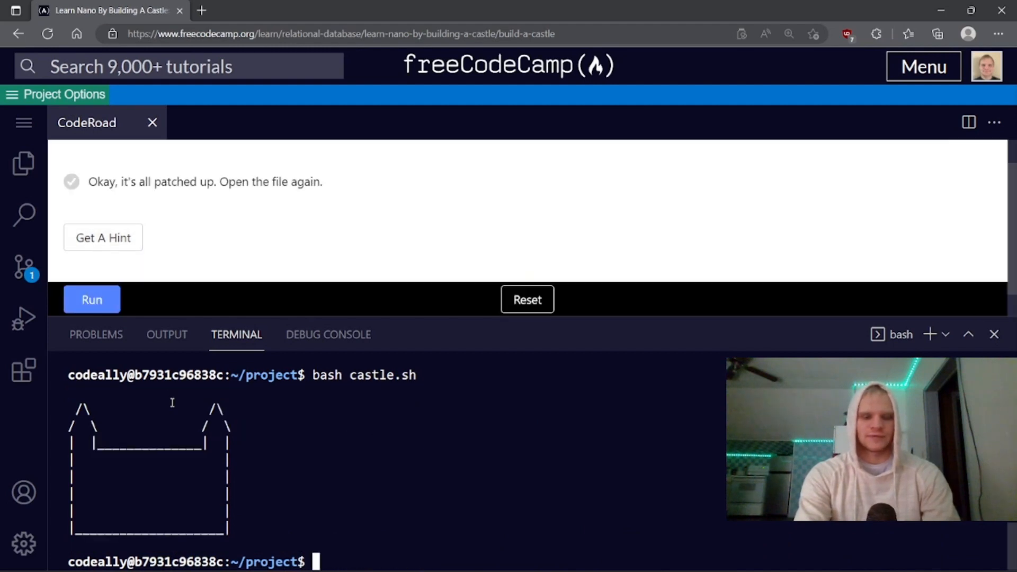
text(nano cas)
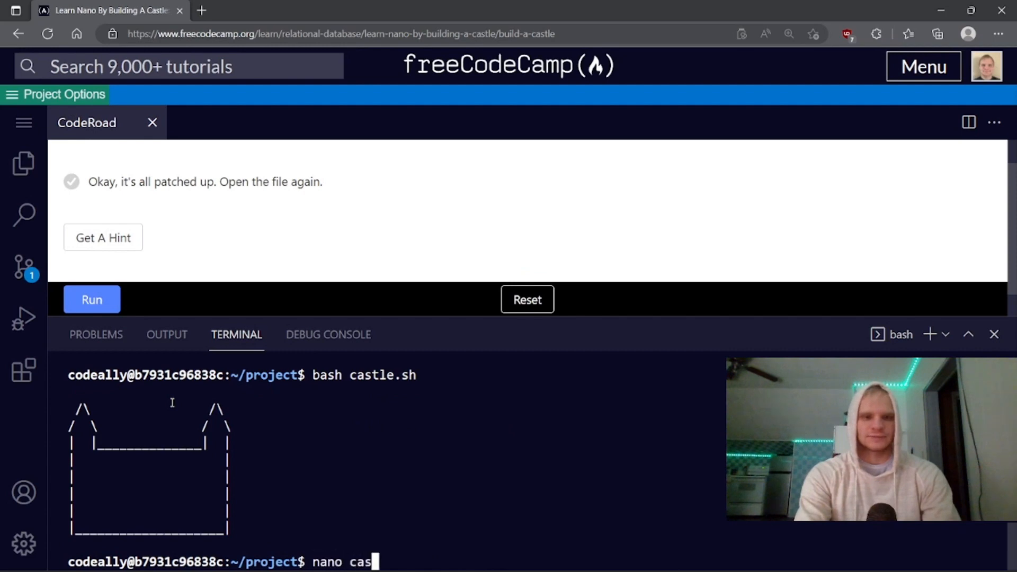
key(Enter)
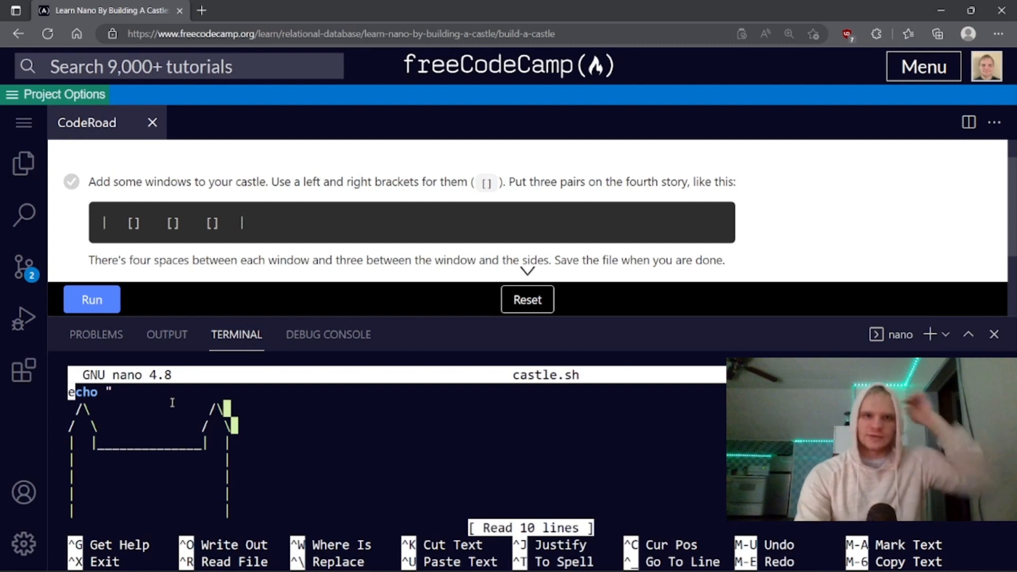
mouse_move(320, 214)
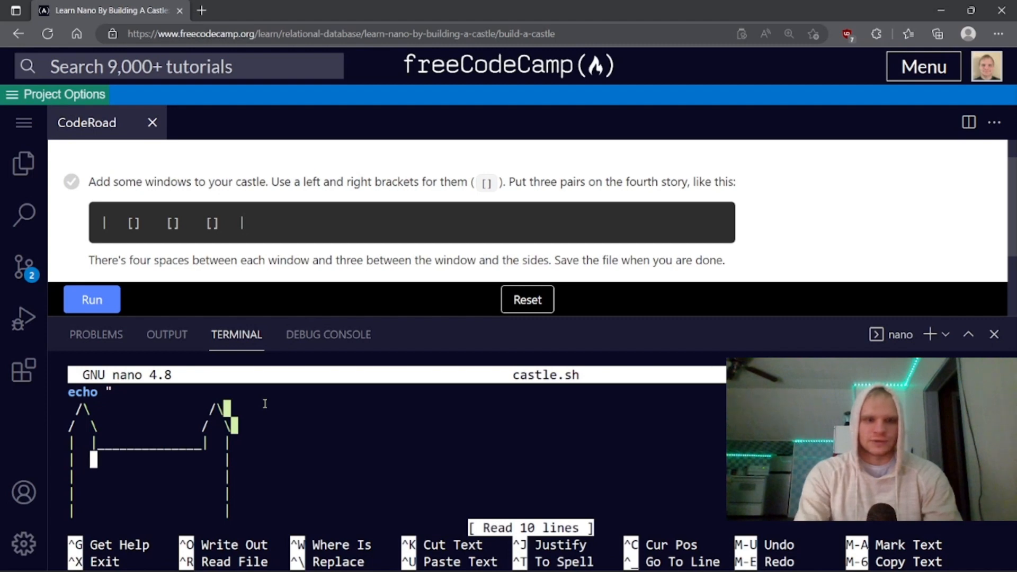
- Type three [] windows on the fourth row and save castle.sh
text([])
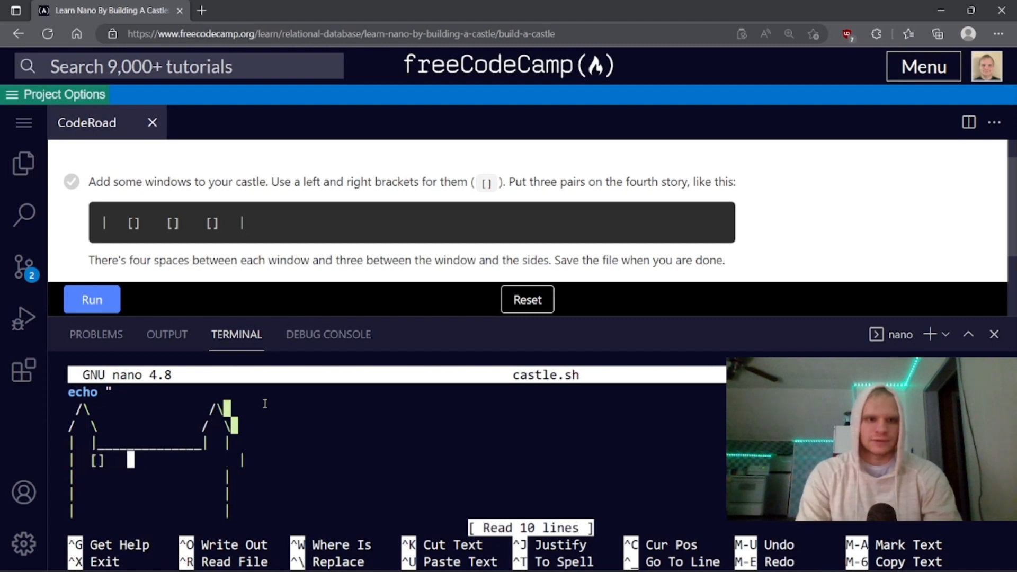
text([])
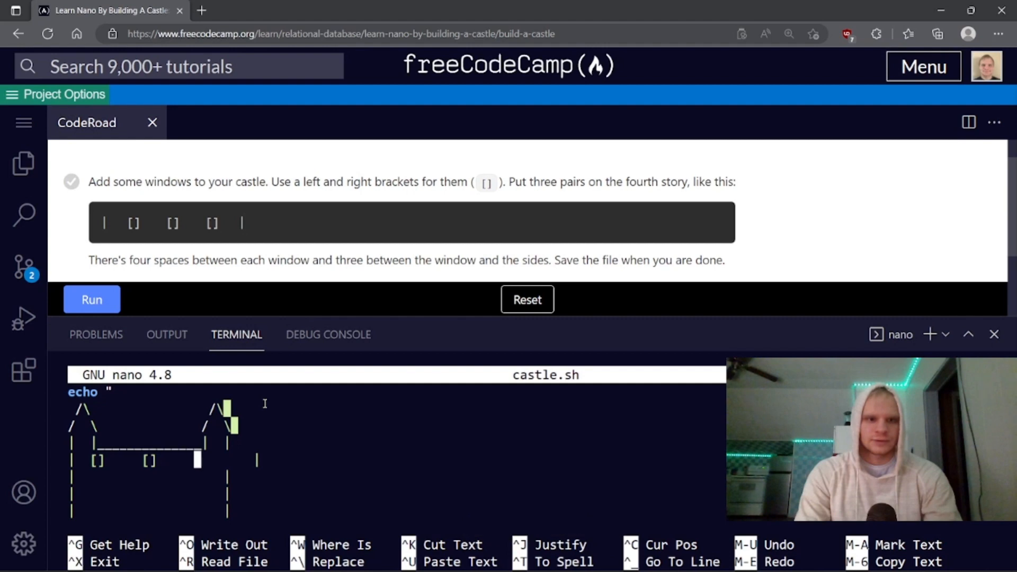
text([])
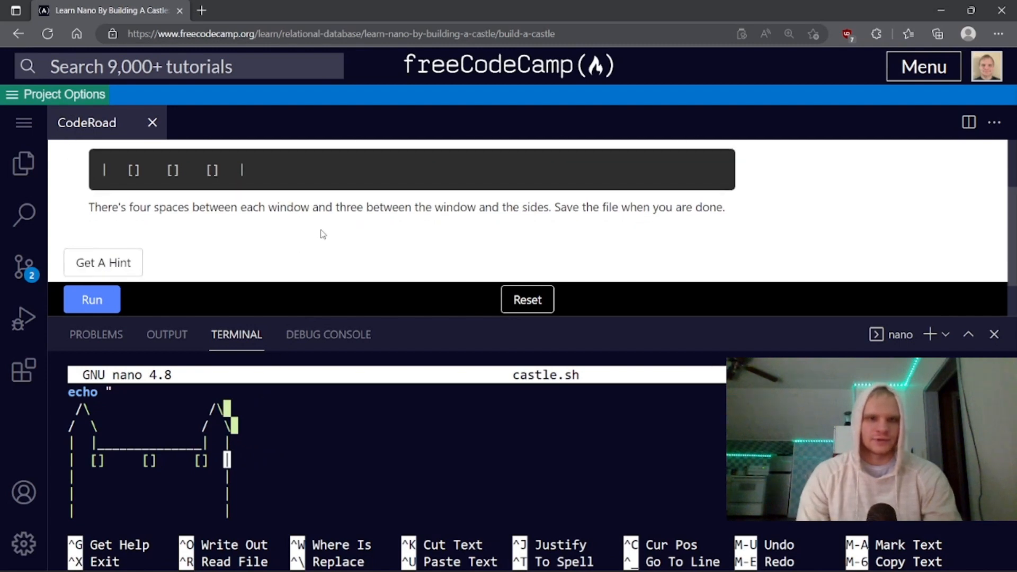
mouse_move(329, 234)
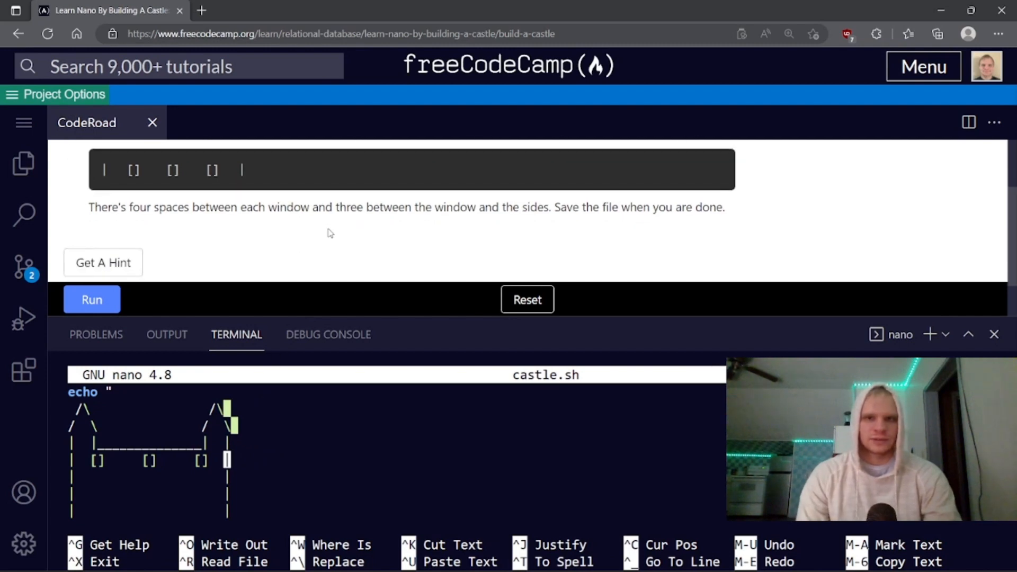
key(ctrl+o)
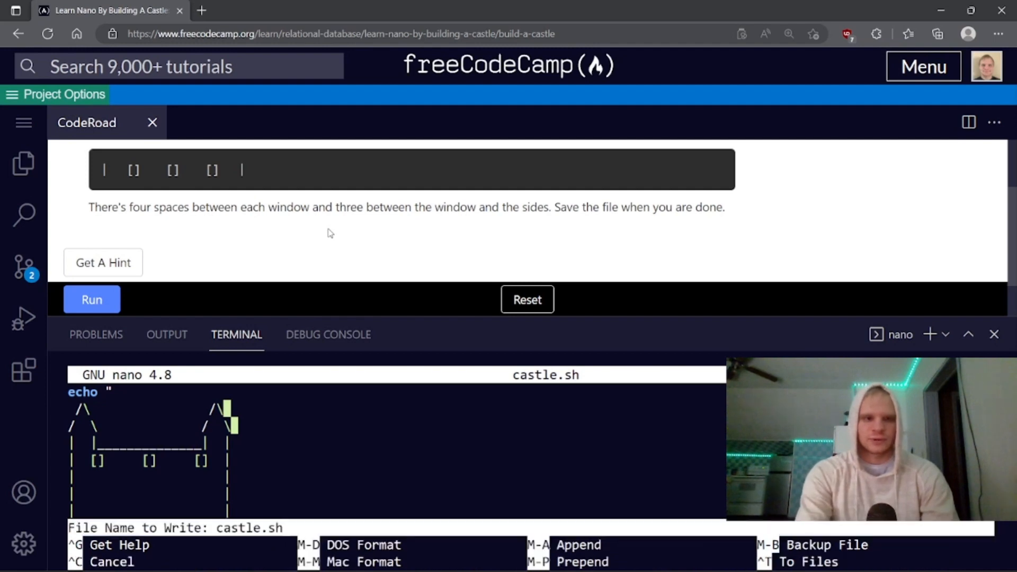
key(Enter)
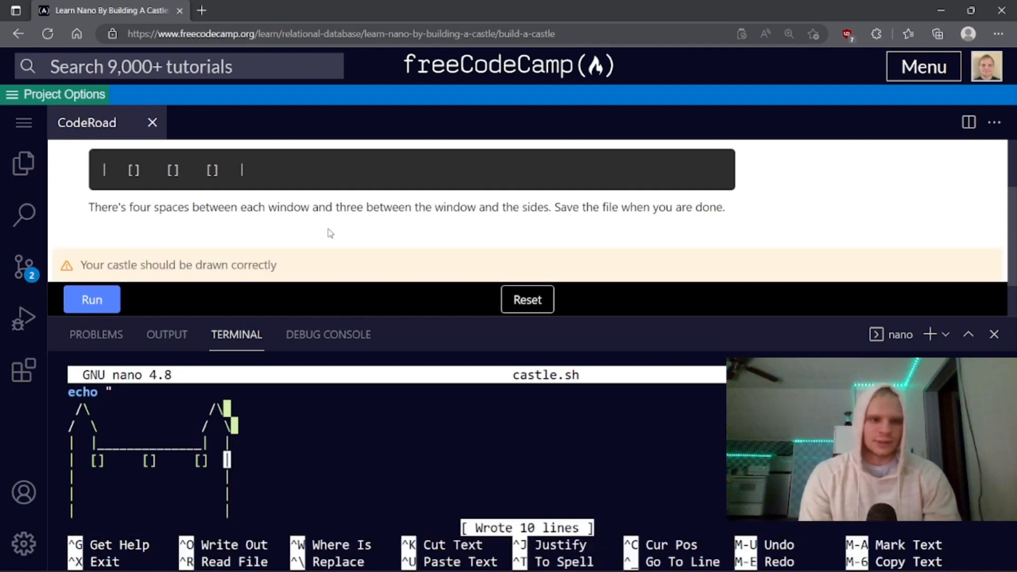
mouse_move(55, 484)
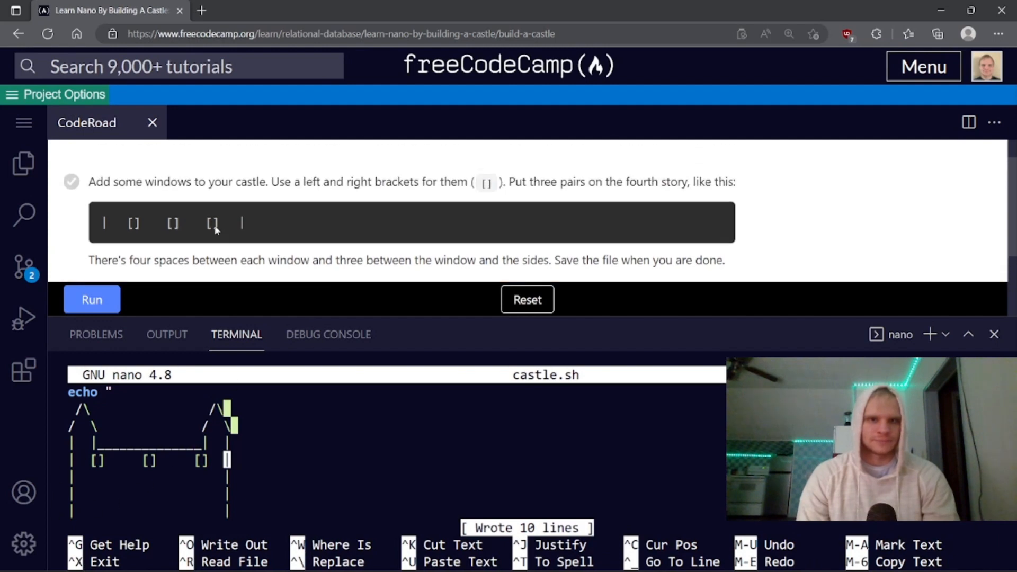
mouse_move(178, 472)
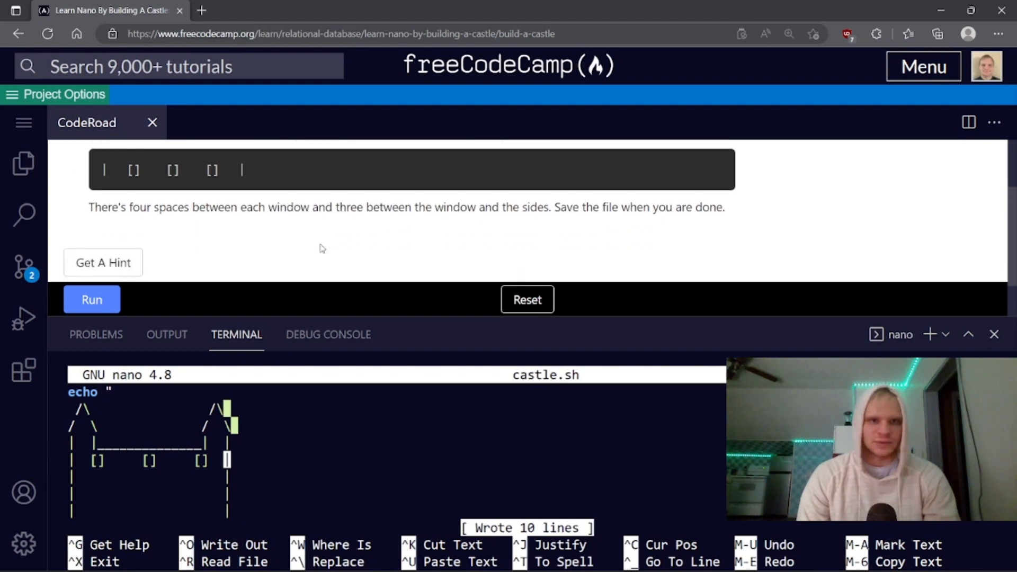
mouse_move(329, 257)
text([]  )
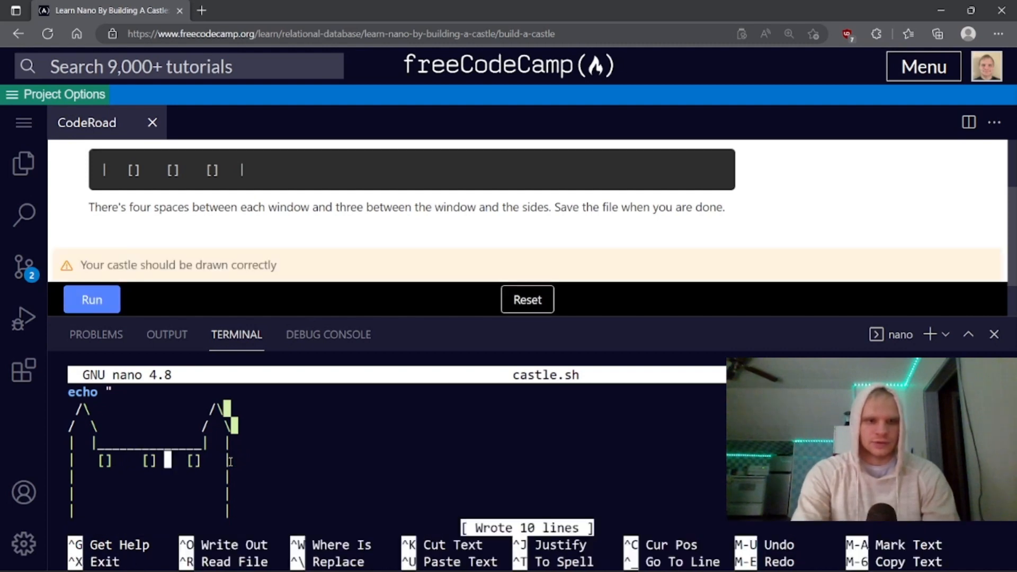
mouse_move(281, 234)
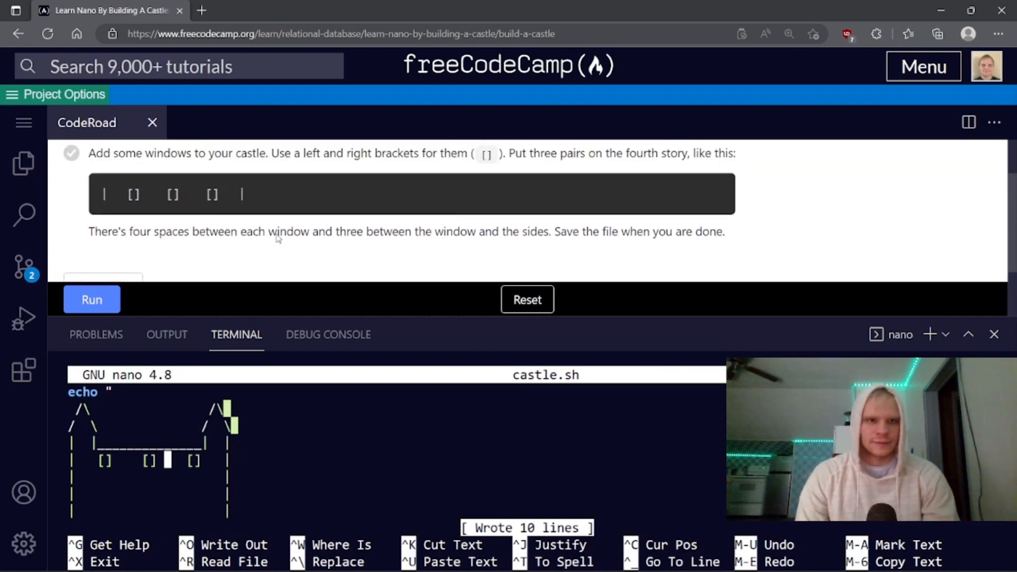
mouse_move(242, 257)
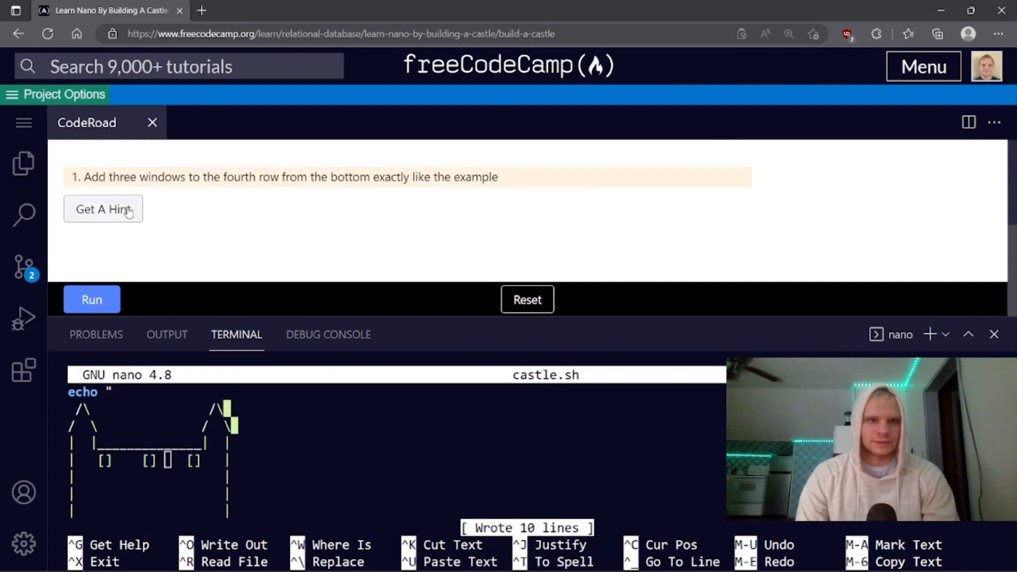
- Reveal the windows-step hints and scroll through the expected castle drawing
click(102, 209)
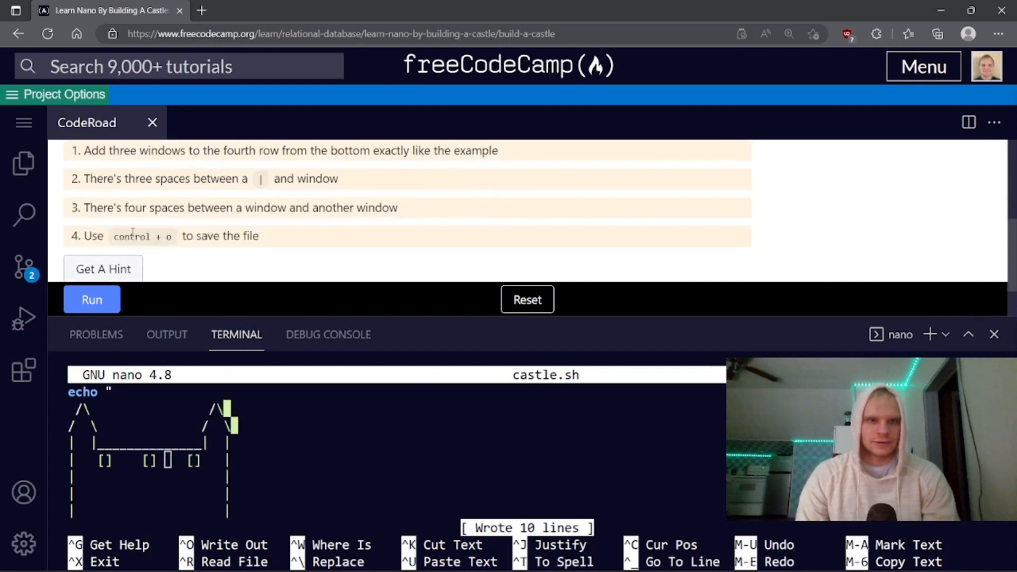
scroll(down, 3)
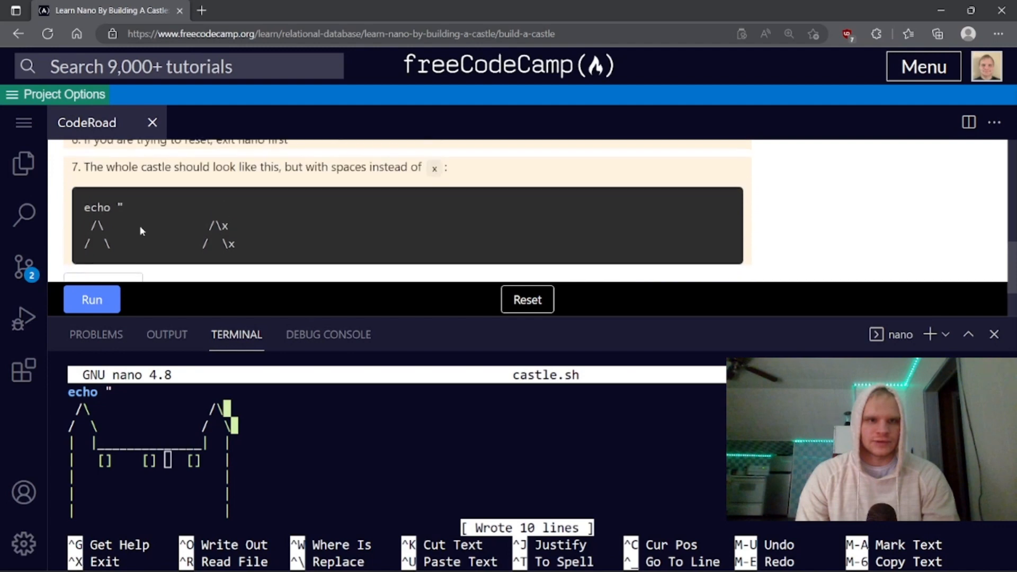
scroll(down, 3)
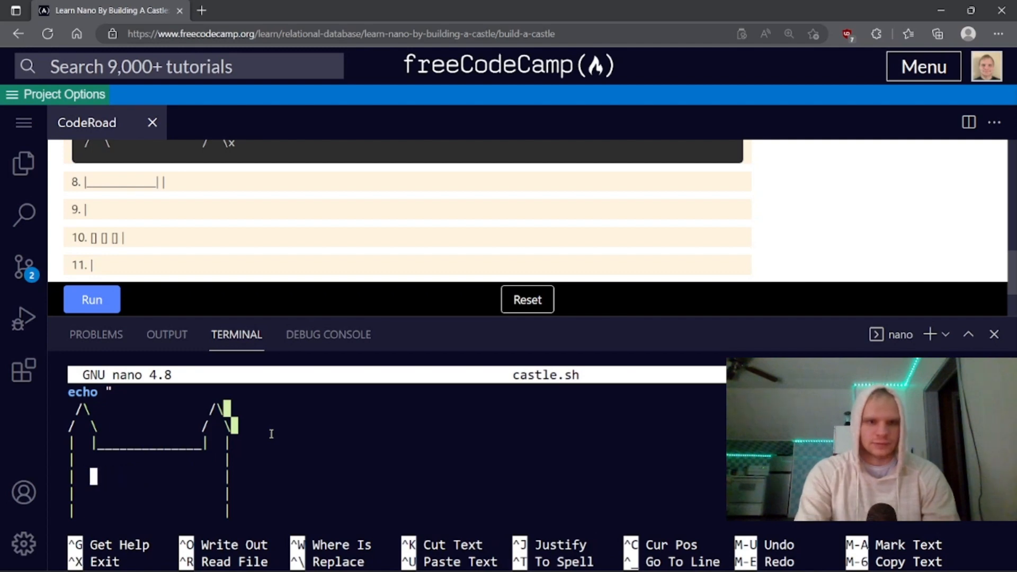
- Retype three evenly spaced [] windows and save castle.sh
text([)
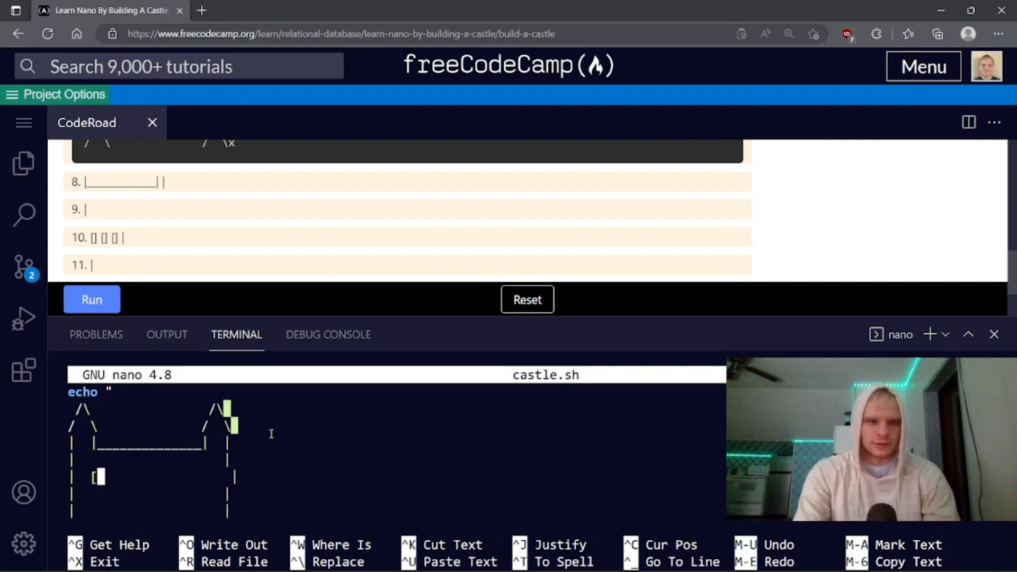
text(])
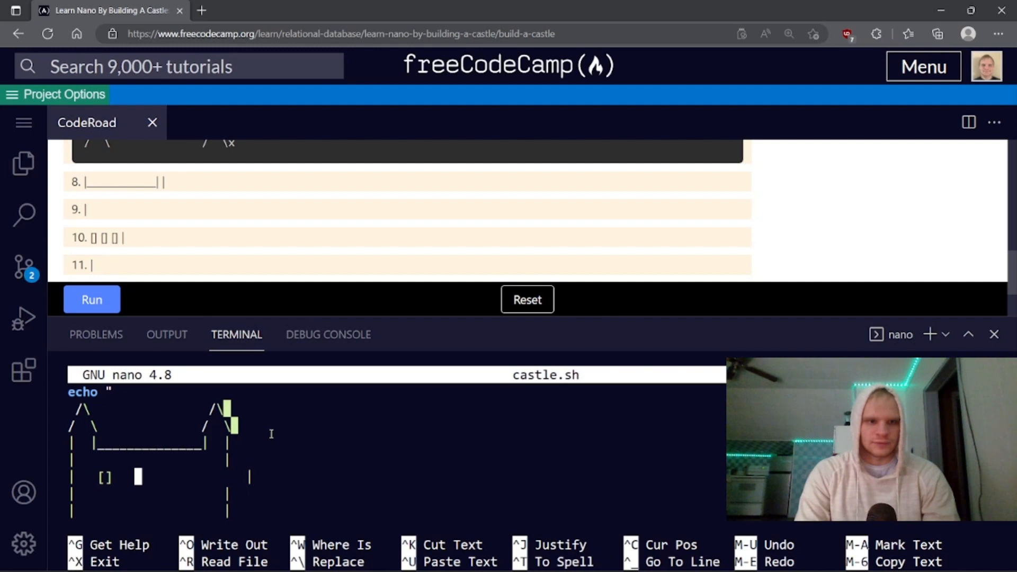
text([])
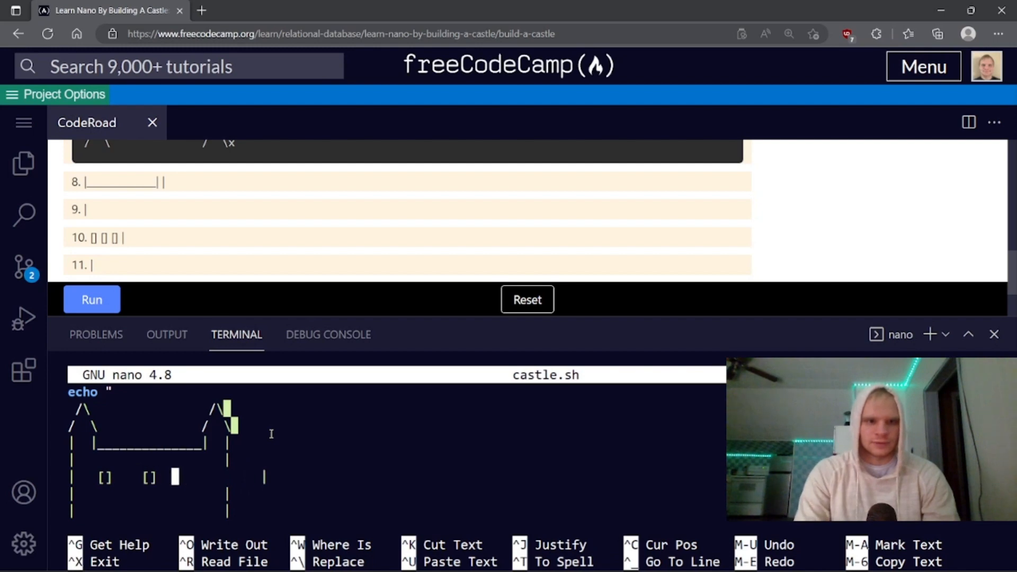
text([])
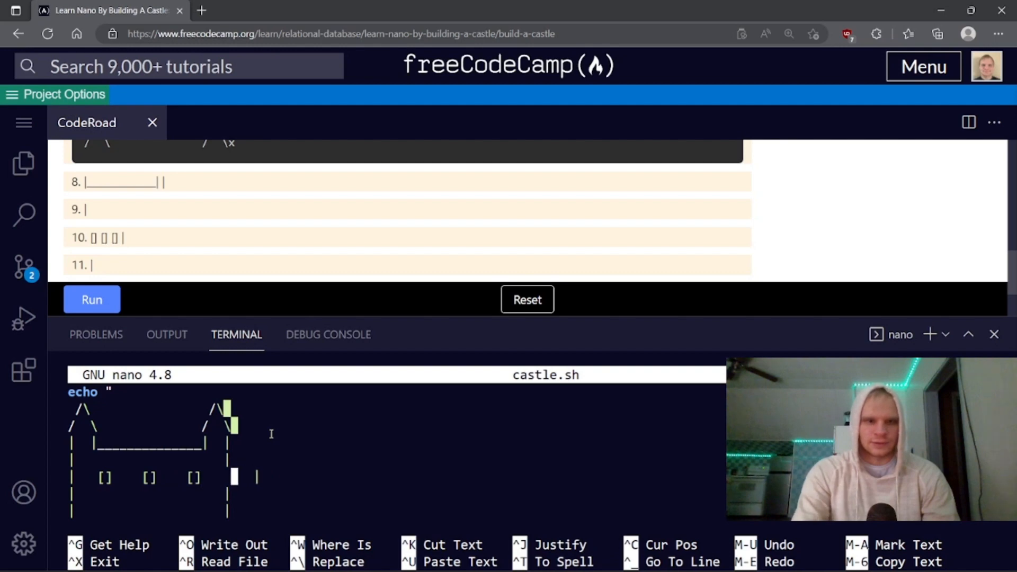
key(Ctrl+o)
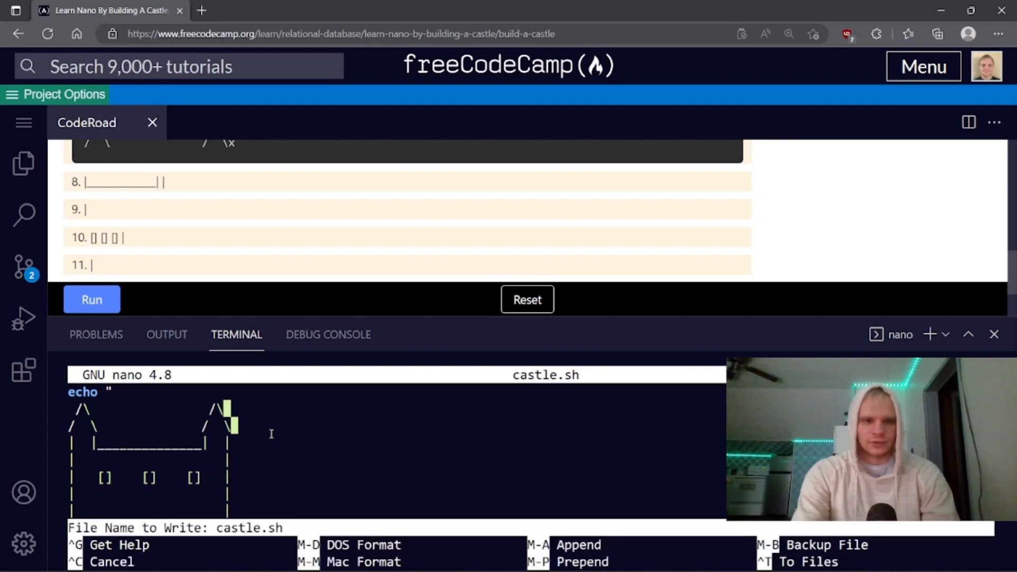
key(Enter)
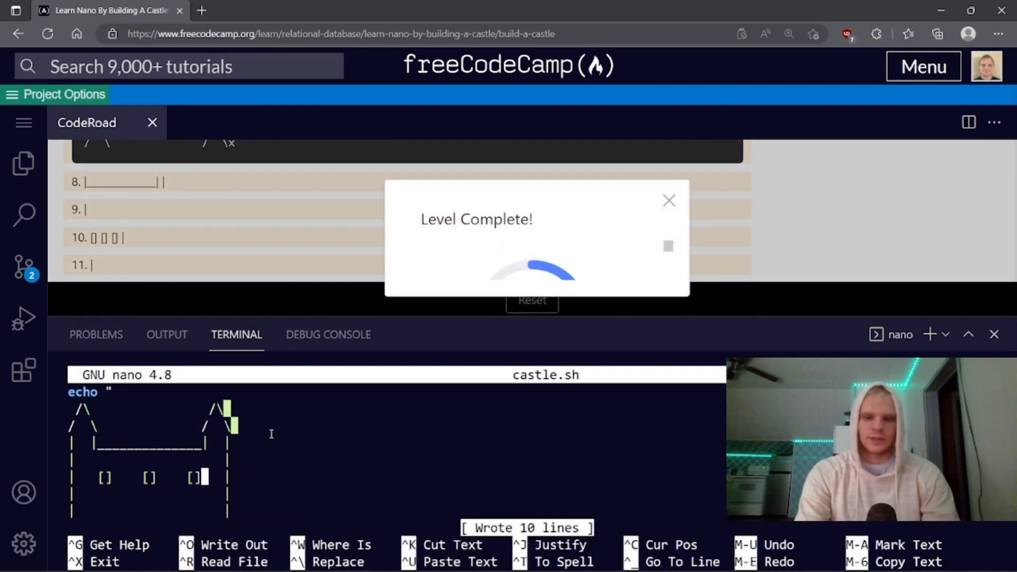
click(669, 201)
text(__)
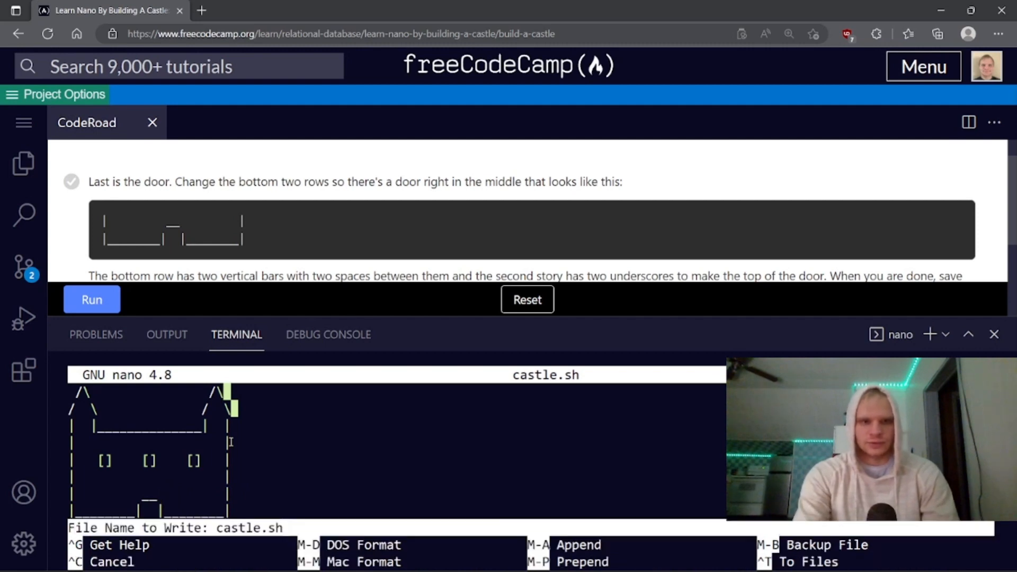
- Confirm writing castle.sh with the central door rows
key(Enter)
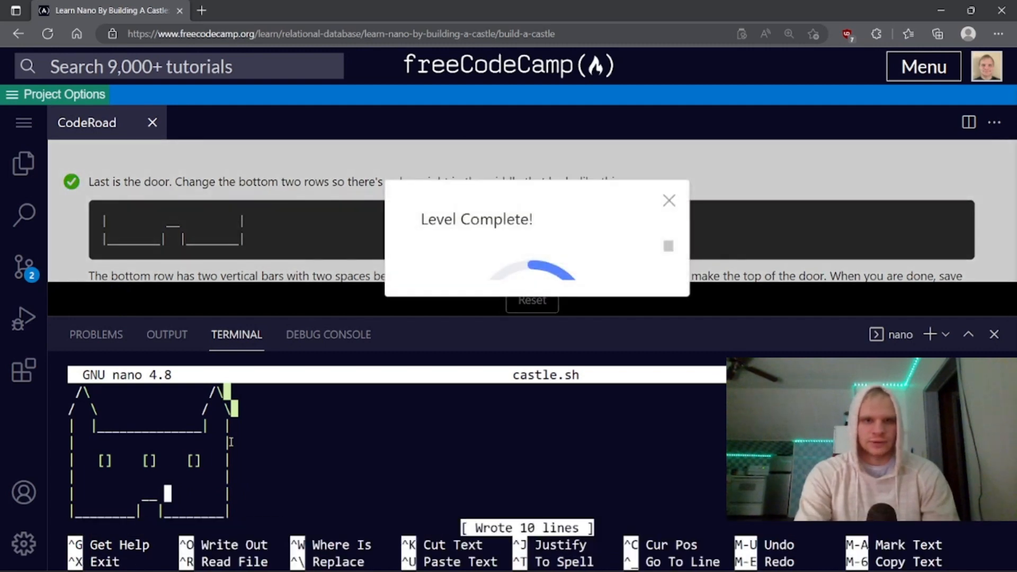
click(669, 200)
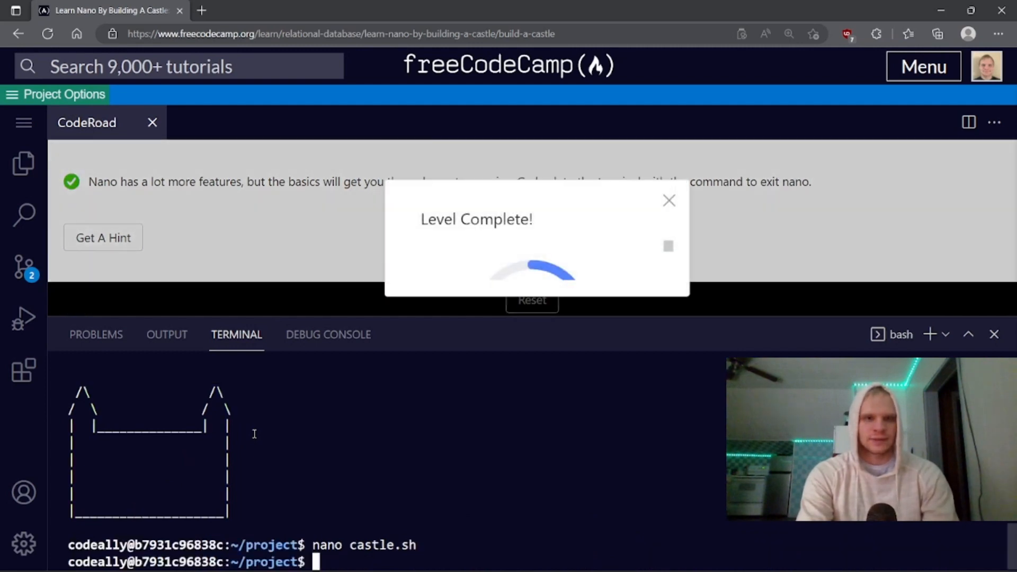
- Run bash castle.sh to print the castle with windows and door, then start typing nano
text(bash)
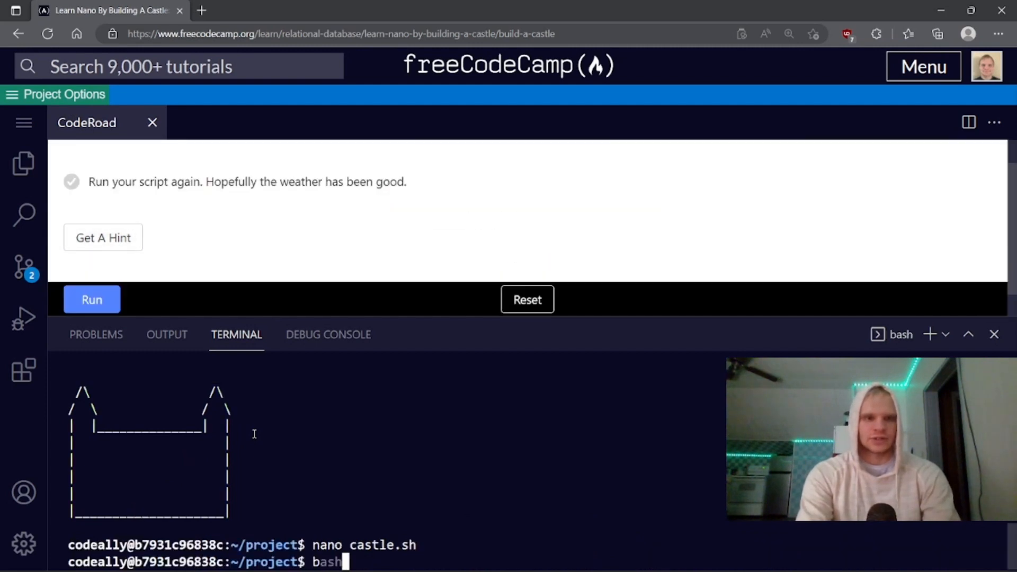
text(castle.sh)
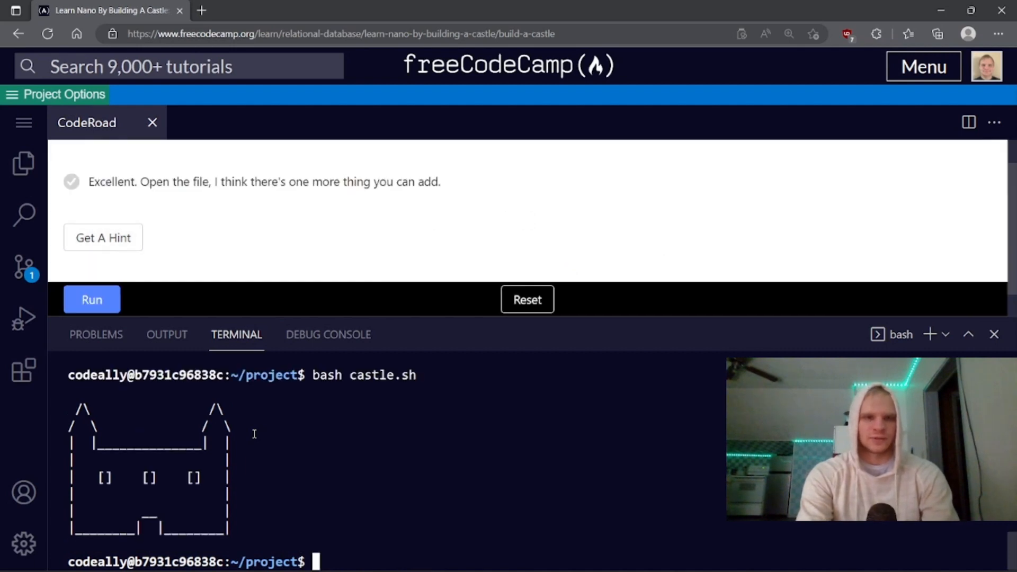
text(nano)
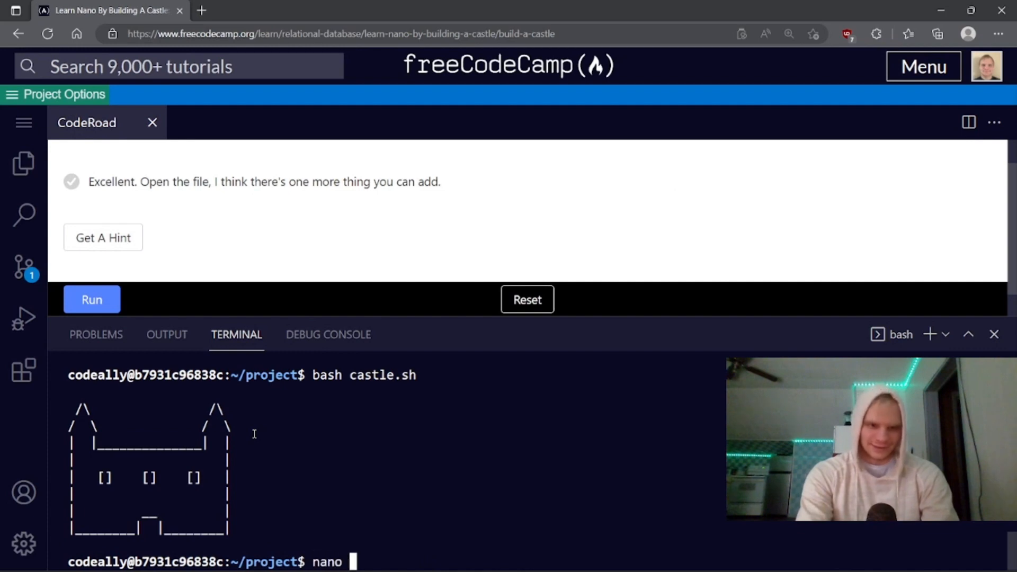
- Reopen castle.sh and add echo ", 'Welcome to my castle' and a closing " at the top
text(c)
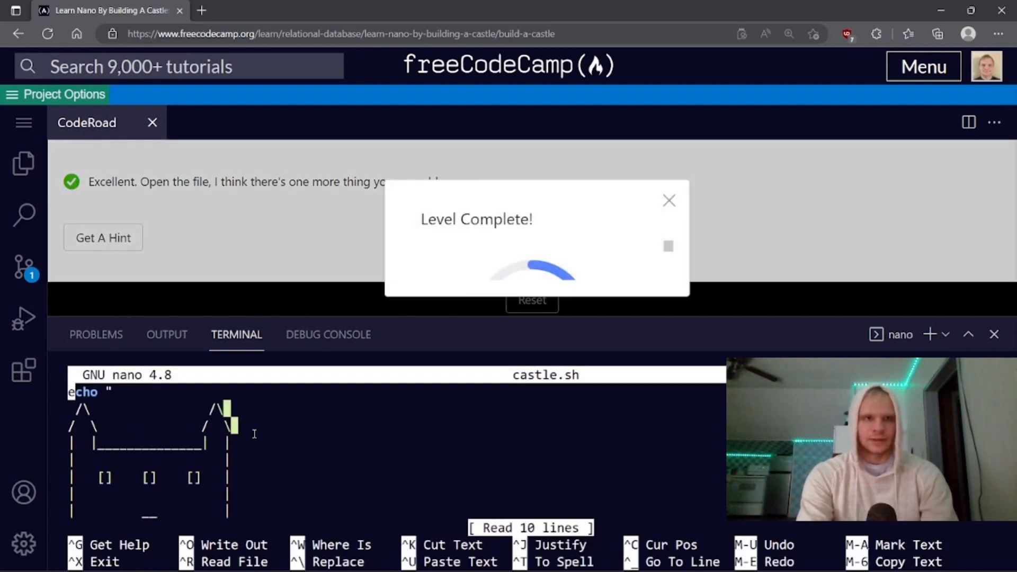
click(669, 200)
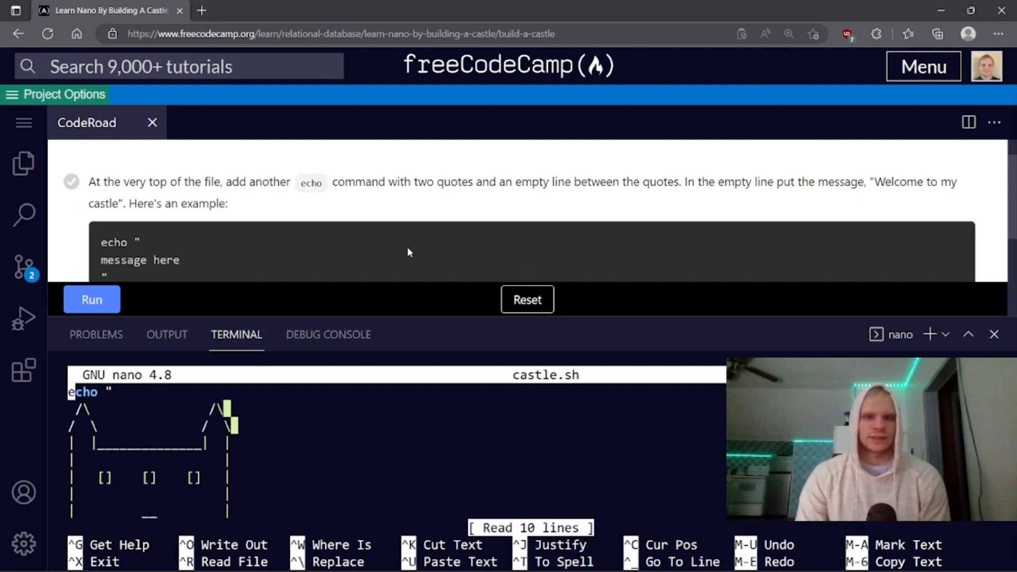
click(998, 33)
text(echo ")
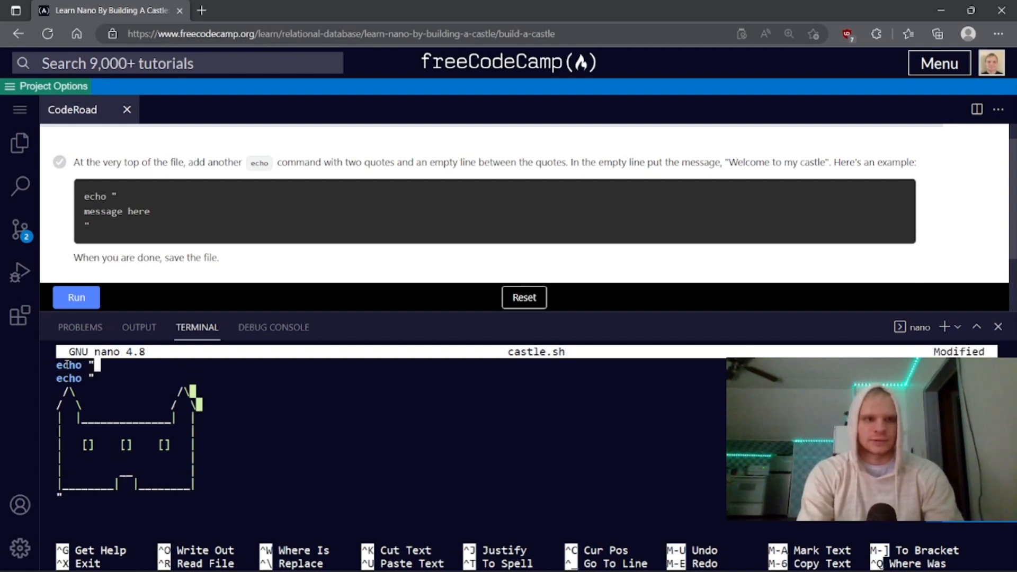
key(Enter)
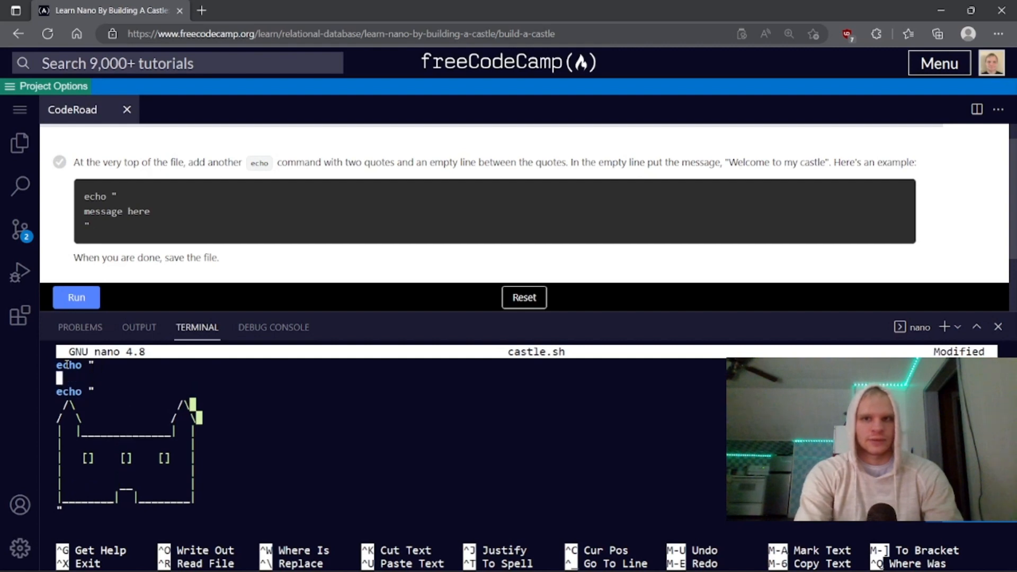
text(Welcome t)
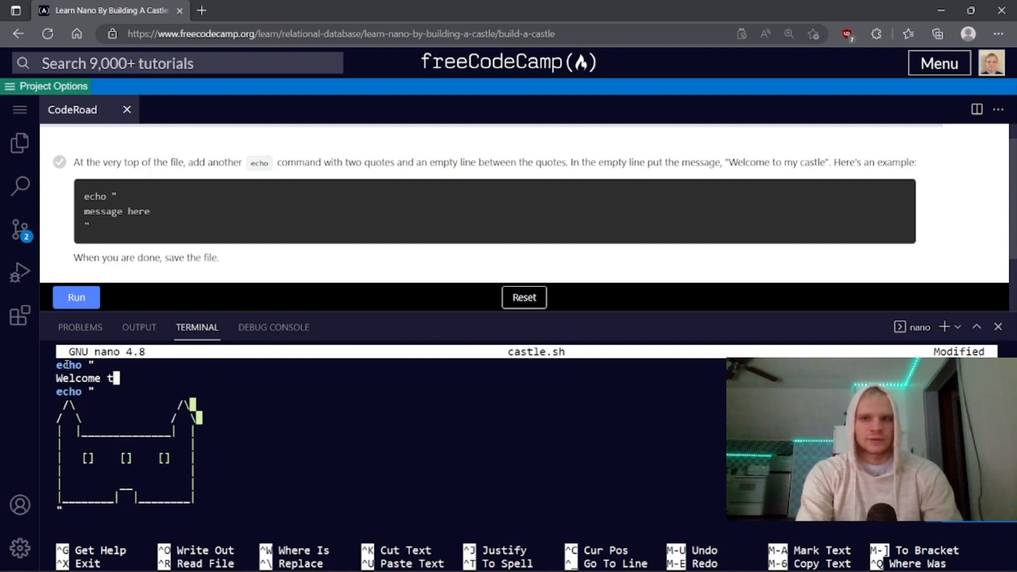
text(o my castle)
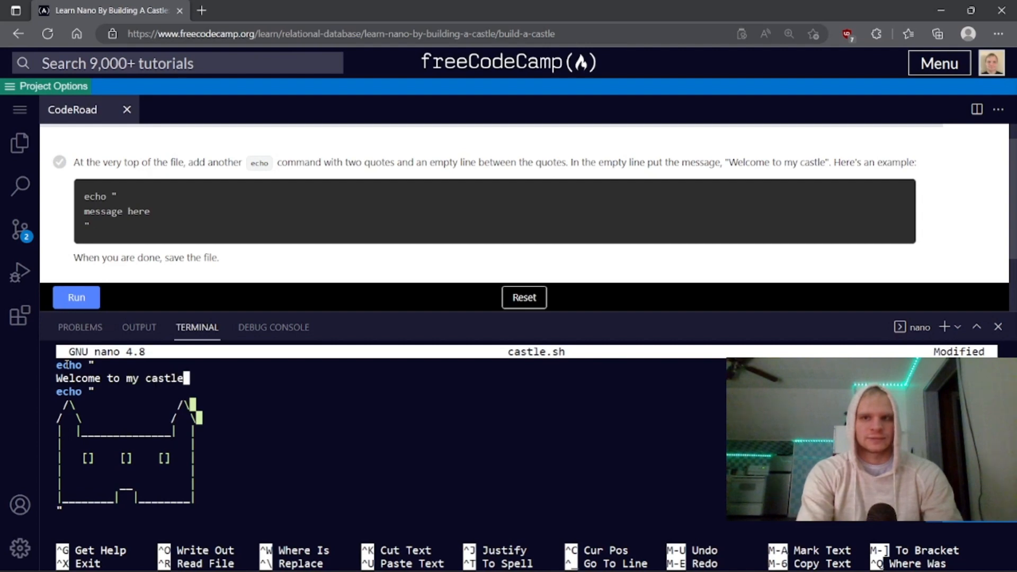
key(Enter)
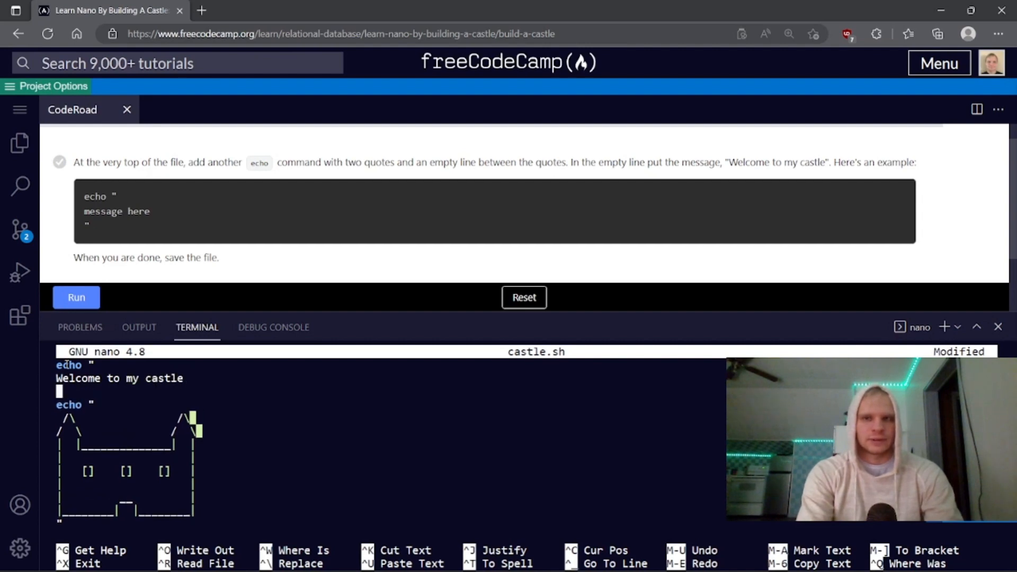
text(")
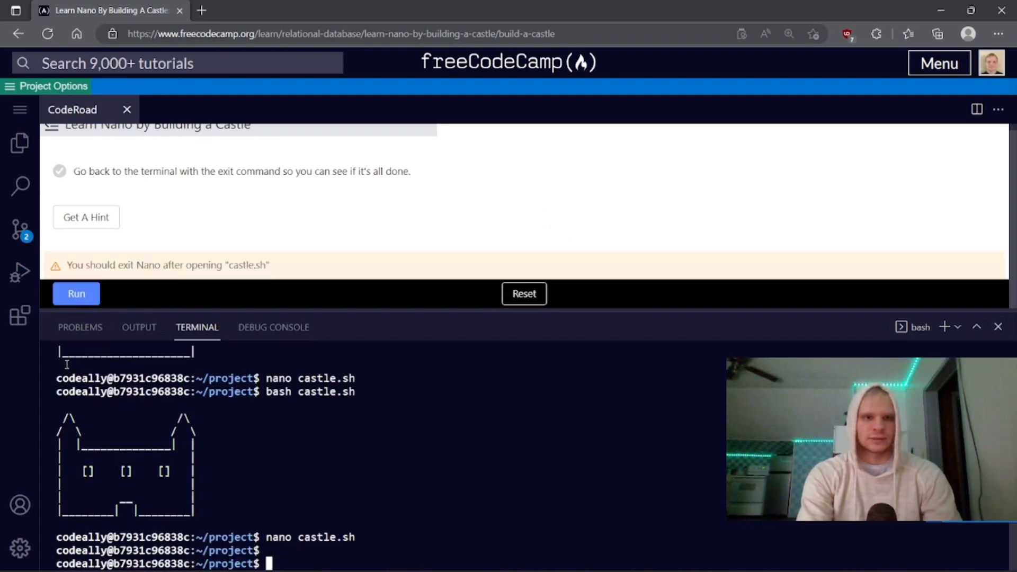
- Run castle.sh to show the welcome above the castle, reopen it, then open the curriculum page
text(bash castle.sh)
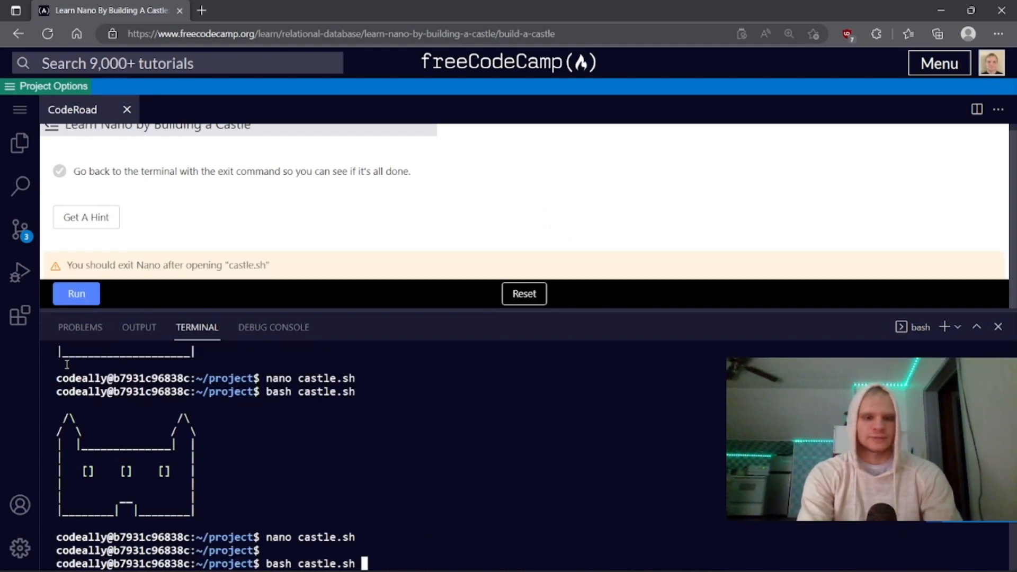
key(Enter)
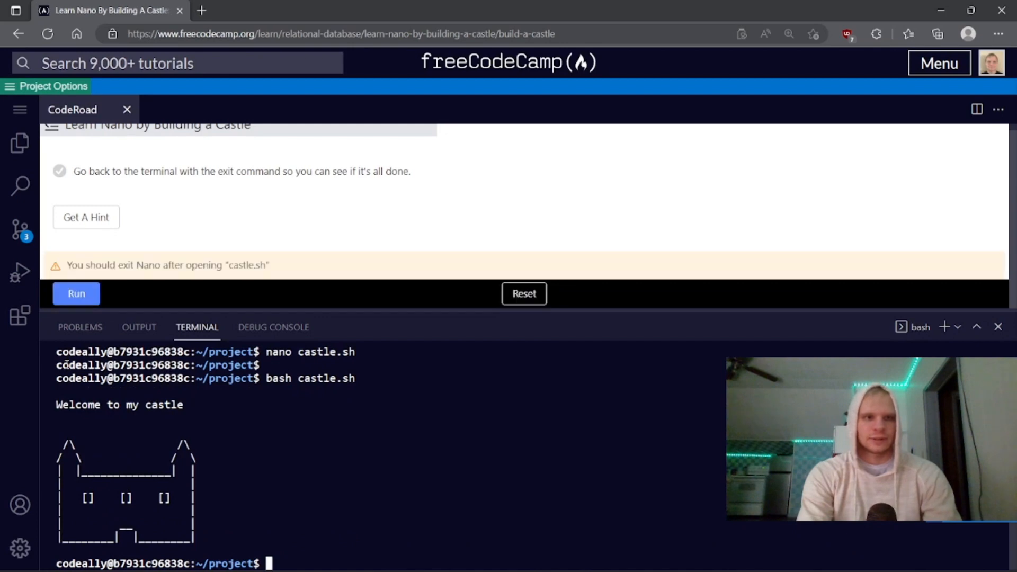
mouse_move(94, 265)
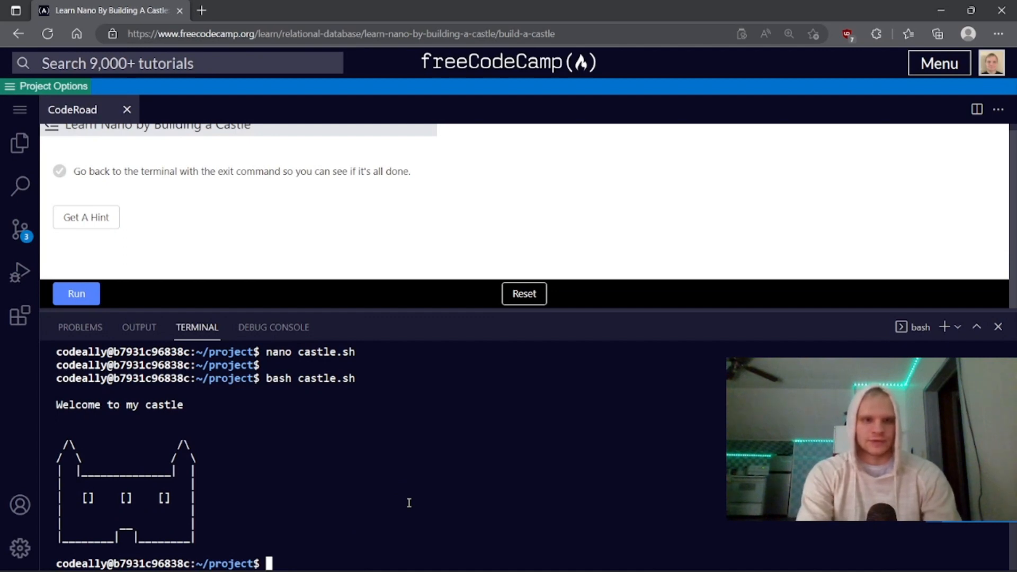
text(n)
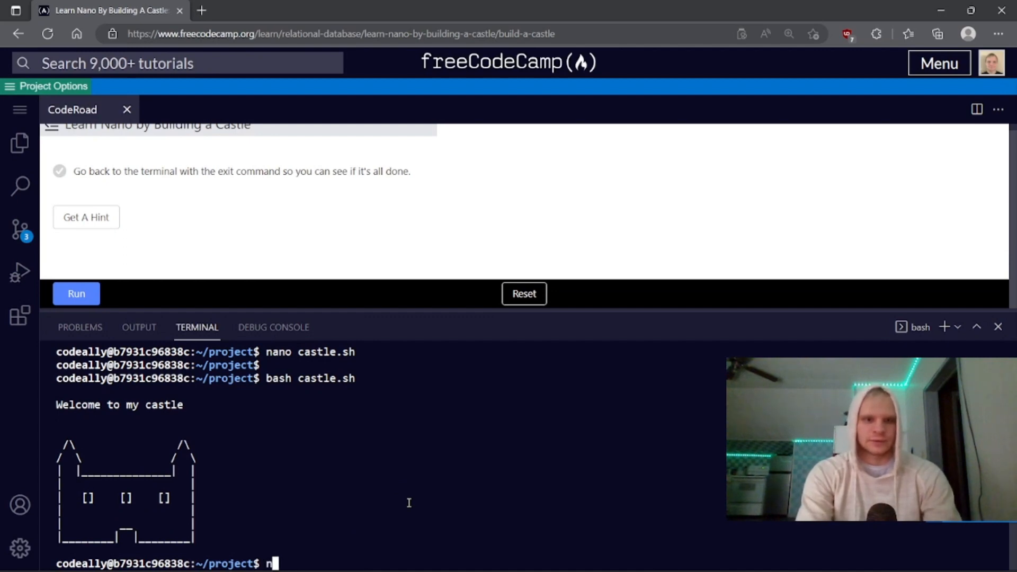
text(ano ca)
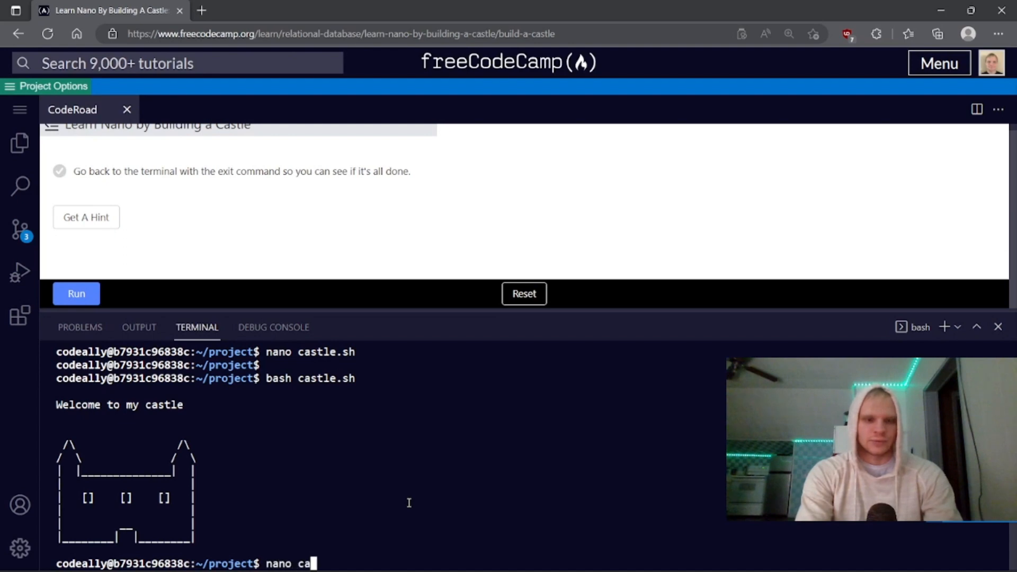
key(Enter)
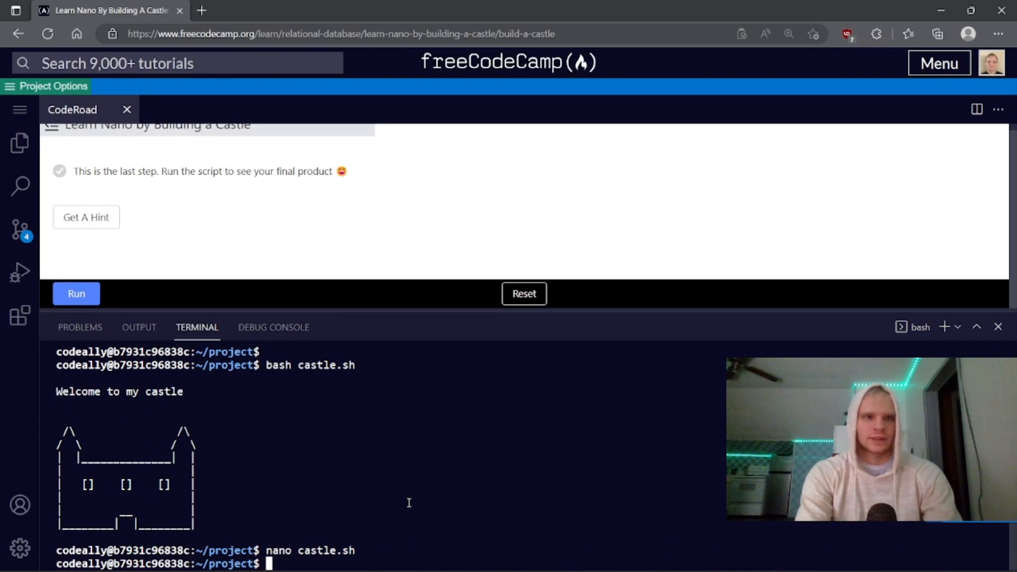
text(bash castle.sh)
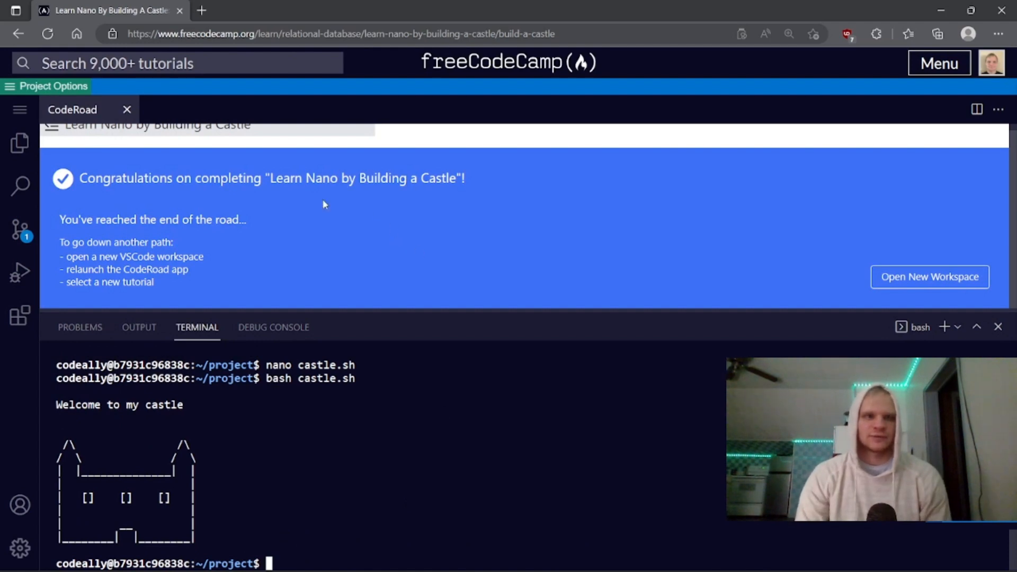
click(202, 11)
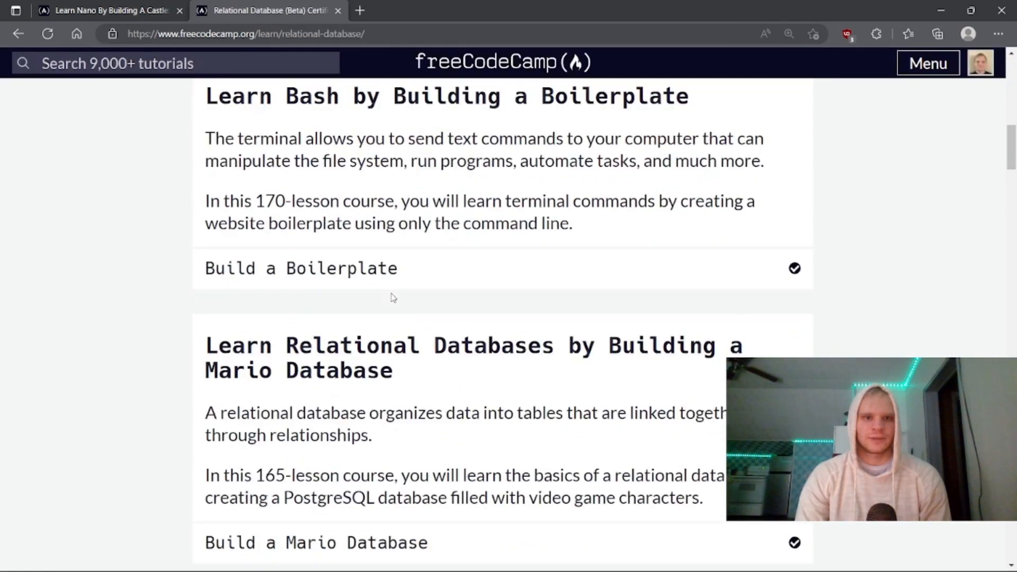
- Scroll the curriculum down to the SQL Reference Object course and Periodic Table Database project
scroll(down, 3)
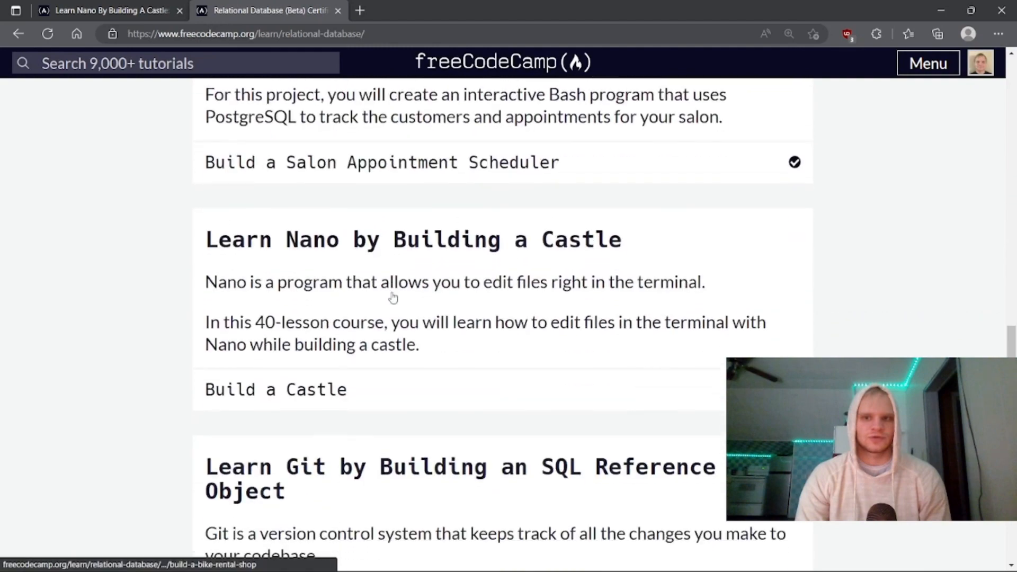
scroll(down, 3)
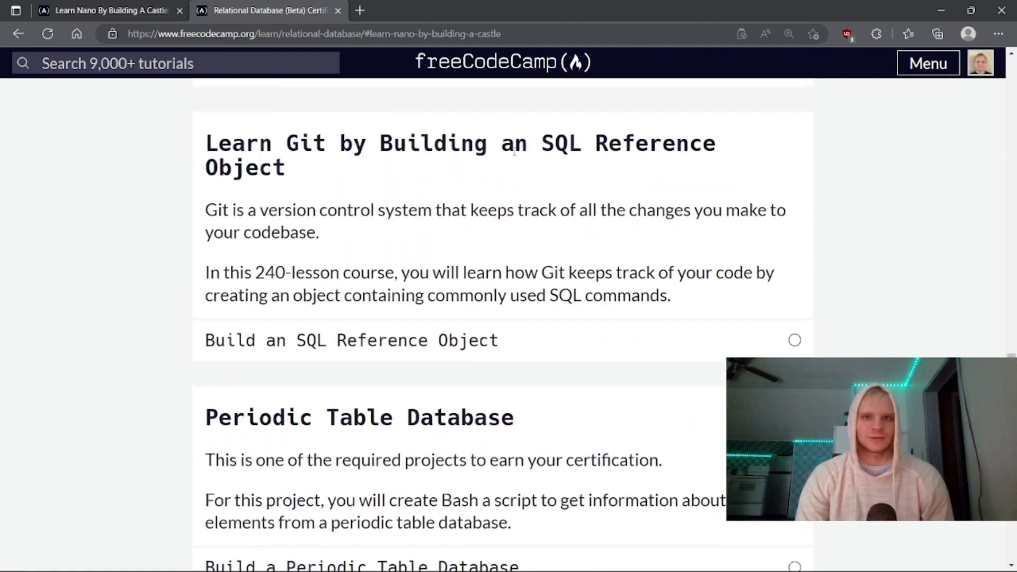
mouse_move(282, 287)
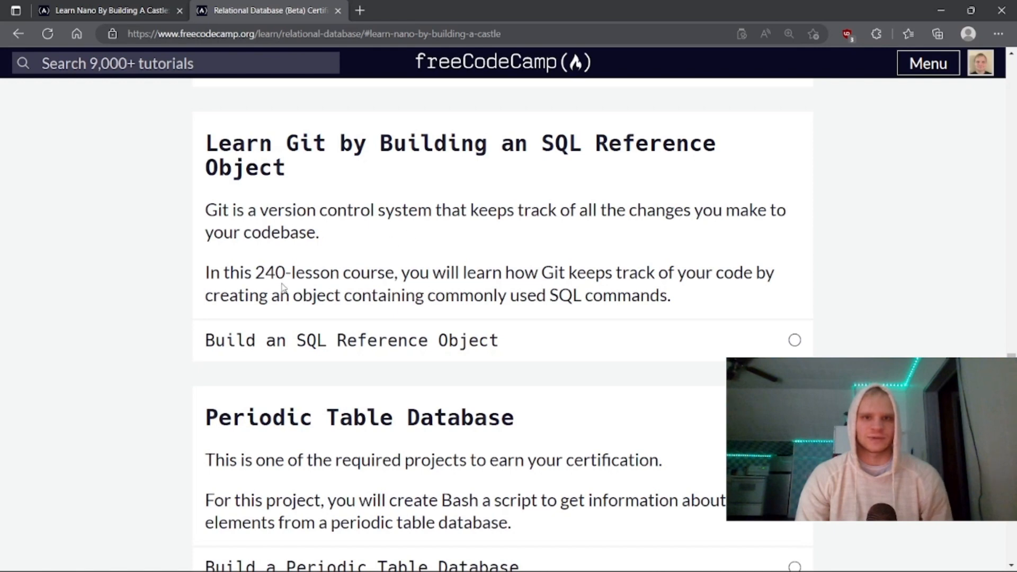
mouse_move(441, 258)
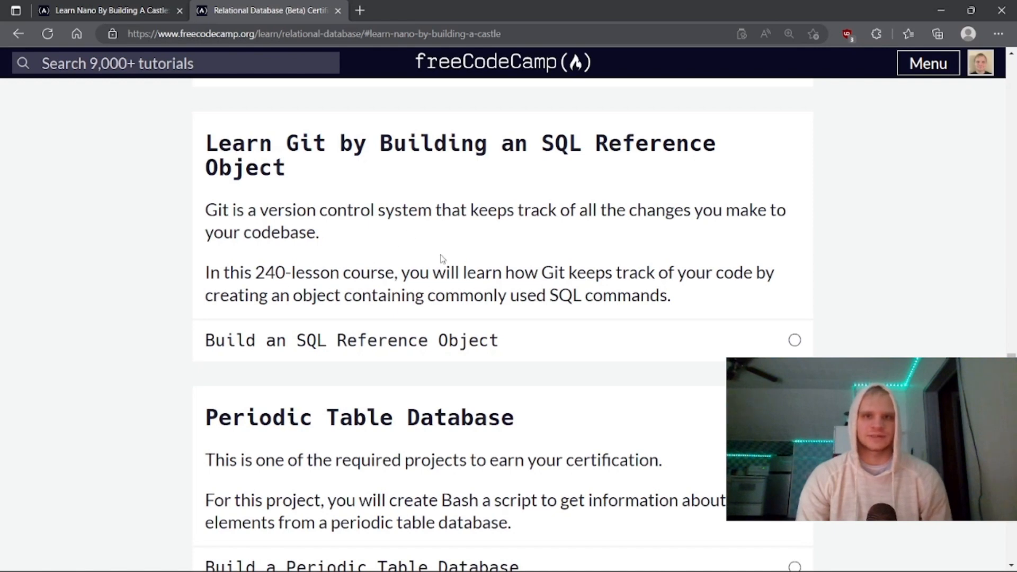